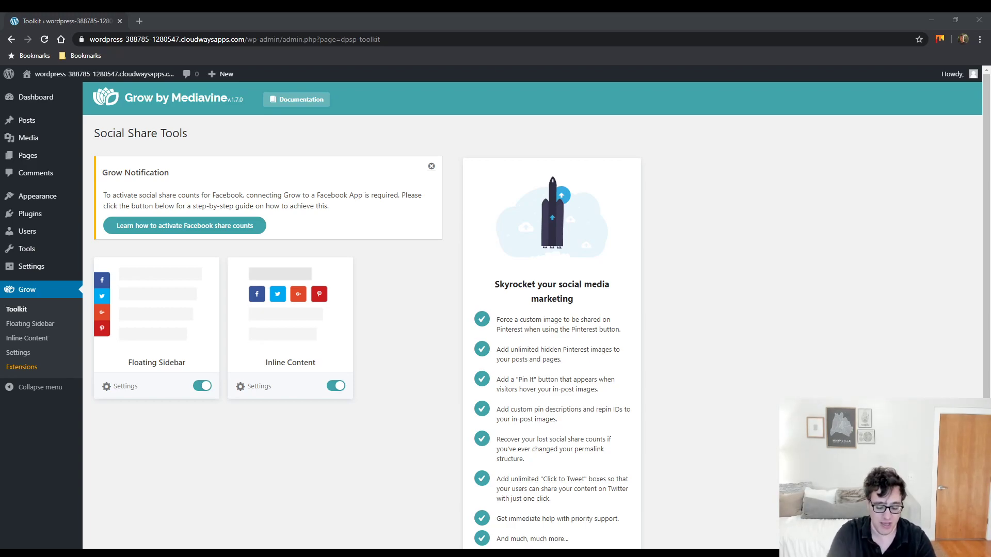
mouse_move(865, 196)
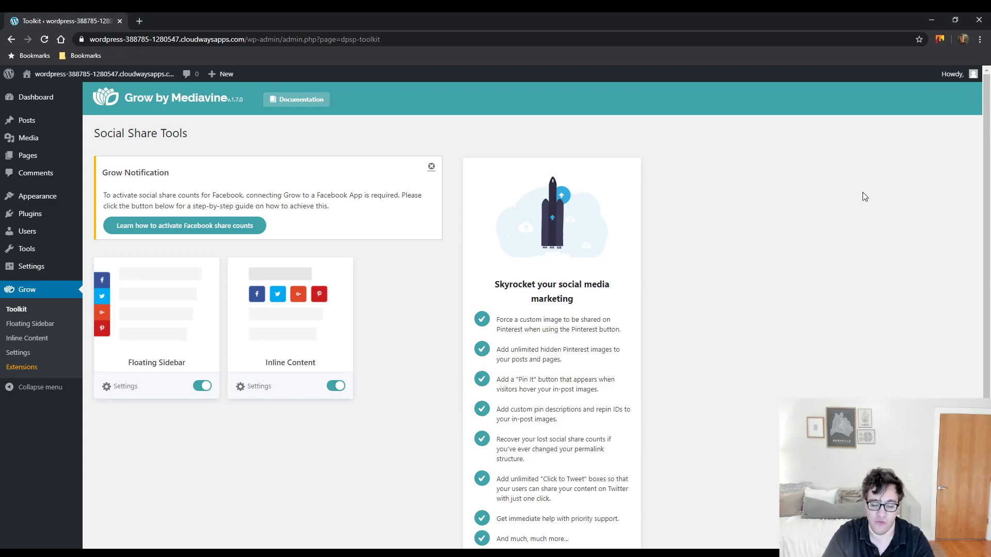
mouse_move(818, 213)
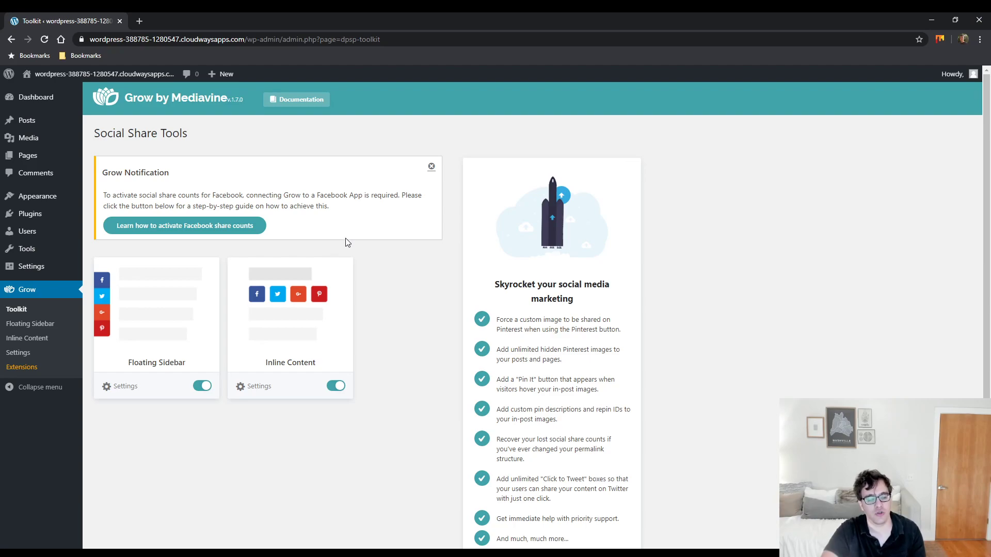
mouse_move(177, 359)
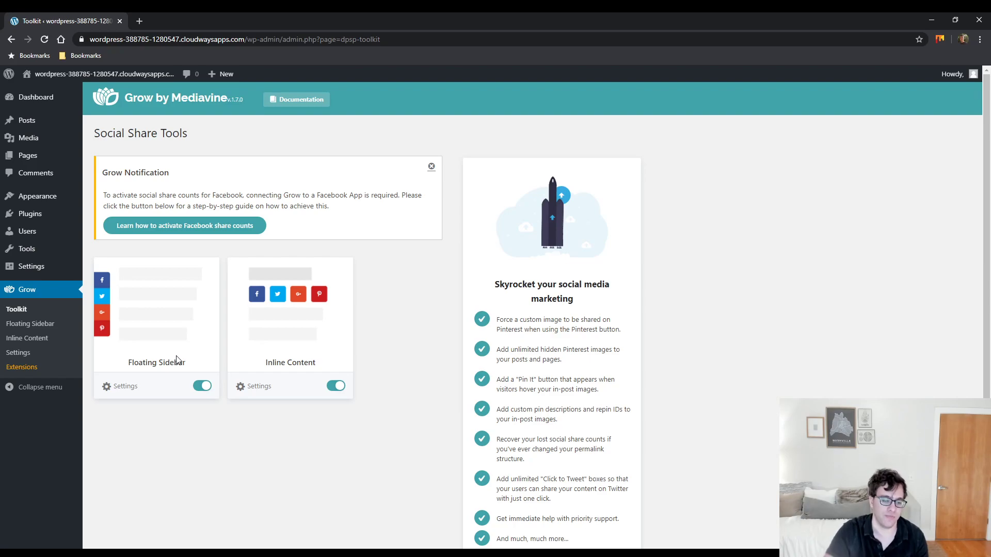
Scroll down the Floating Sidebar settings page listing Facebook, Twitter, LinkedIn and Pinterest.
scroll("down", 3)
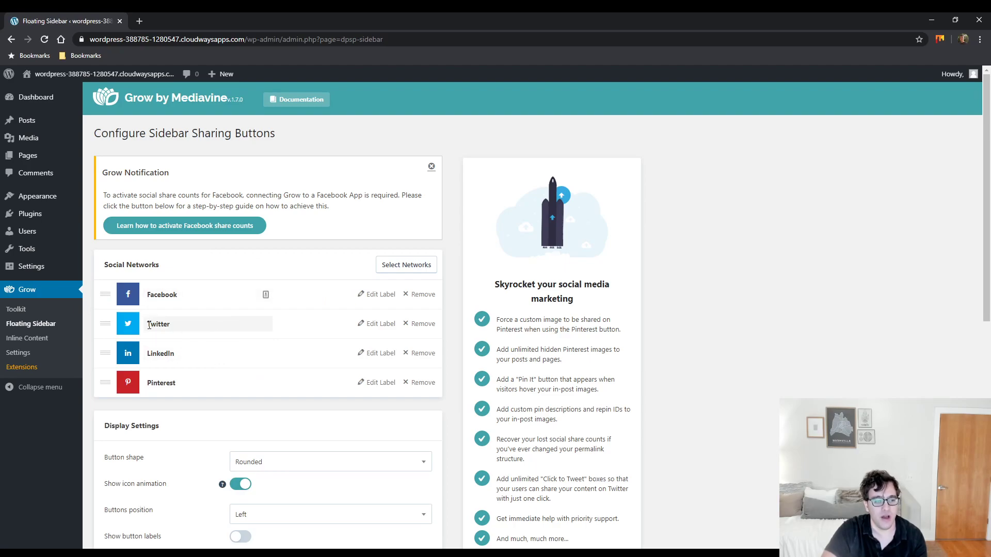
scroll("down", 3)
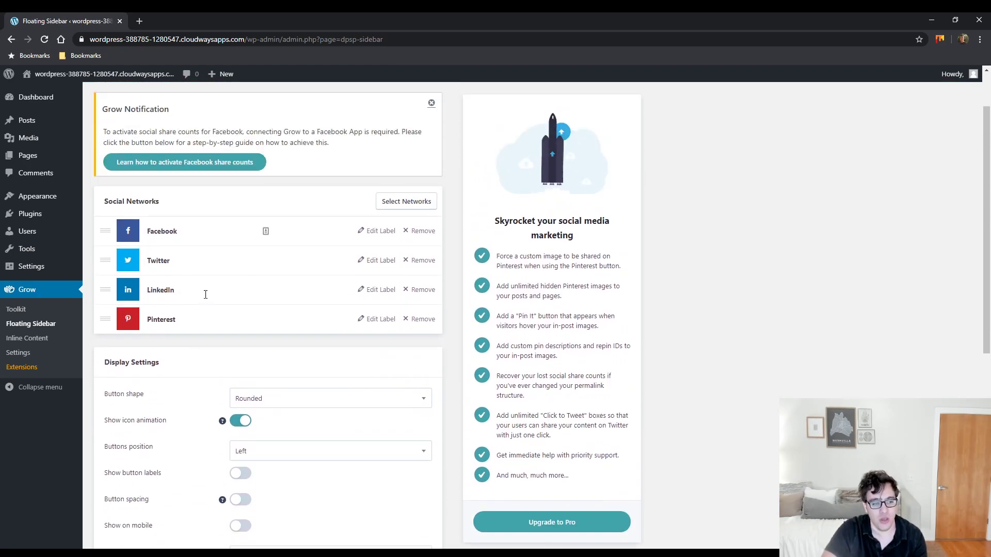
left_click(405, 202)
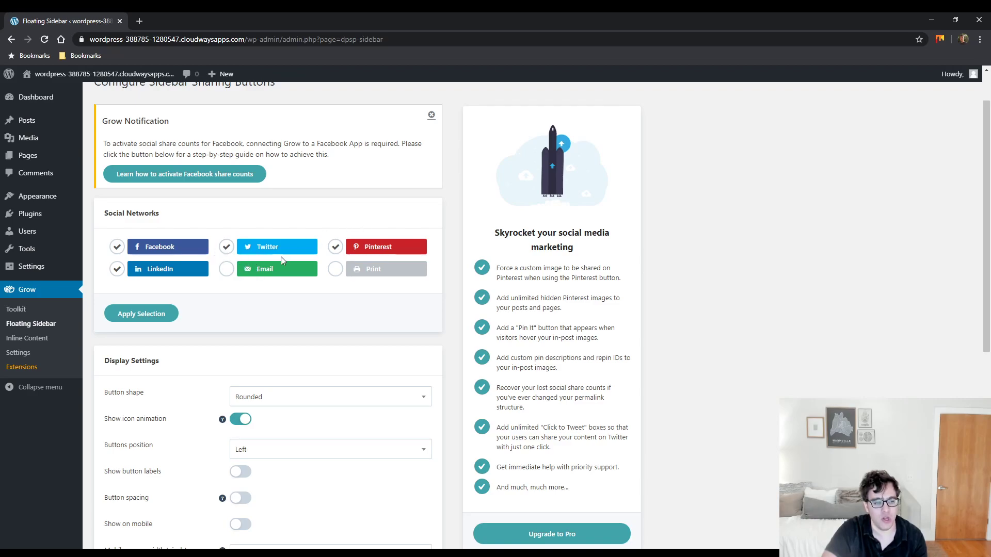
mouse_move(242, 282)
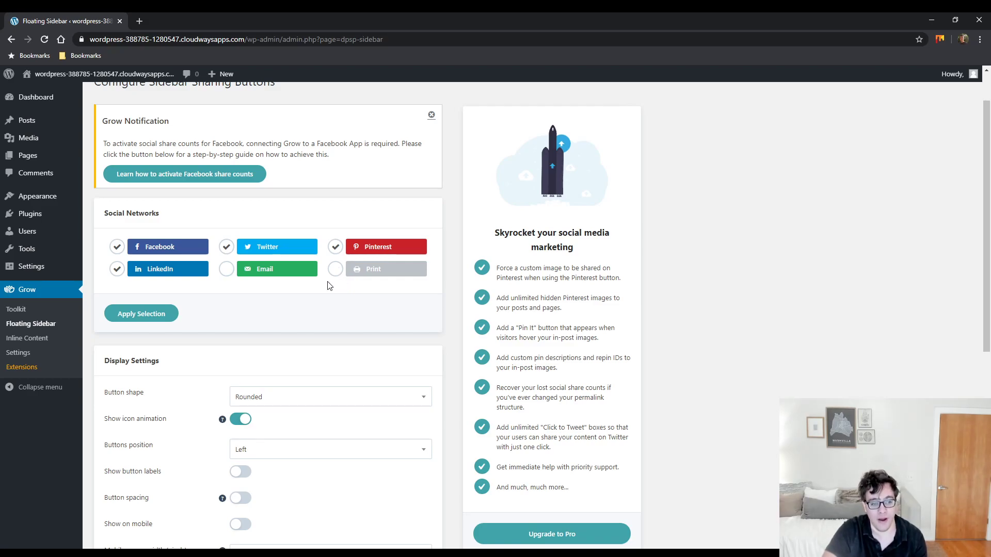
mouse_move(324, 299)
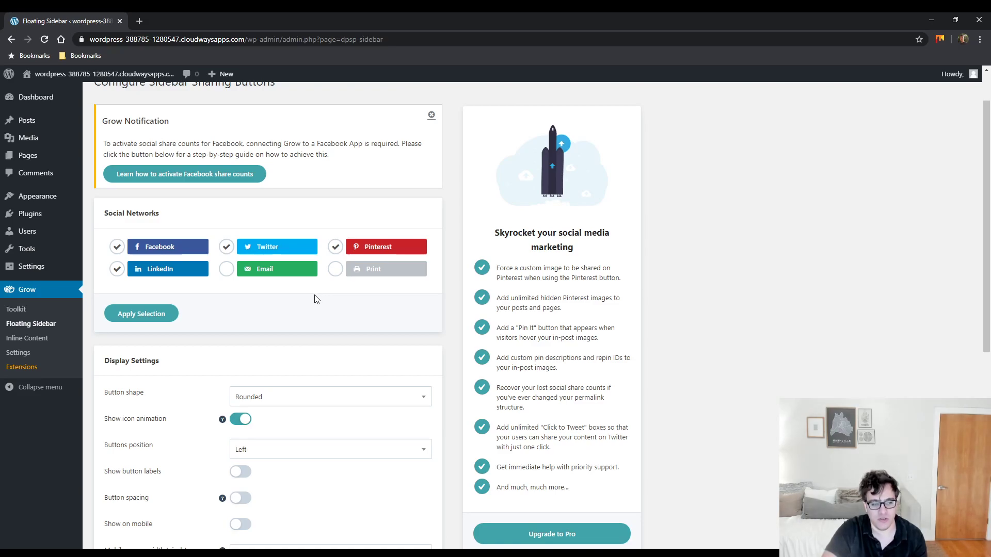
mouse_move(305, 303)
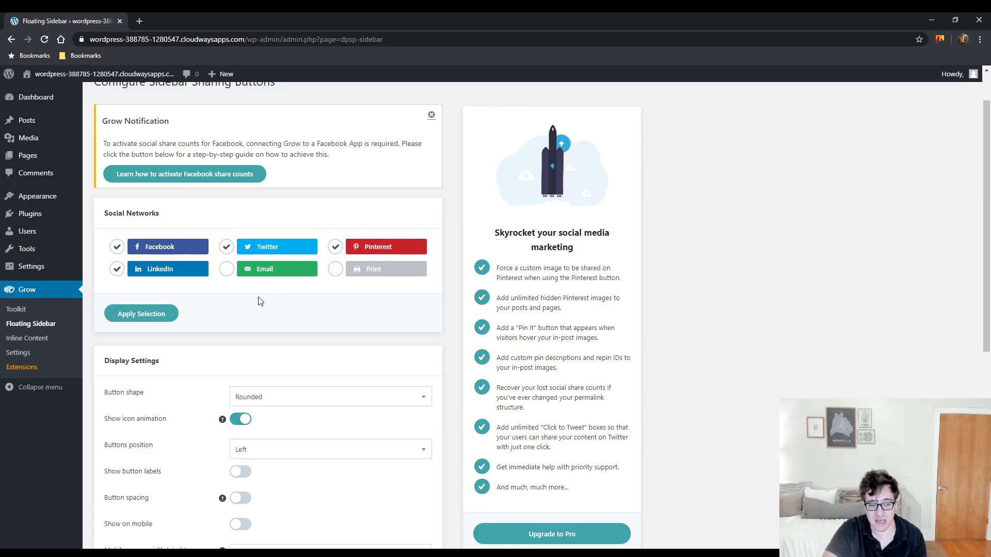
mouse_move(256, 311)
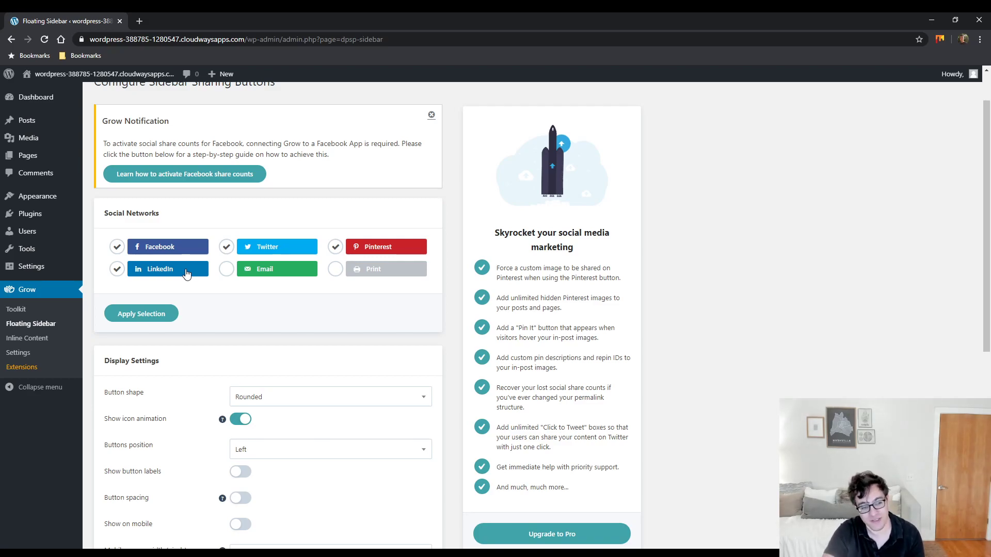
left_click(141, 314)
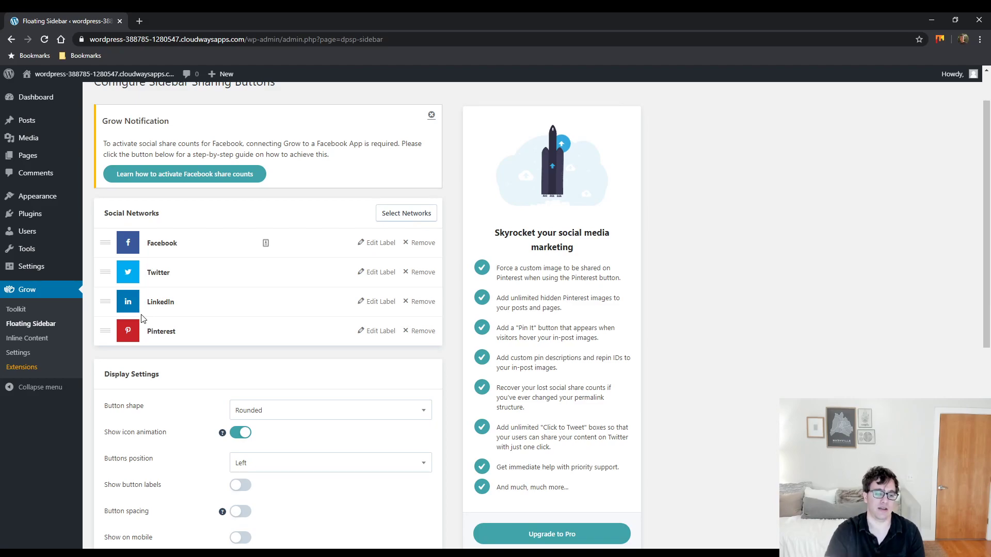
left_click(379, 243)
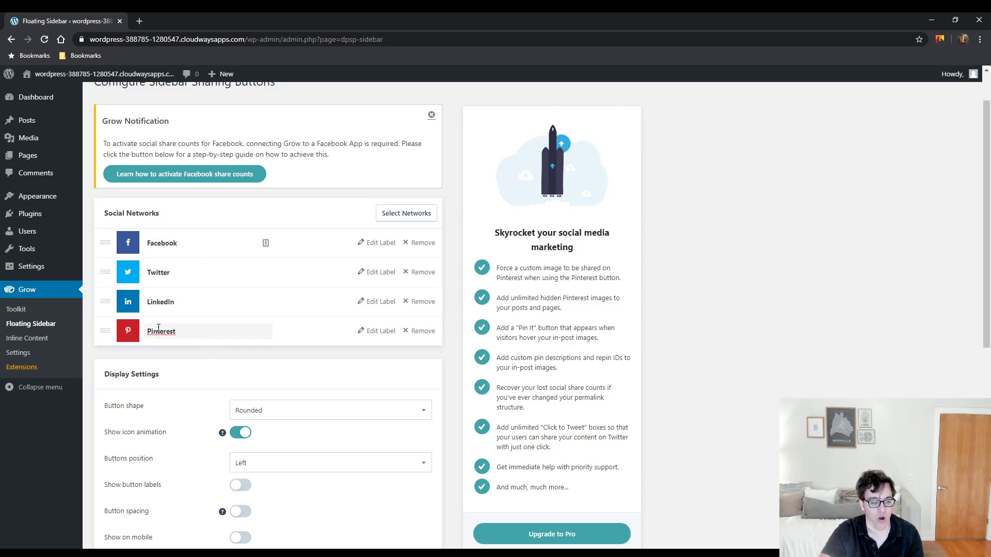
double_click(161, 330)
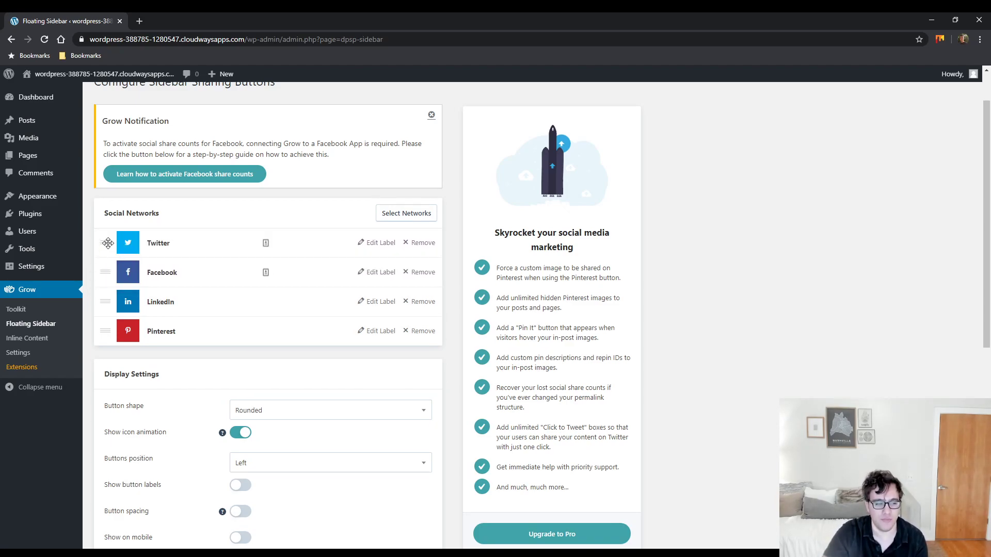
left_click_drag(109, 243, 108, 273)
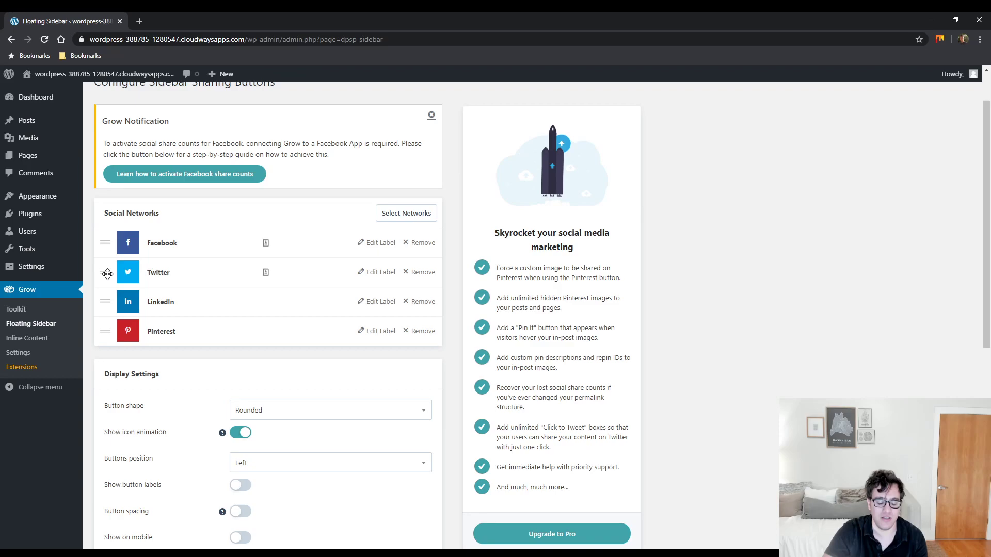
Try the Rectangular button shape, revert to Rounded, and review the shape choices again.
scroll("down", 3)
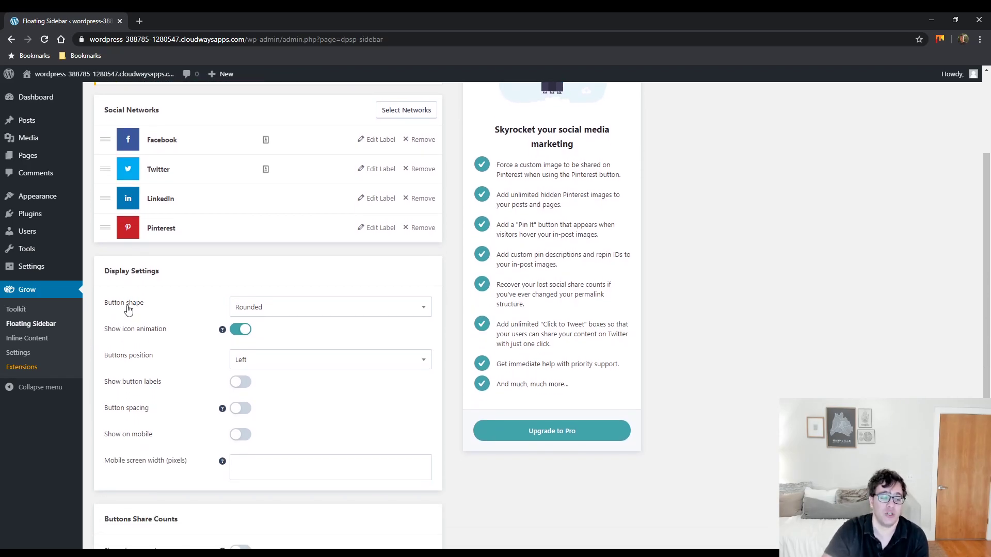
mouse_move(184, 283)
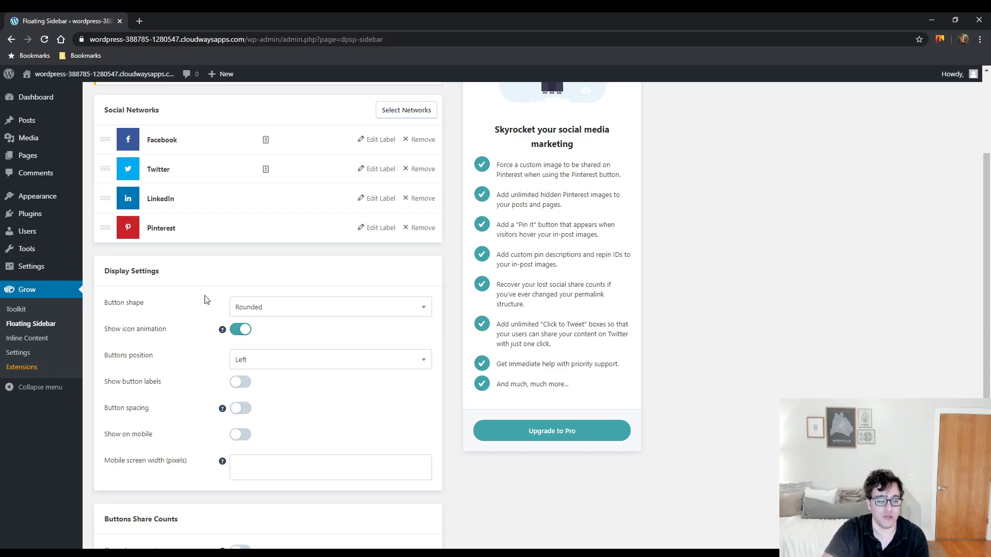
left_click(329, 307)
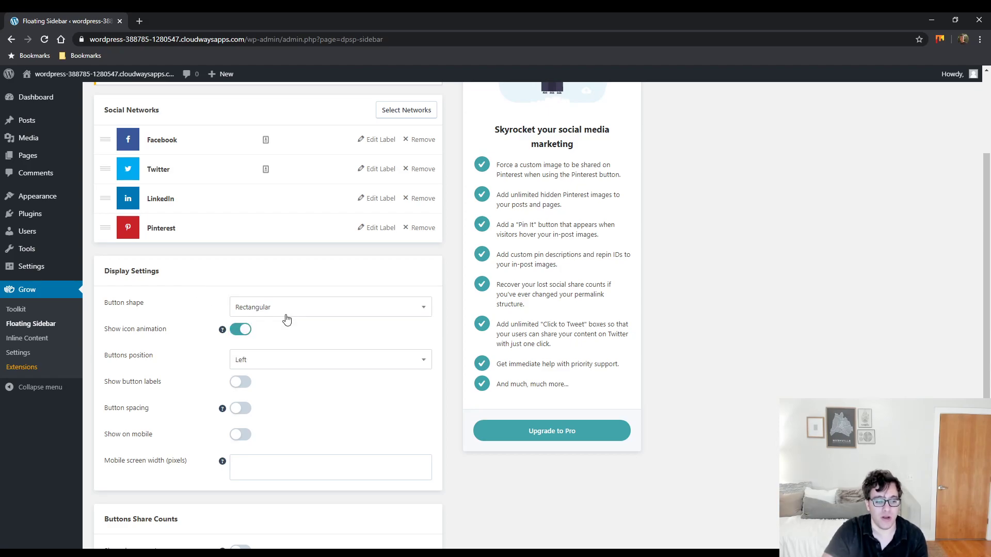
left_click(328, 306)
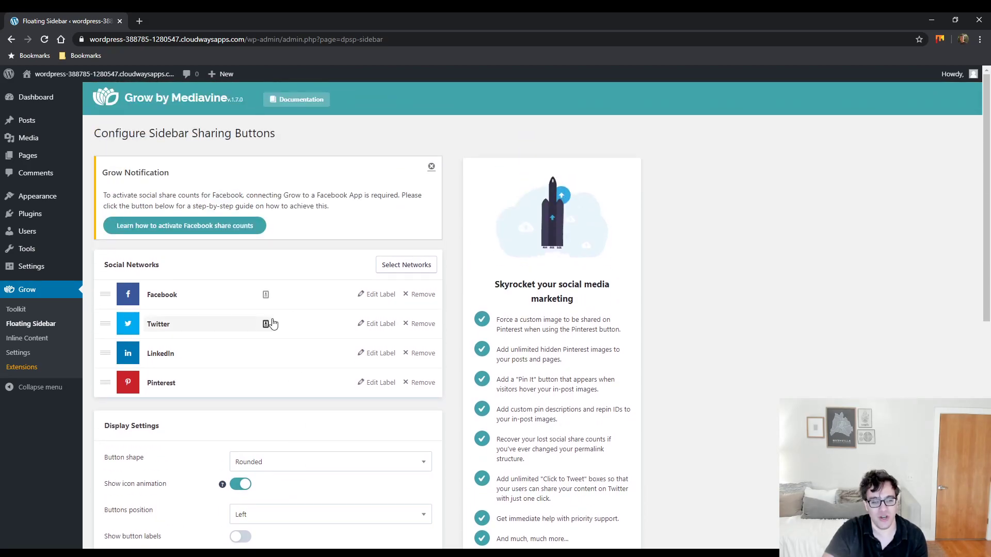
scroll("down", 3)
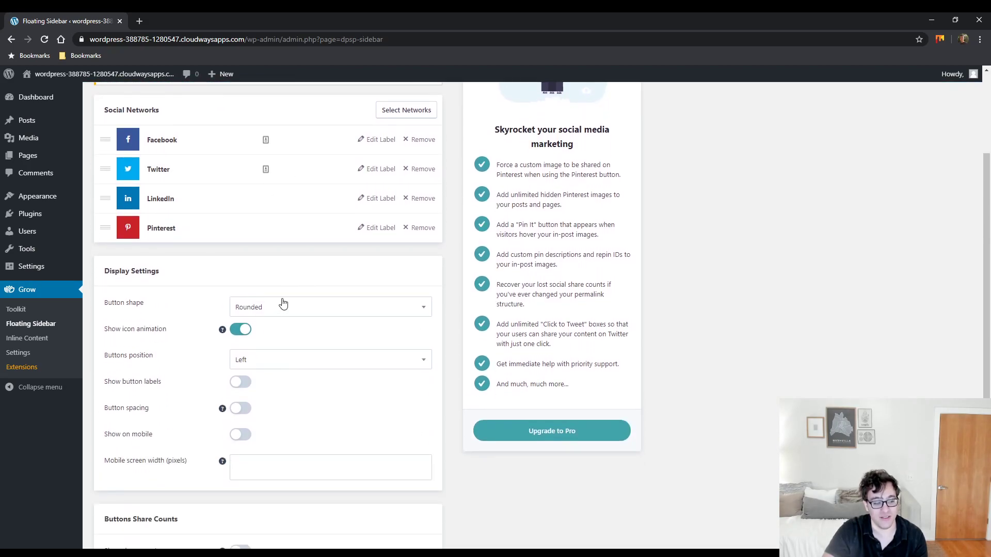
left_click(328, 307)
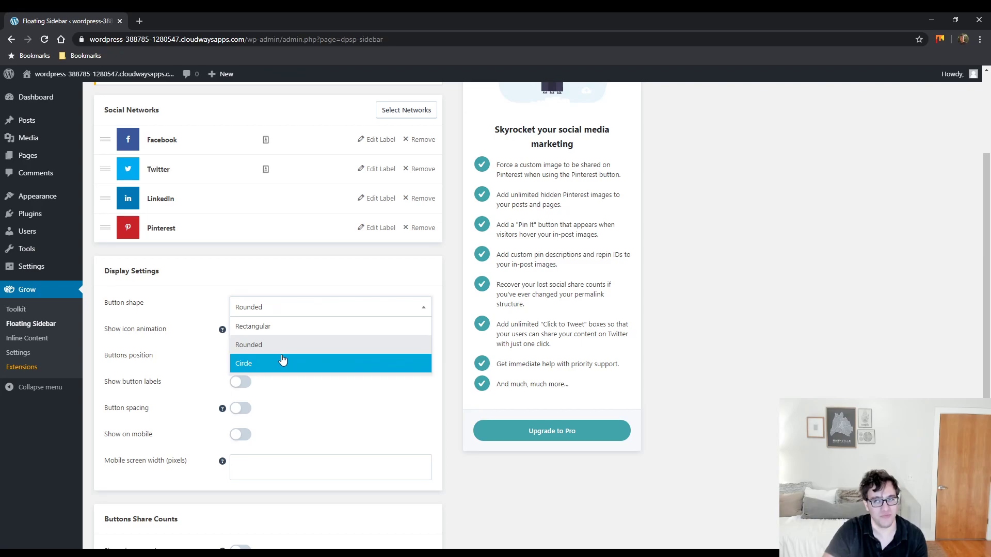
mouse_move(253, 326)
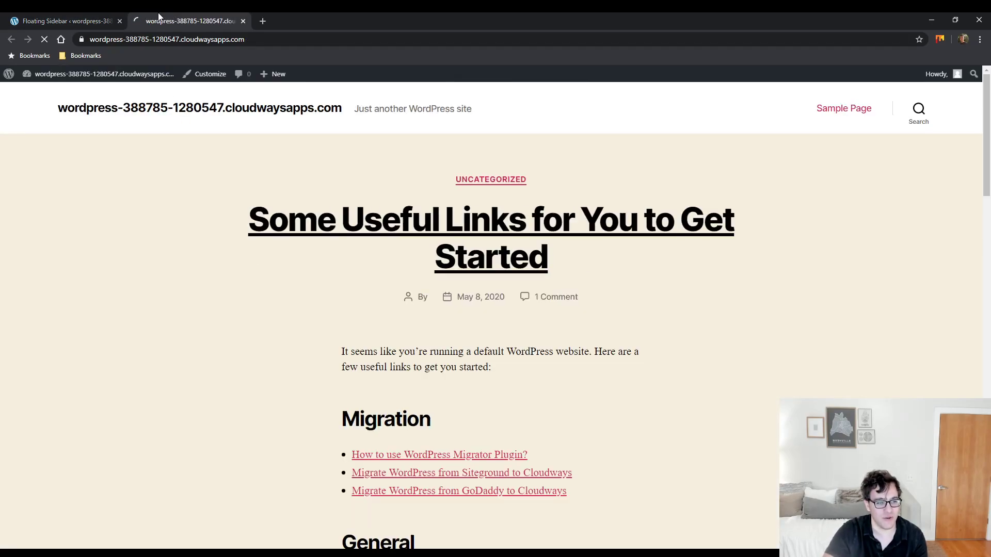
Preview the floating share buttons on the live post and return to the sidebar settings.
left_click(63, 21)
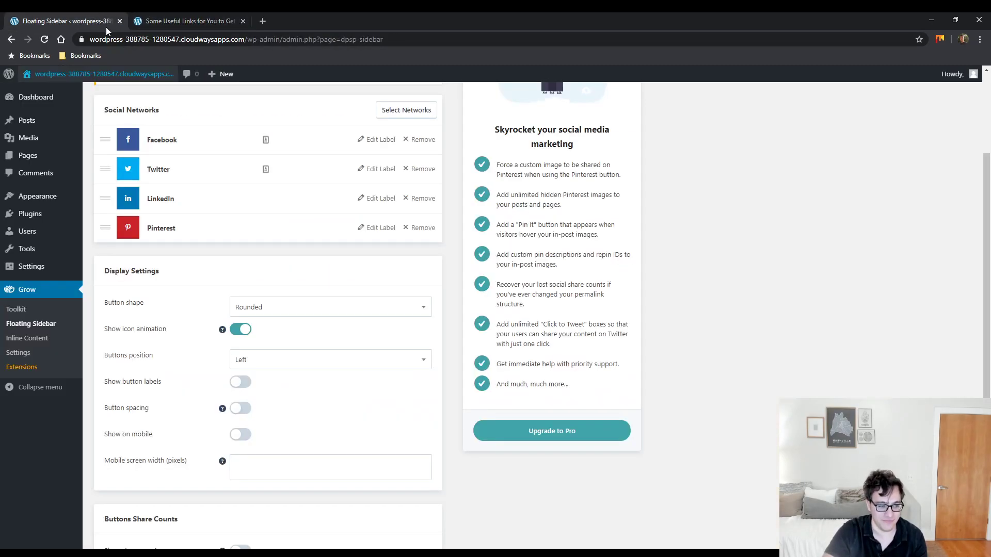
left_click(187, 21)
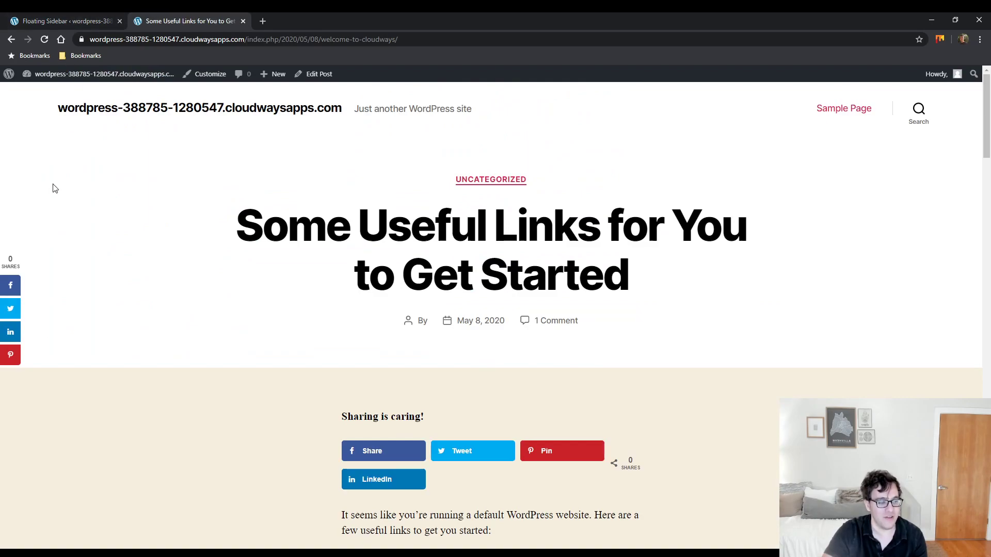
left_click(63, 21)
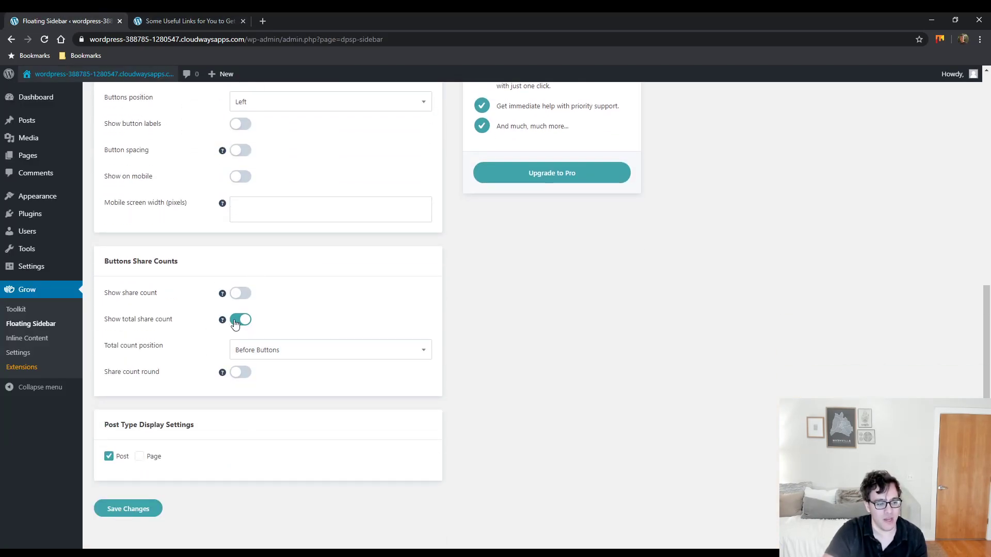
Set Total count position to After Buttons, save, and confirm the 0-shares count on the post.
left_click(240, 319)
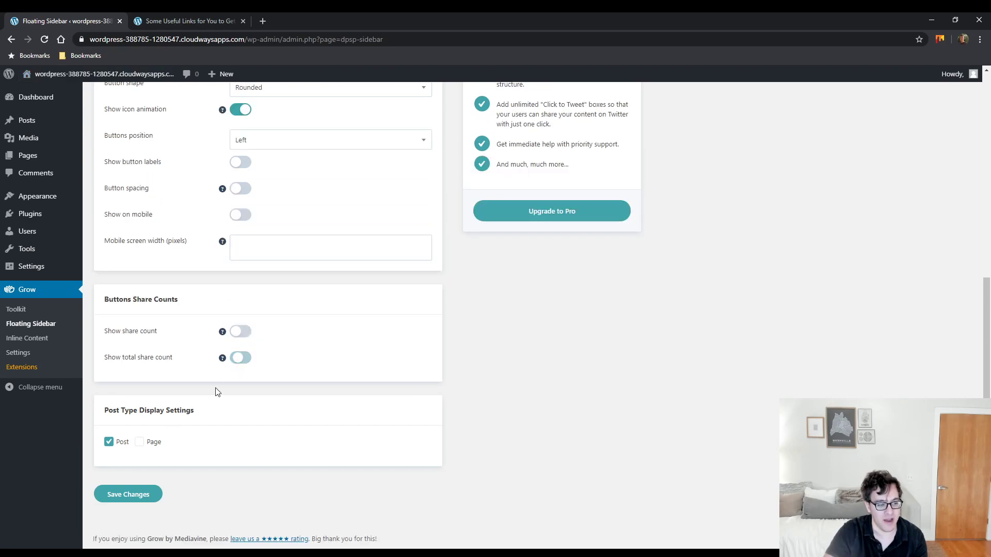
mouse_move(220, 425)
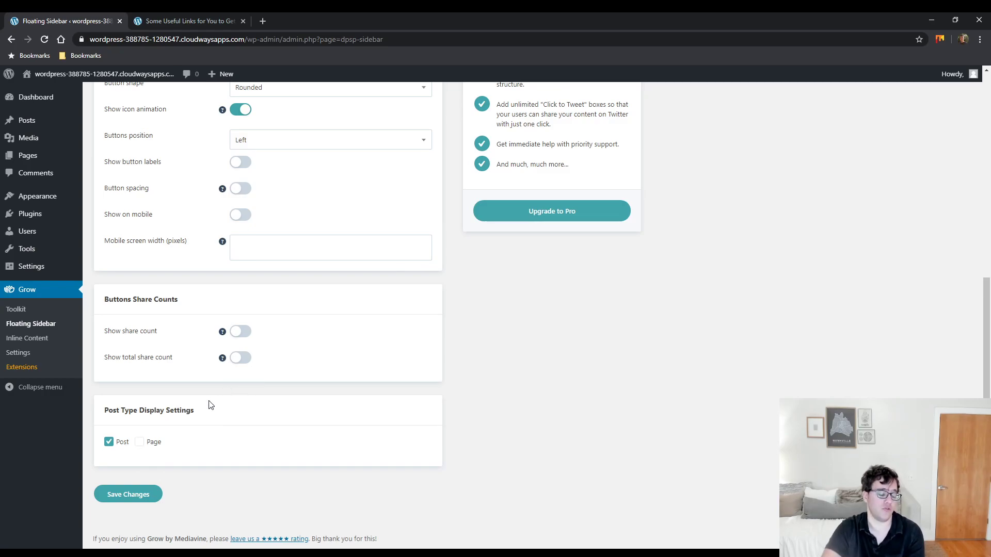
left_click(240, 357)
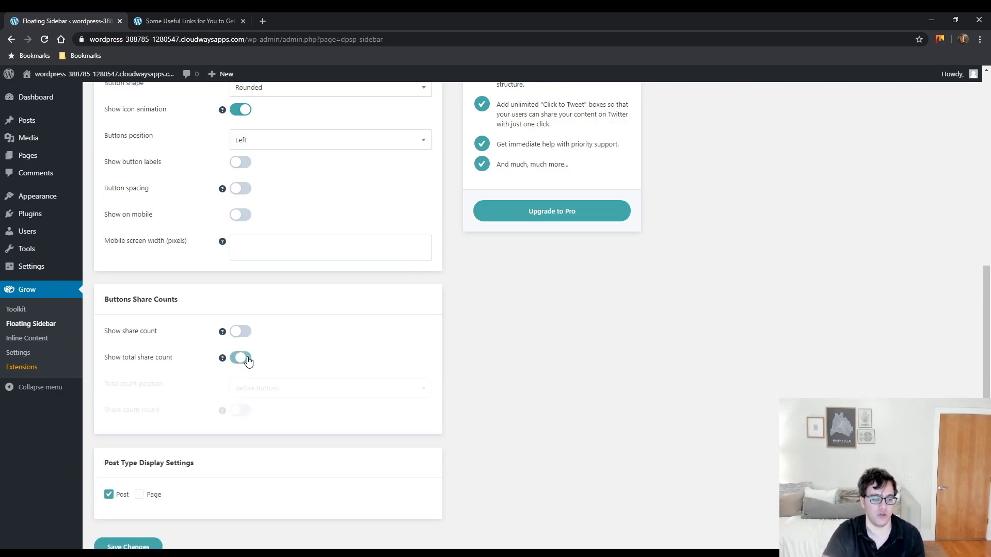
left_click(240, 358)
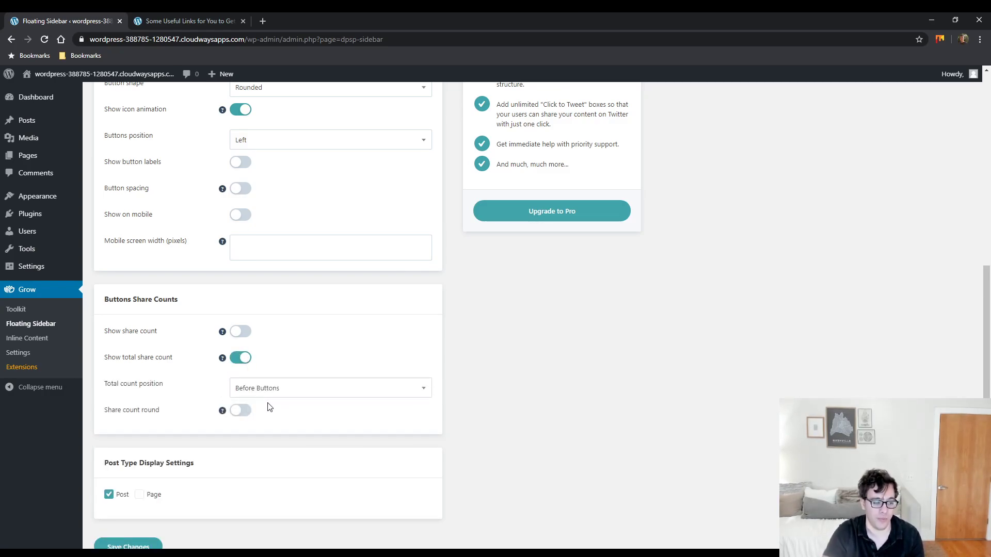
left_click(330, 388)
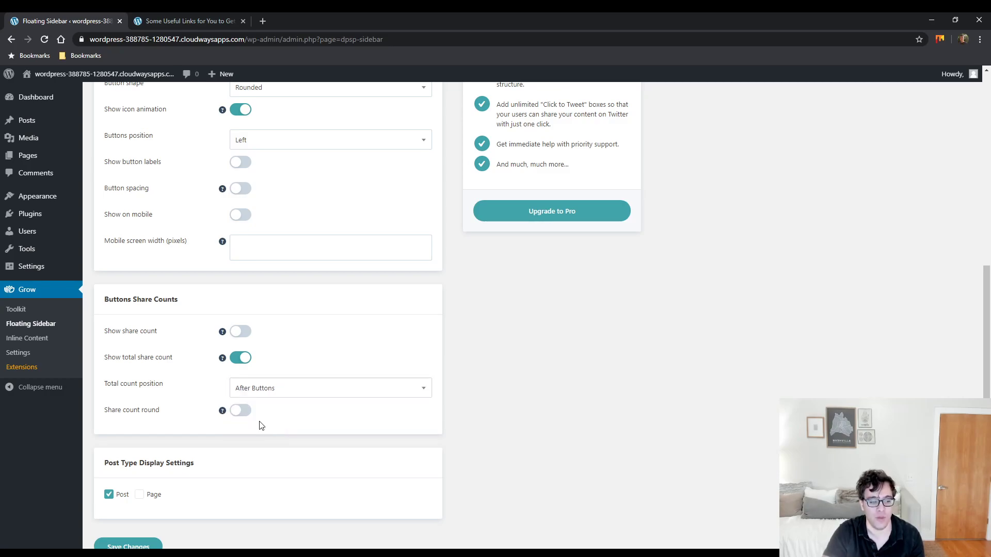
left_click(187, 20)
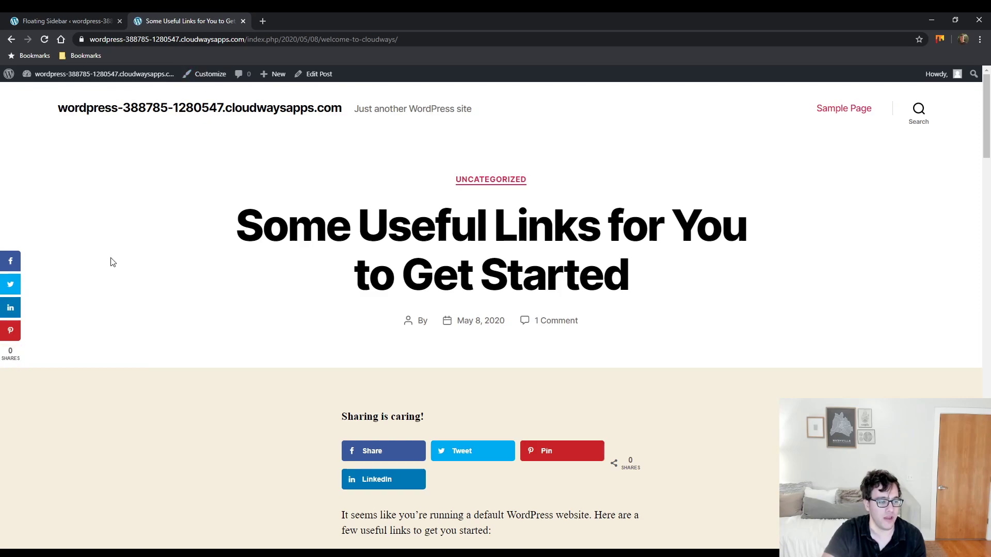
scroll("down", 3)
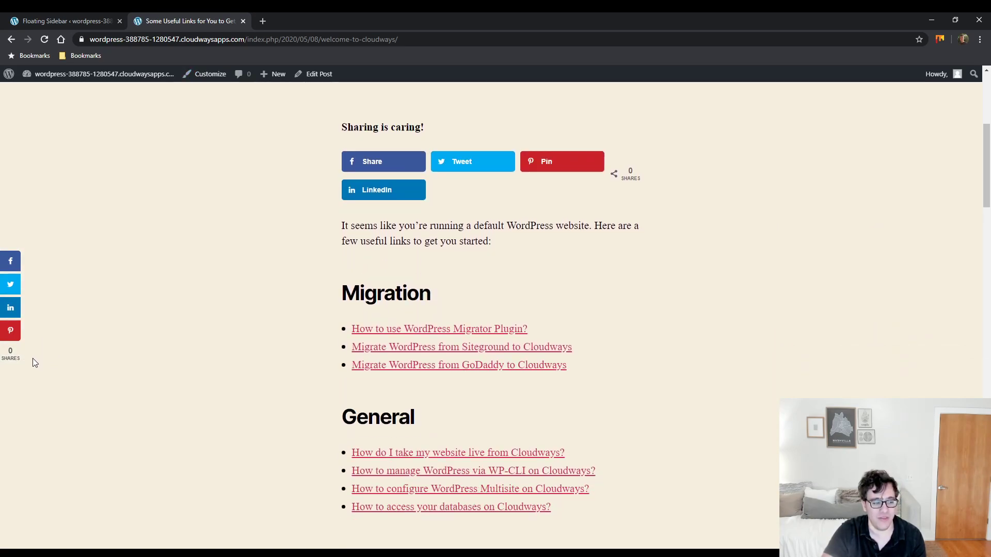
scroll("down", 3)
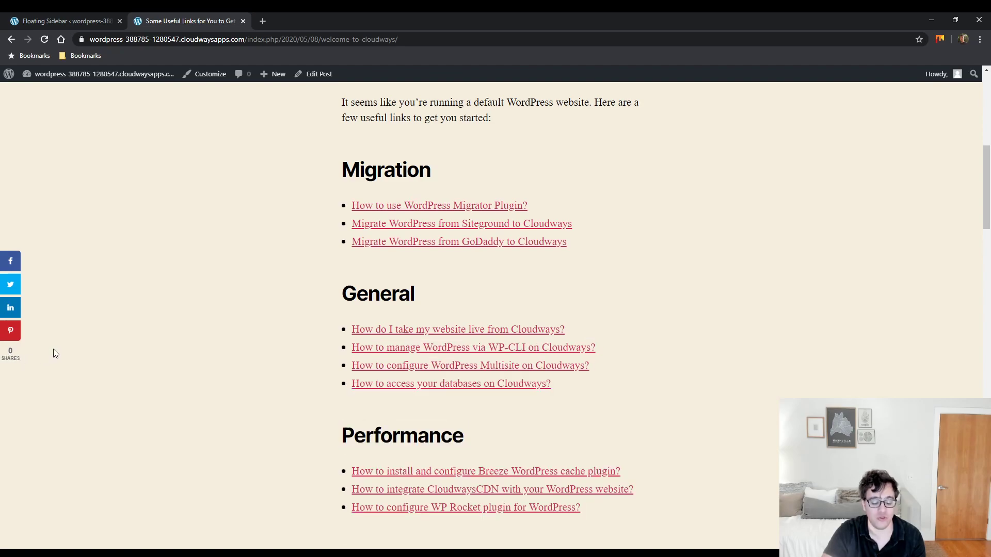
left_click(63, 21)
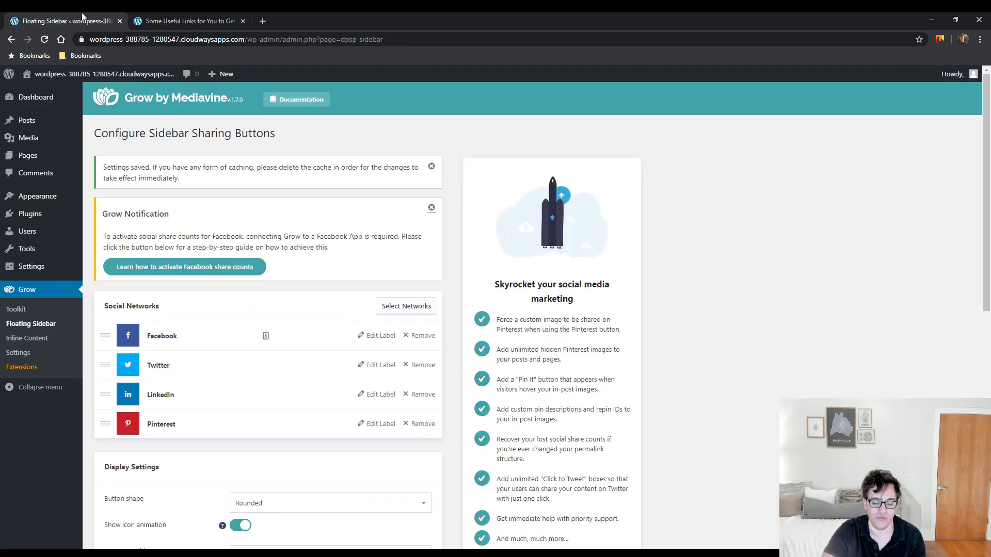
Switch on Share count round under Buttons Share Counts to round large counts to one decimal.
scroll("down", 3)
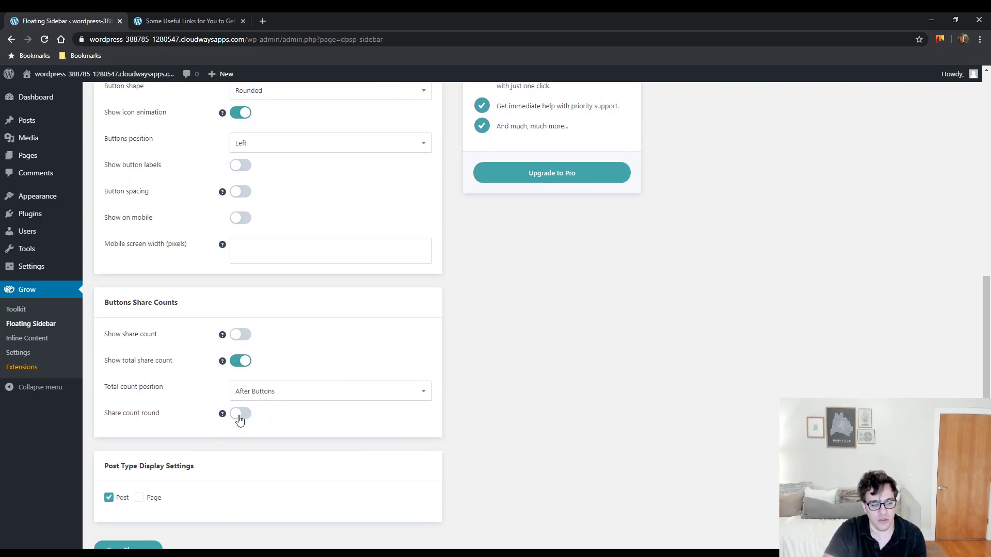
left_click(240, 412)
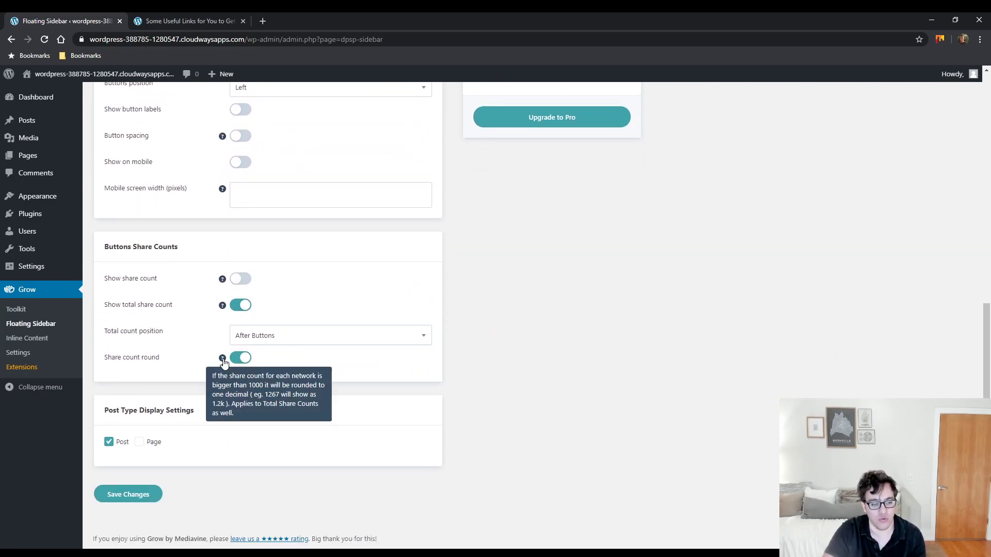
left_click(187, 21)
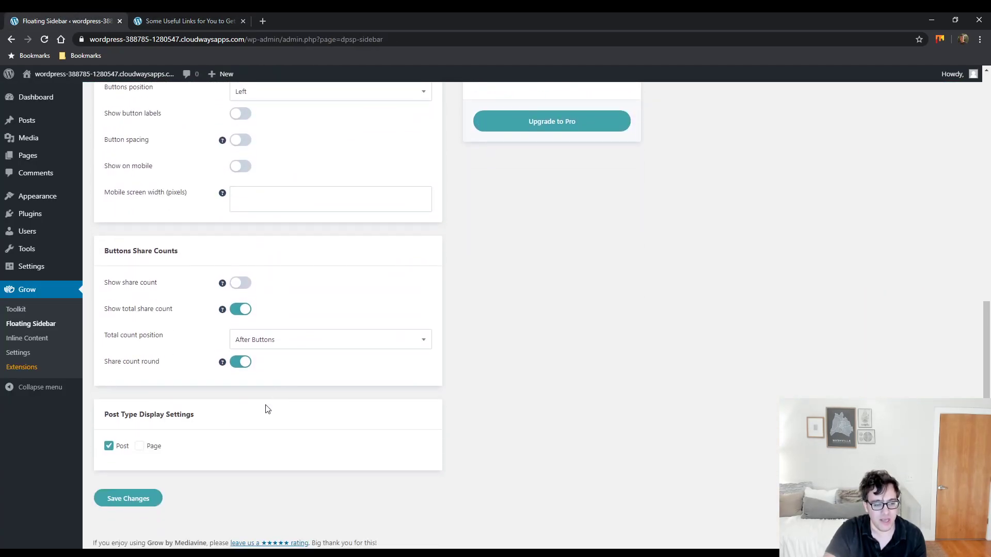
mouse_move(222, 361)
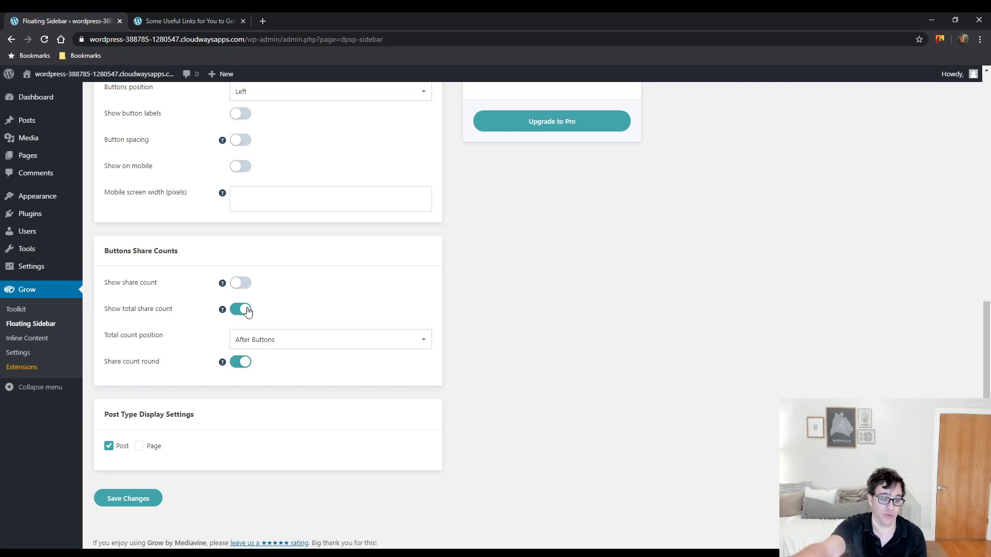
mouse_move(239, 245)
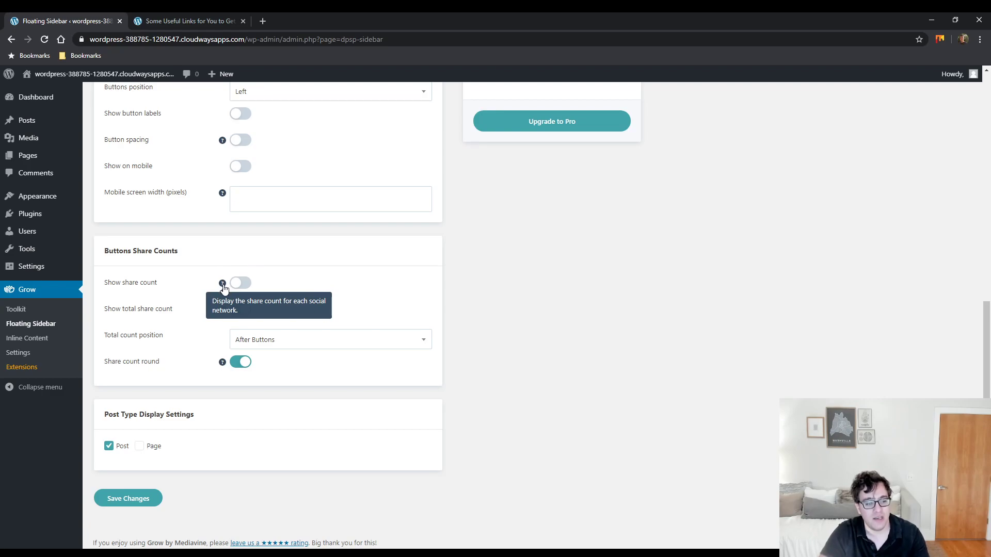
Enable Show share count, preview per-network counts on the post, then disable share and total counts.
left_click(240, 283)
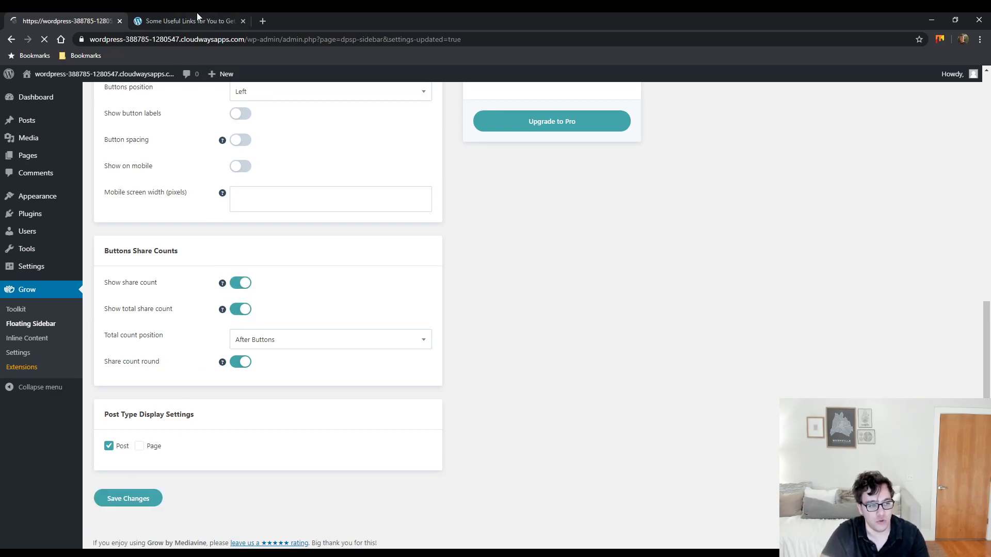
left_click(187, 21)
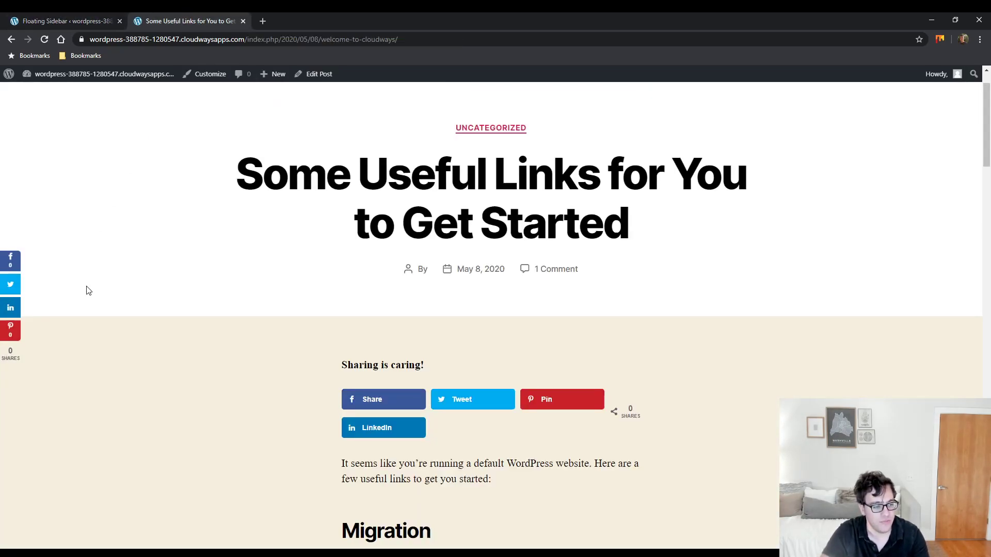
mouse_move(11, 284)
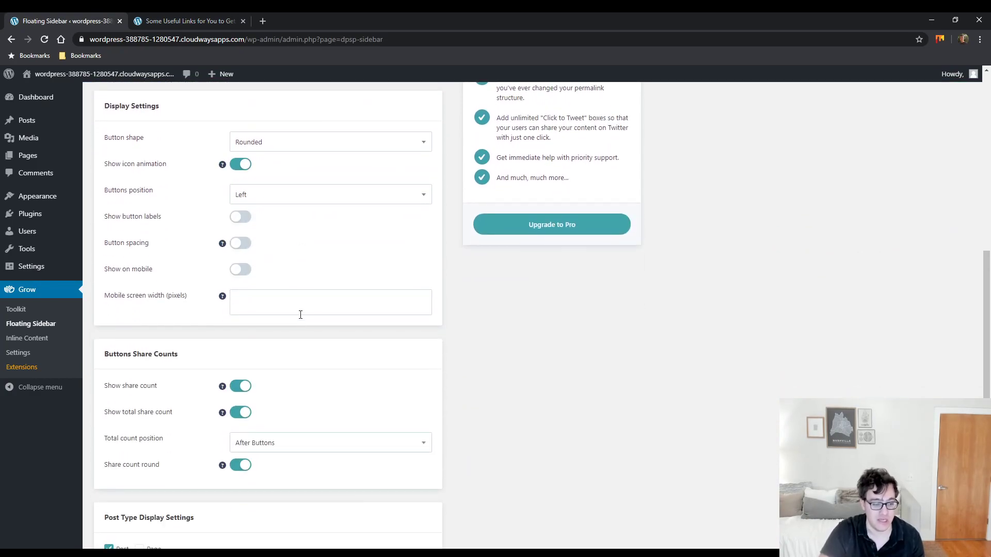
scroll("down", 3)
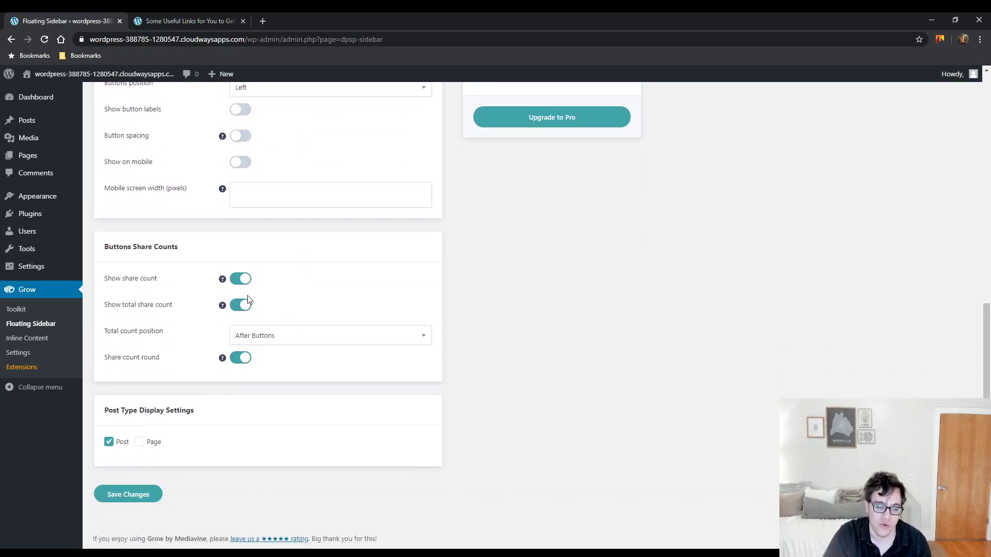
left_click(241, 278)
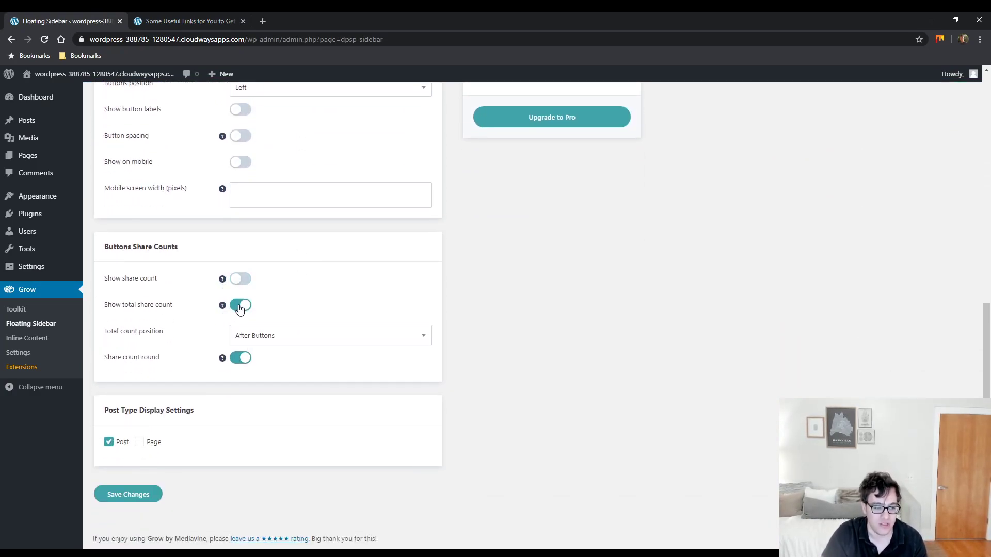
left_click(128, 494)
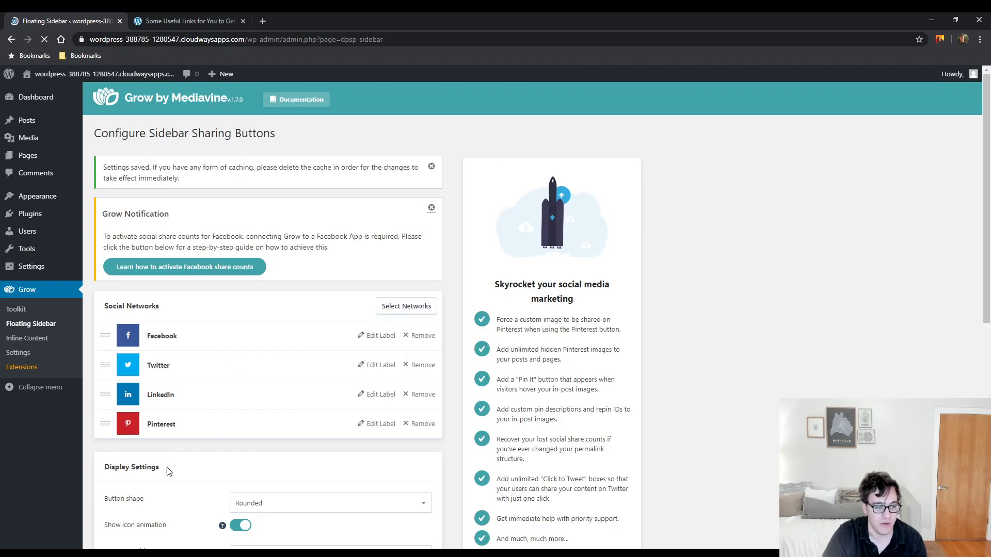
Turn on Show button labels for the sidebar buttons and check the network labels on the post.
scroll("down", 3)
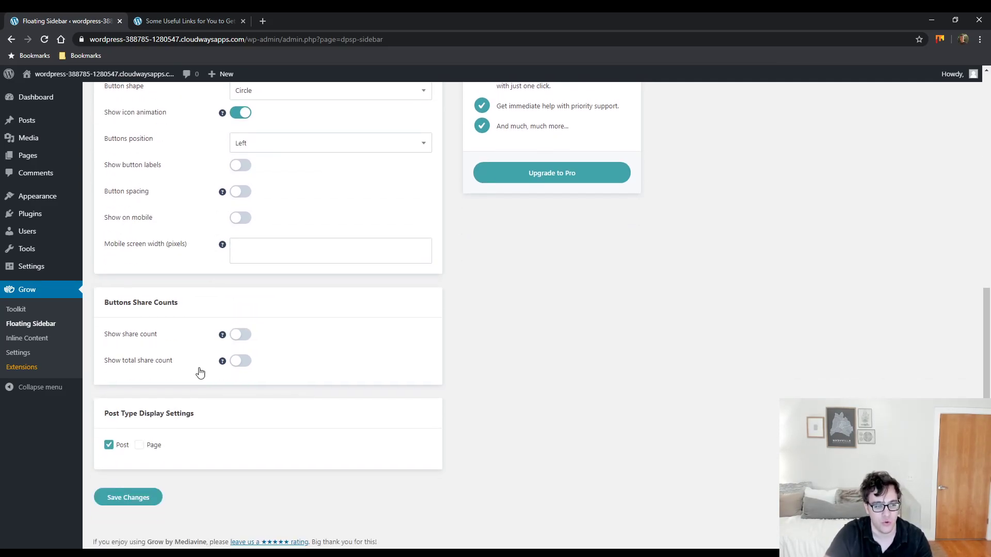
left_click(187, 21)
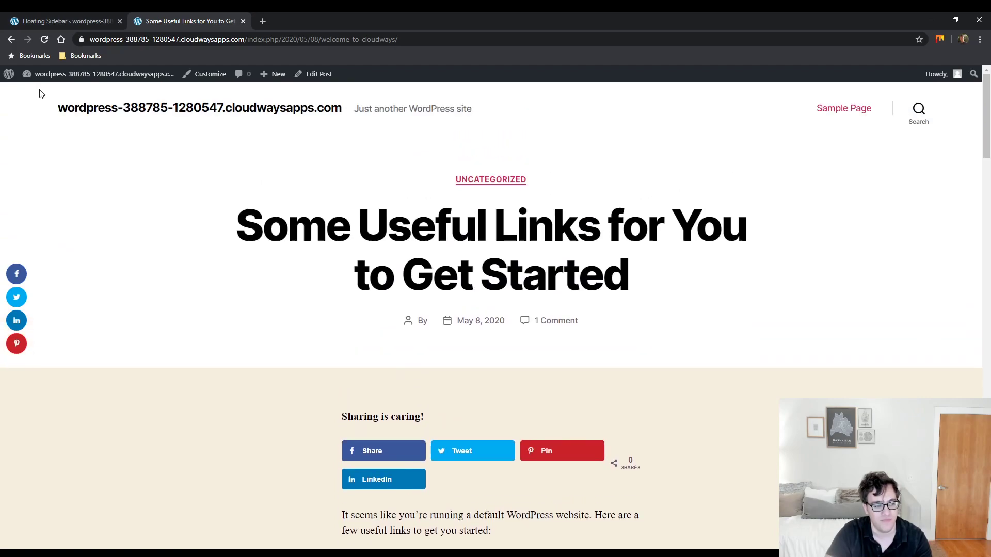
left_click(63, 21)
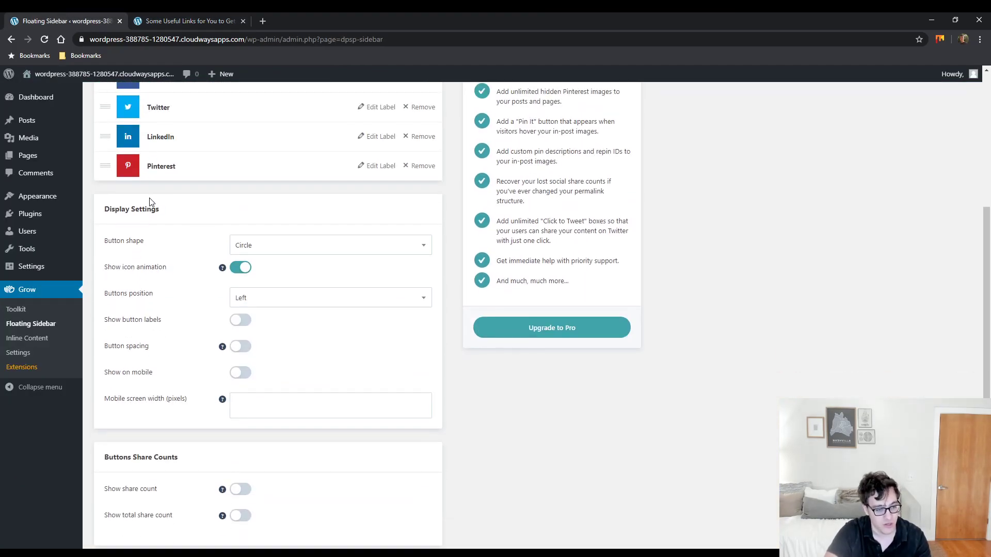
left_click(329, 297)
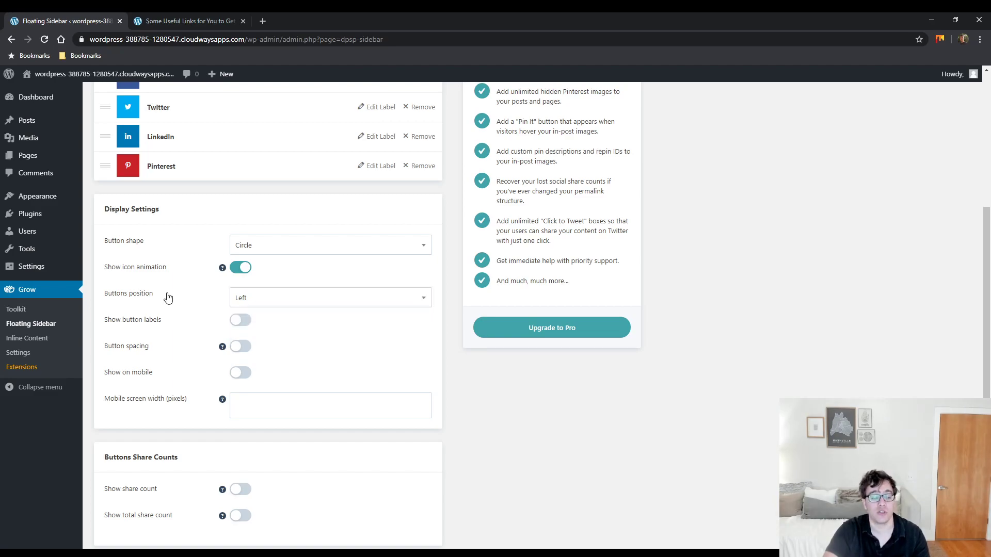
mouse_move(163, 297)
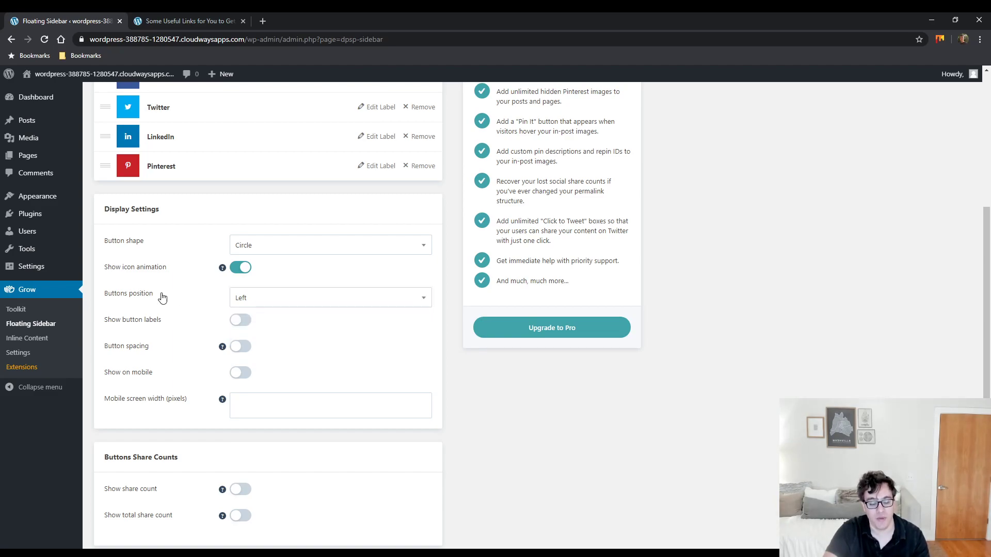
mouse_move(156, 319)
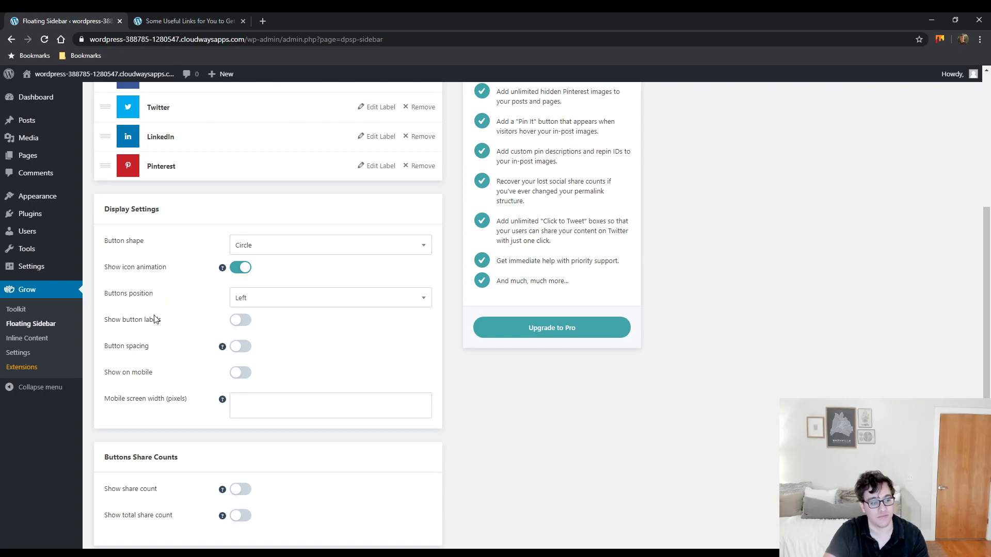
left_click(241, 320)
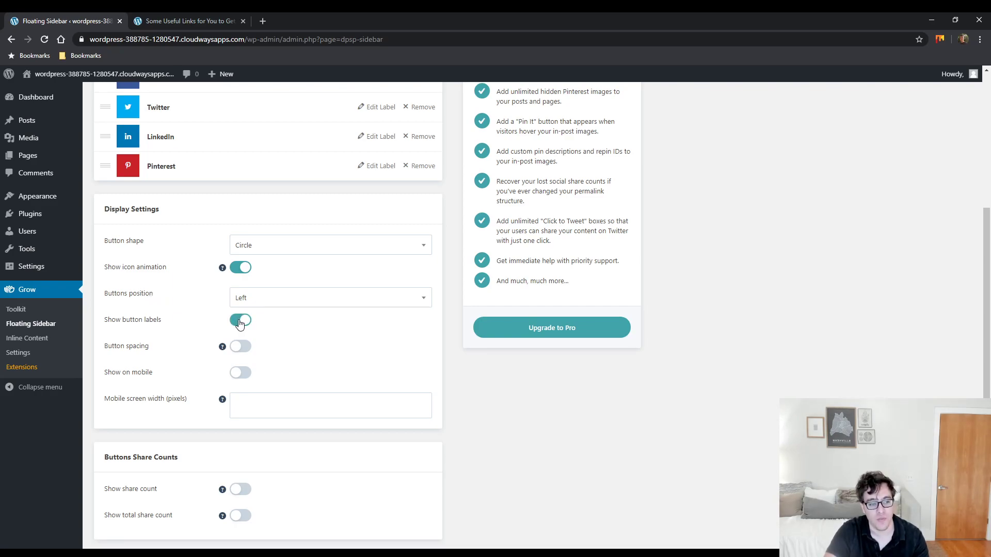
scroll("down", 3)
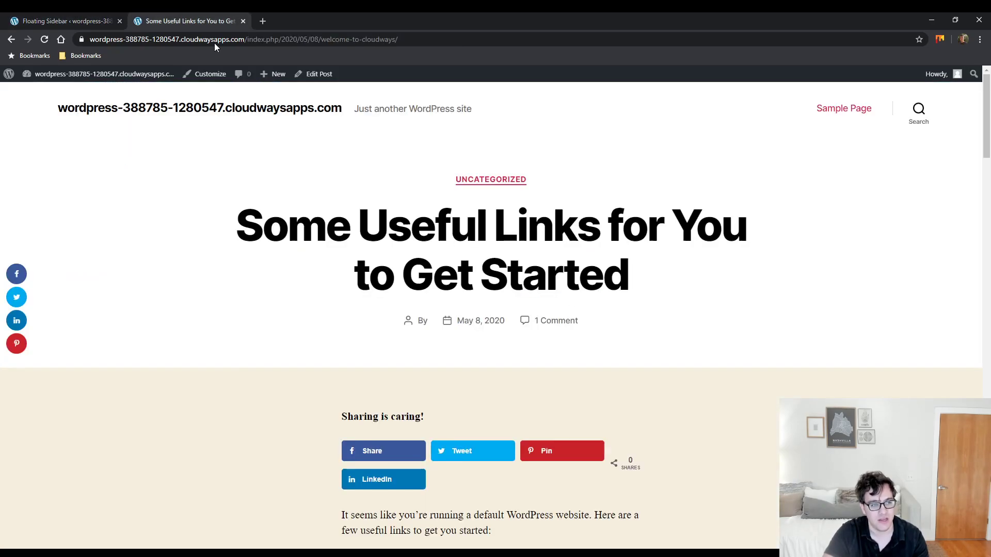
mouse_move(80, 74)
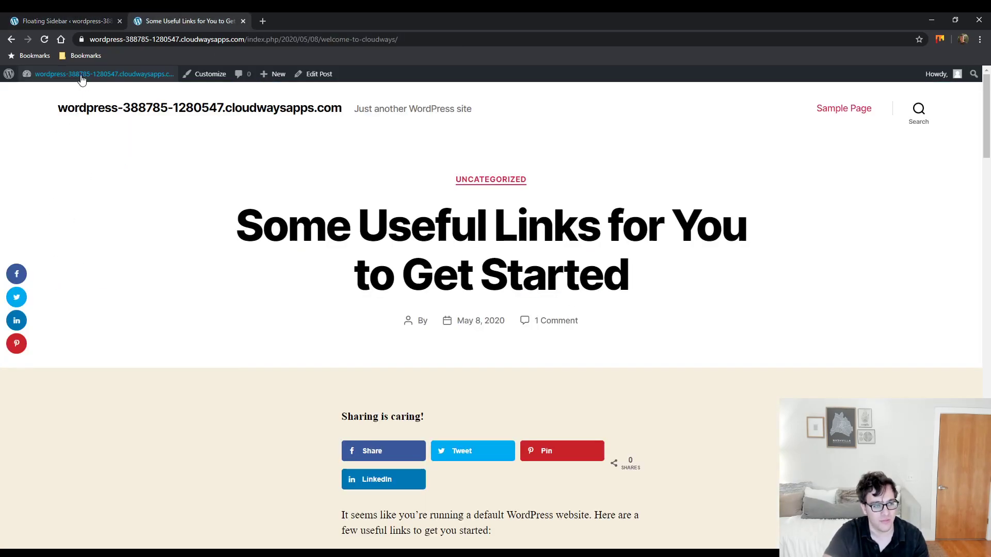
mouse_move(15, 274)
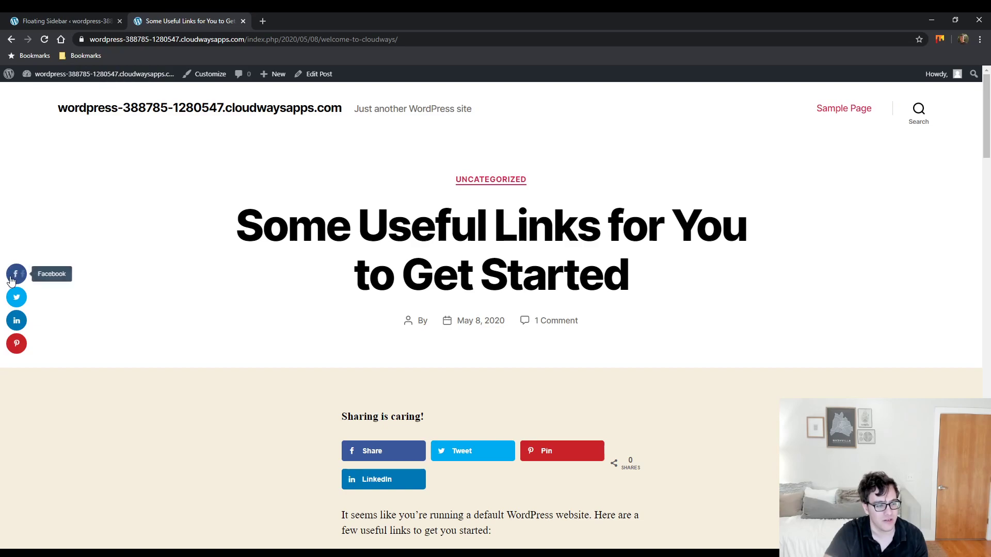
mouse_move(8, 337)
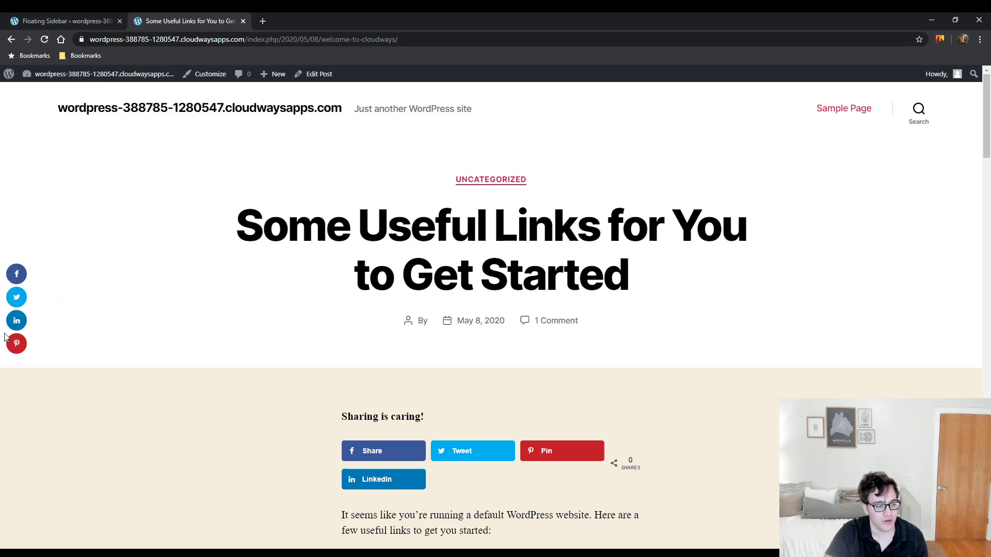
Switch on Button spacing under Display Settings and scroll toward Save Changes.
left_click(63, 21)
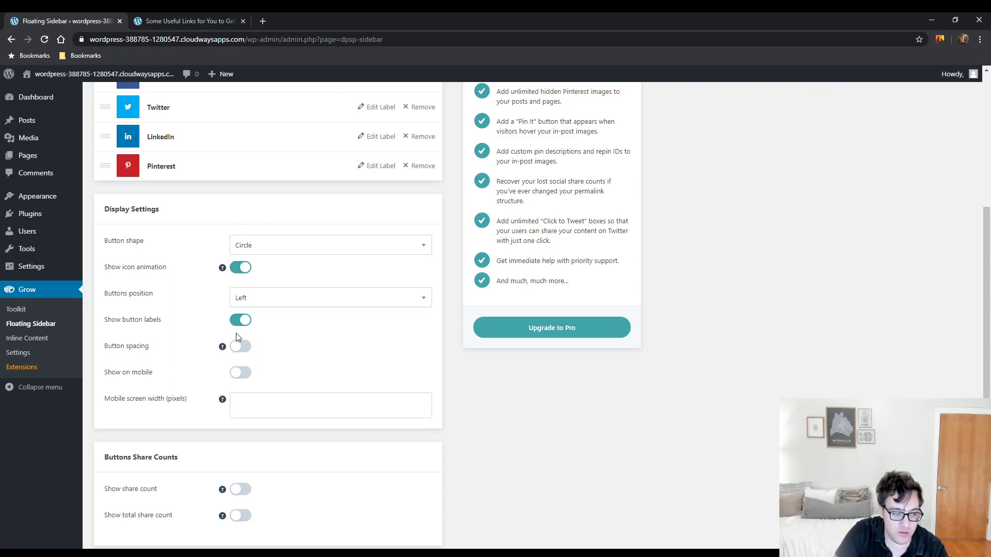
left_click(241, 347)
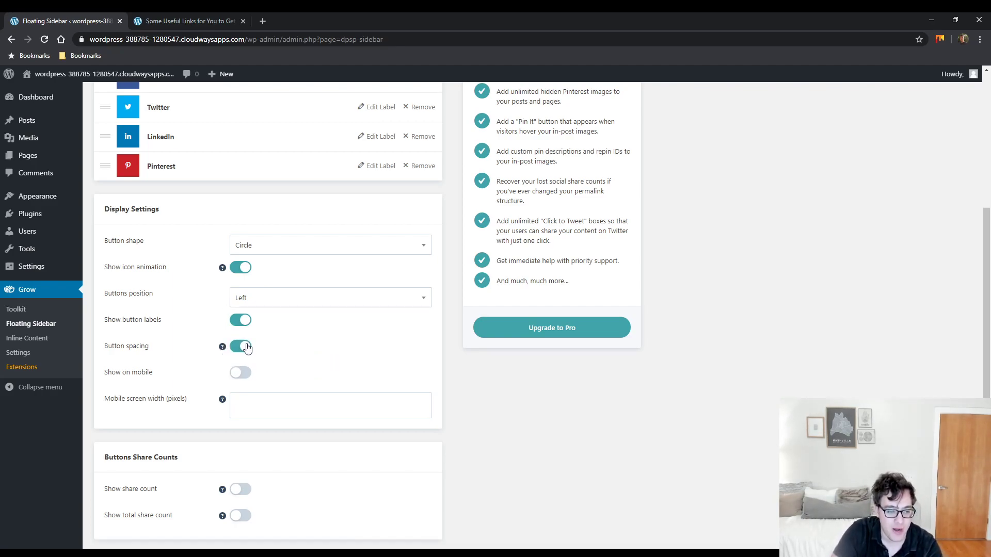
scroll("down", 3)
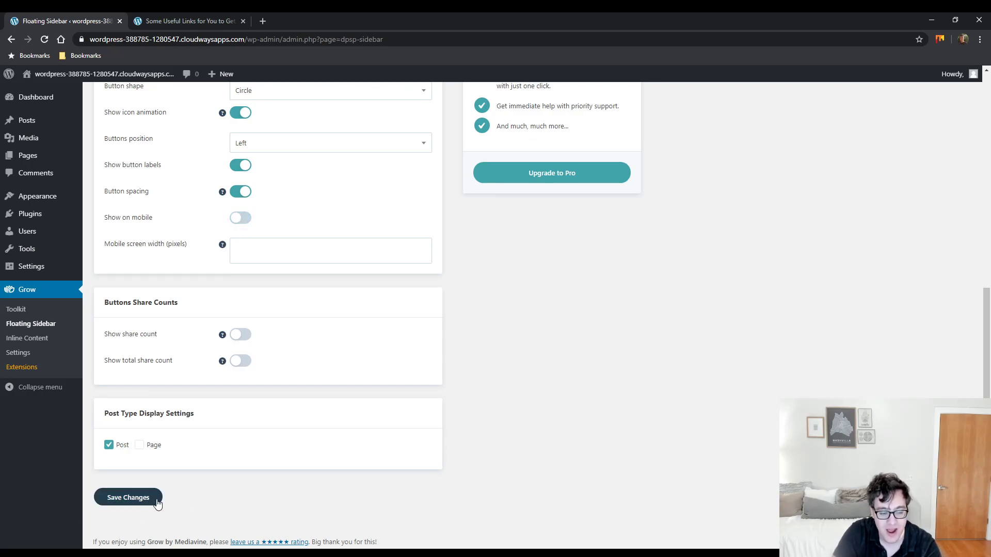
Save the sidebar label and spacing settings and confirm the spaced buttons on the live post.
left_click(187, 20)
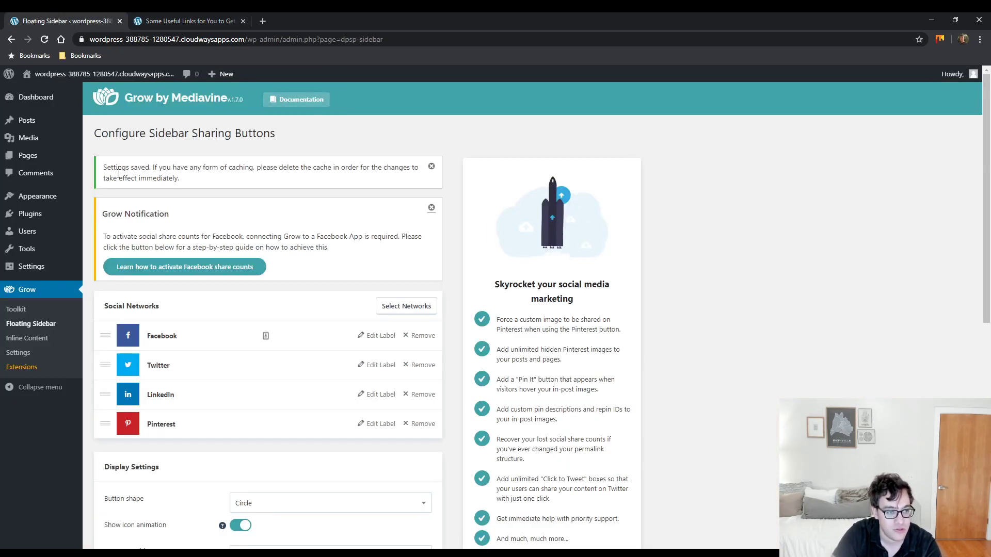
left_click(187, 21)
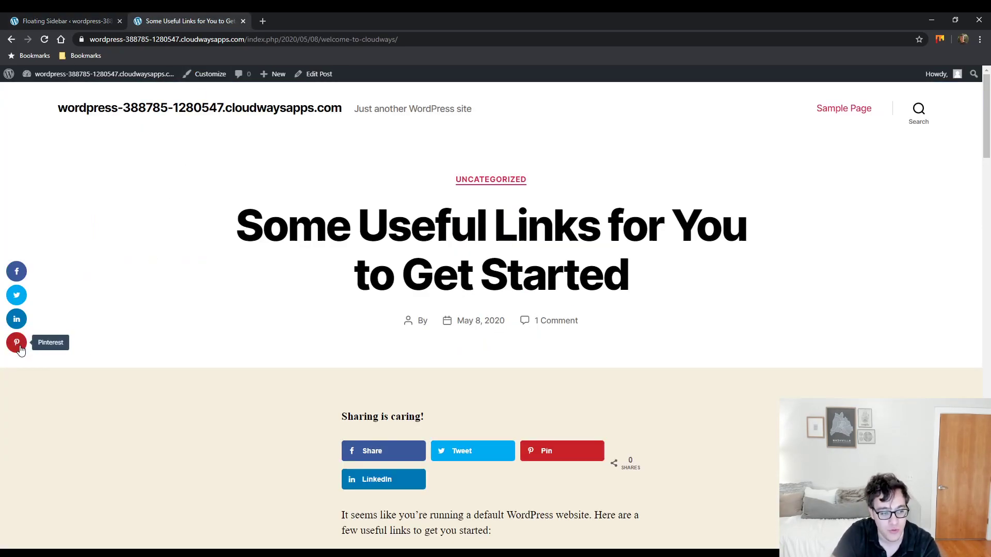
left_click(63, 20)
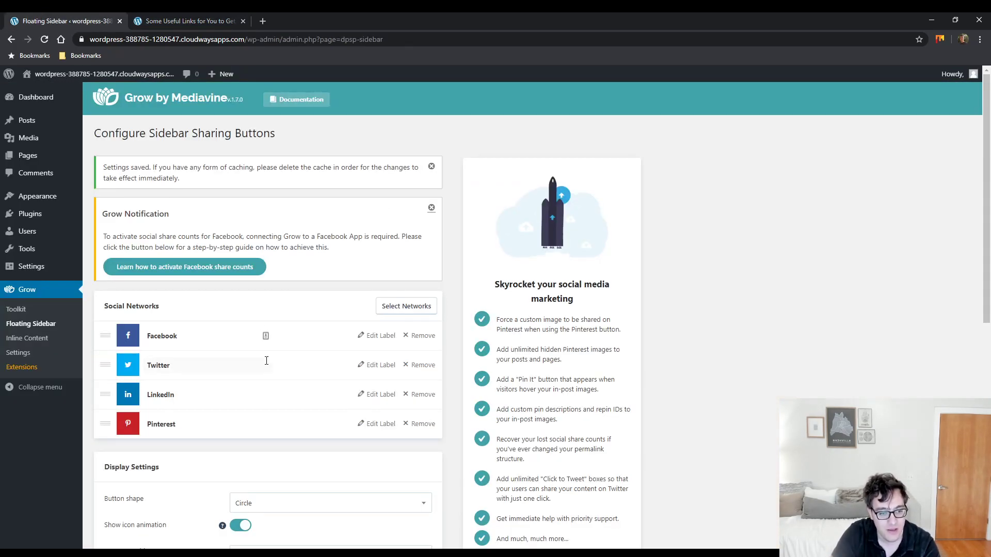
scroll("down", 3)
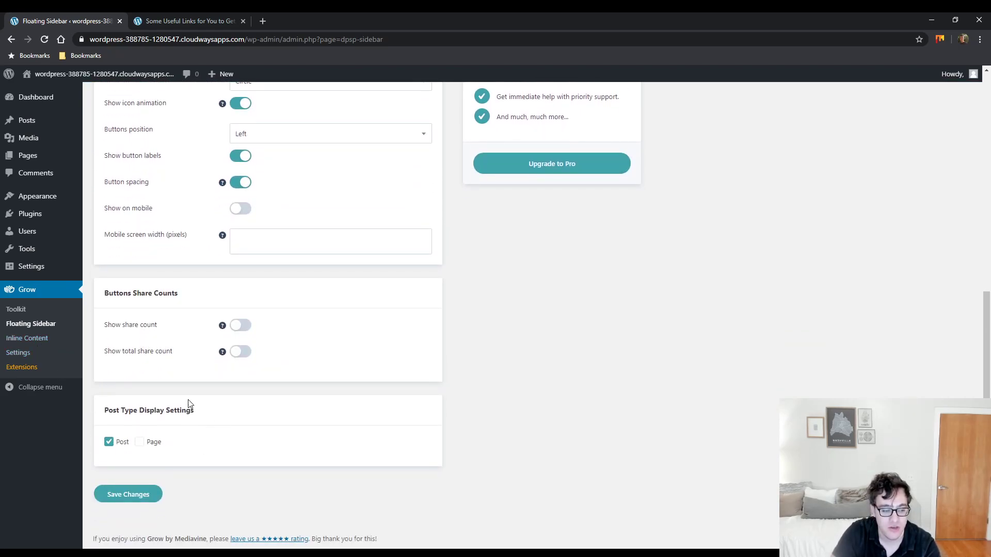
left_click(27, 339)
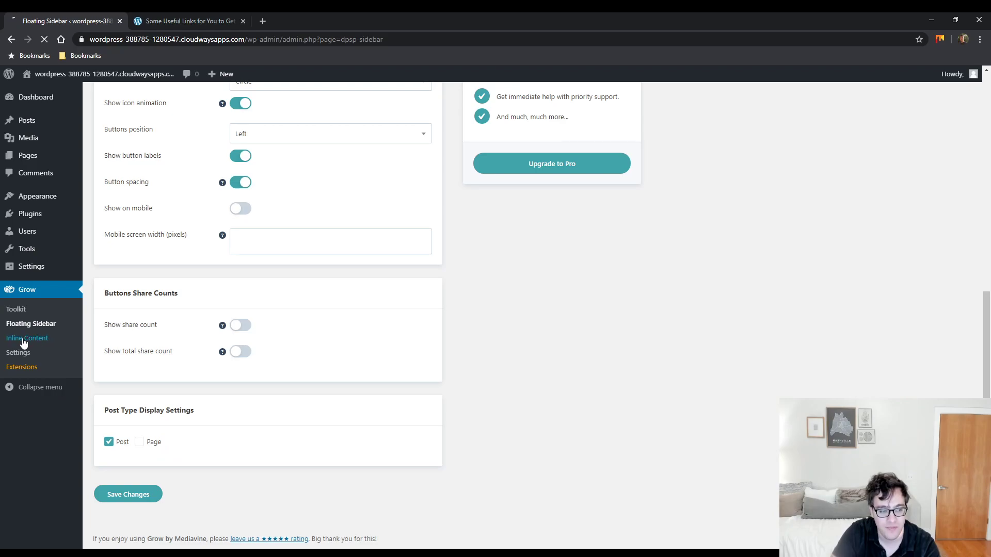
Set the Inline Content button shape to Rectangular and save the settings.
left_click(27, 338)
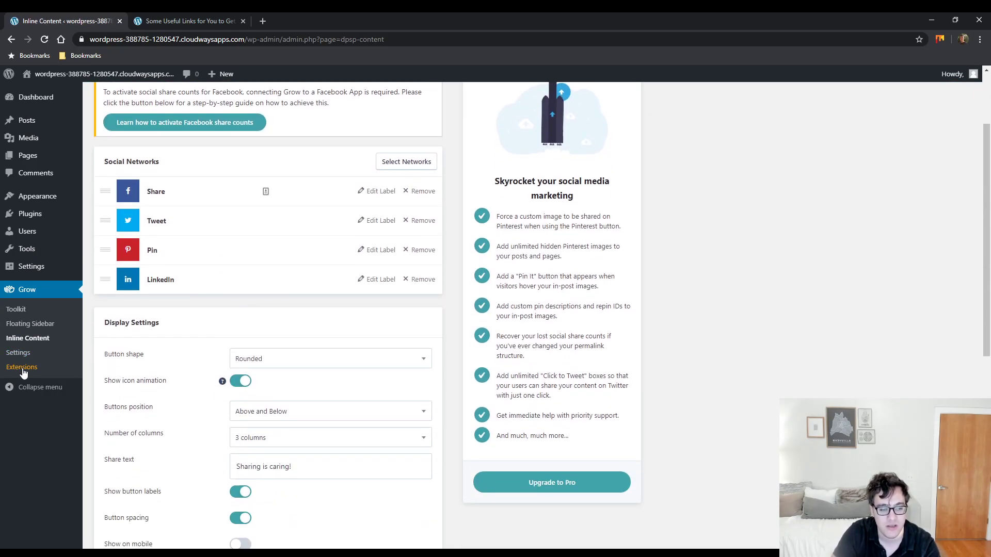
scroll("down", 3)
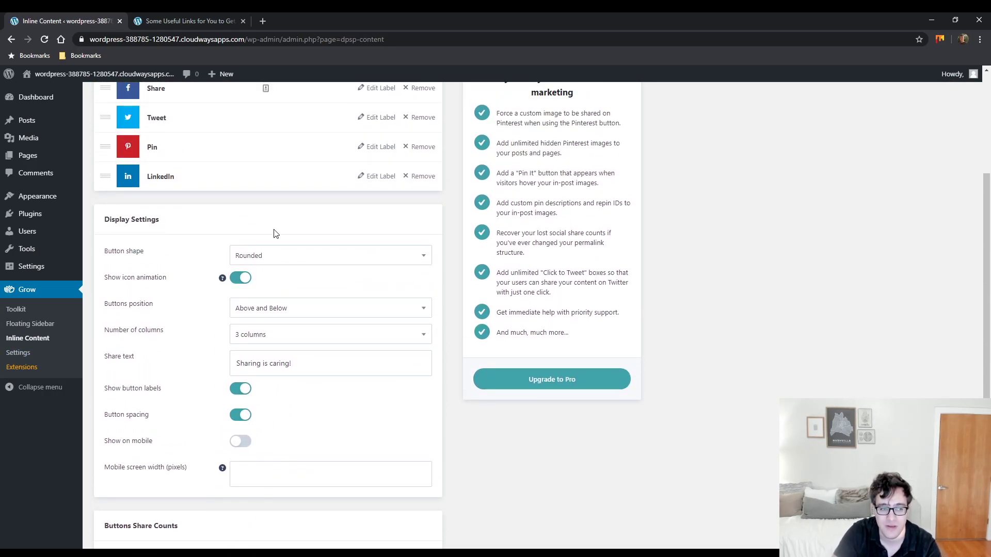
scroll("down", 3)
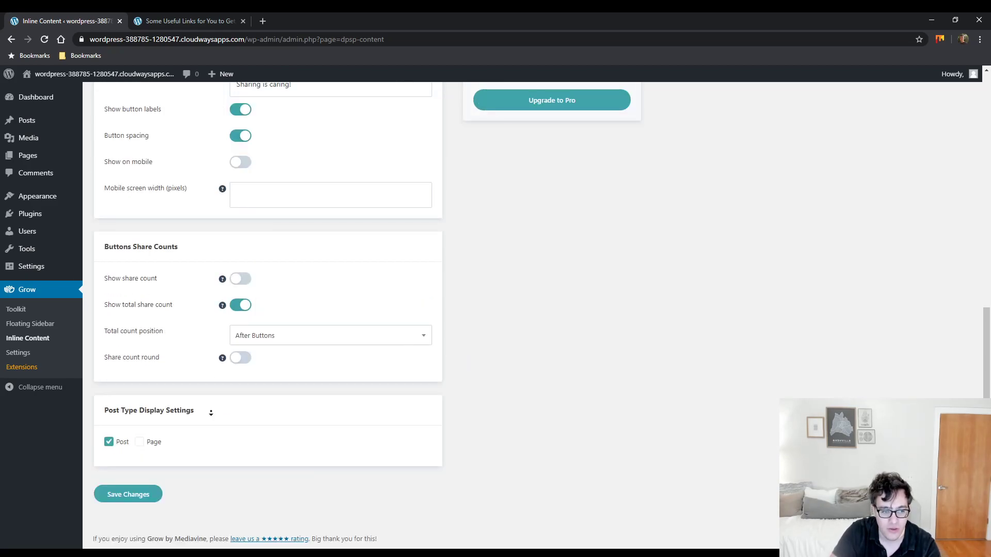
left_click(127, 493)
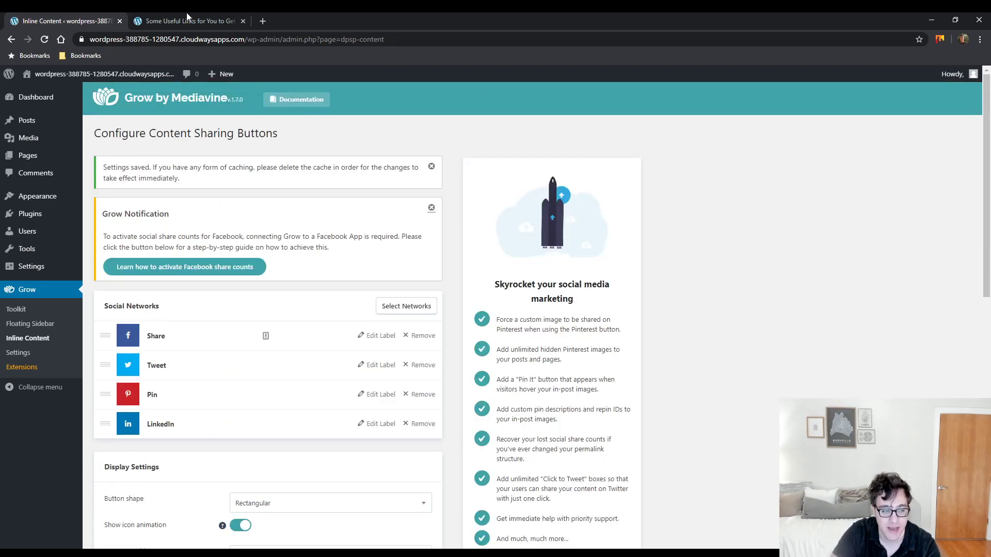
Compare the rectangular Share, Tweet, Pin and LinkedIn buttons on the post against the admin settings.
left_click(187, 21)
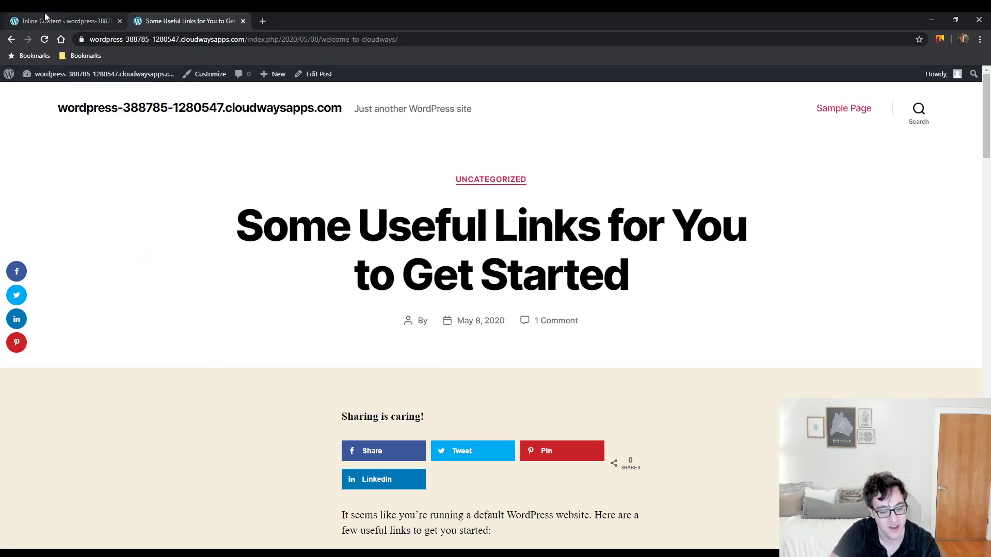
left_click(63, 21)
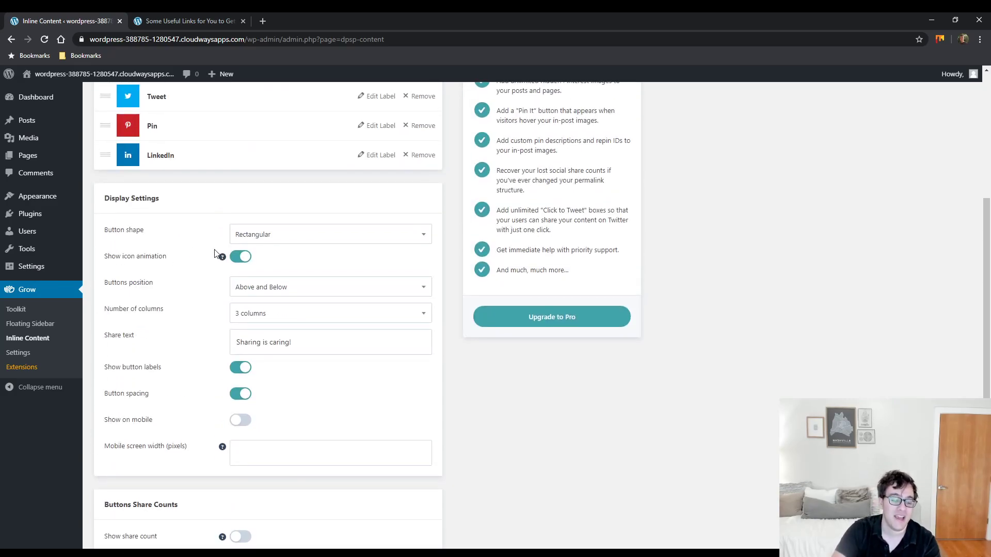
mouse_move(222, 258)
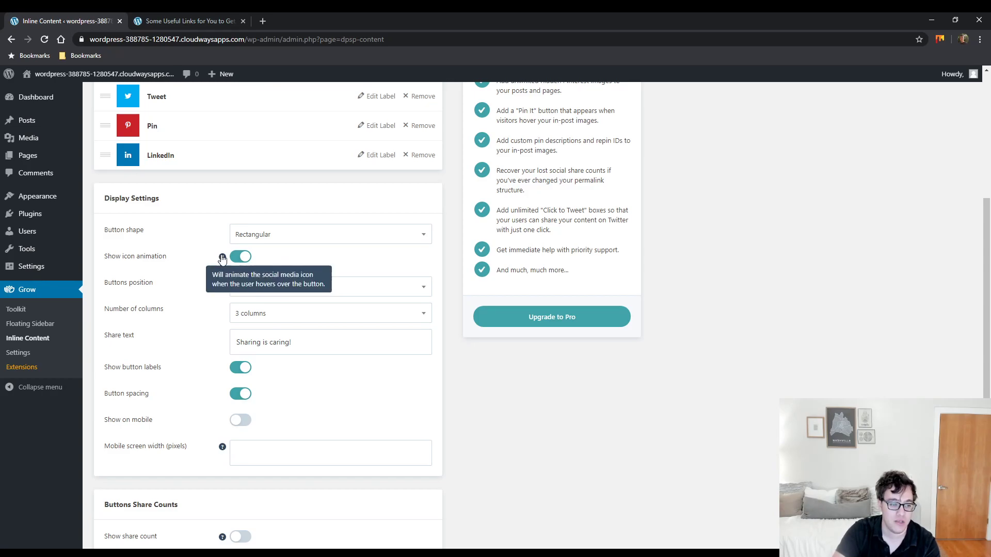
left_click(187, 21)
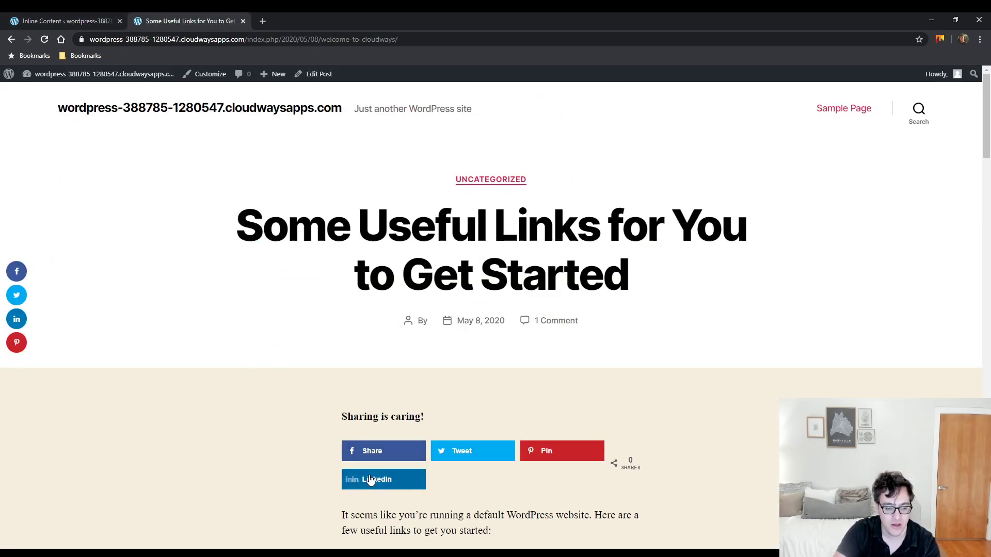
mouse_move(527, 455)
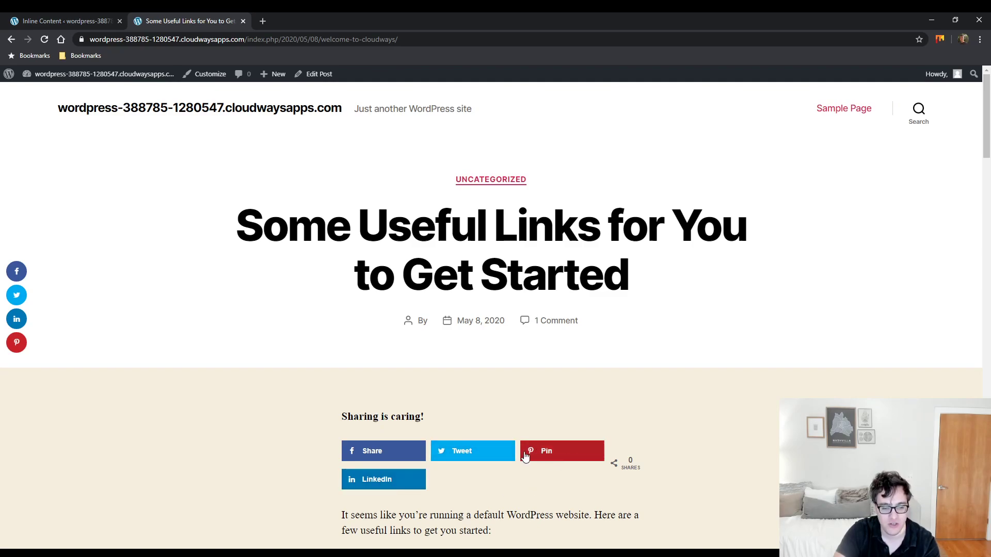
left_click(63, 21)
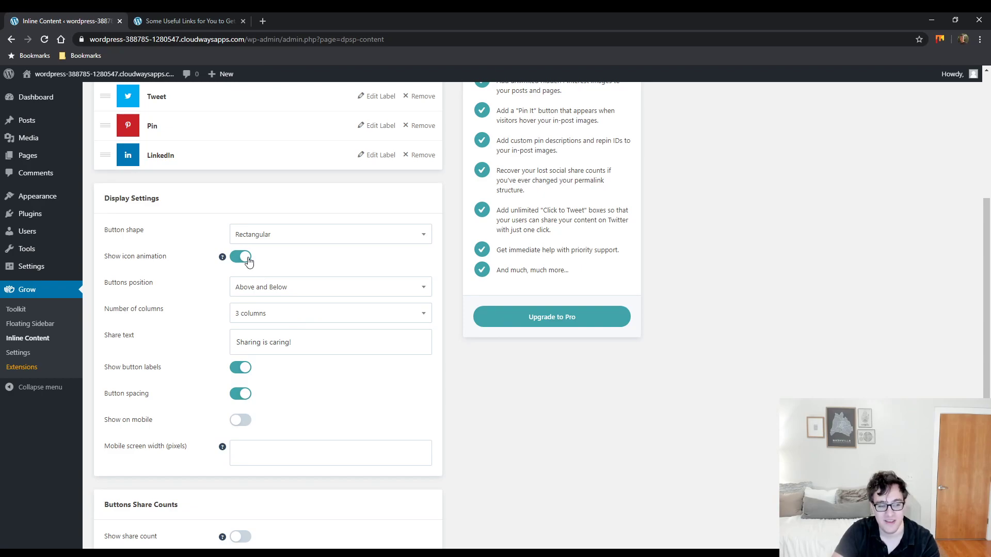
Set the inline Button shape to Circle and review the Number of columns choices.
left_click(329, 234)
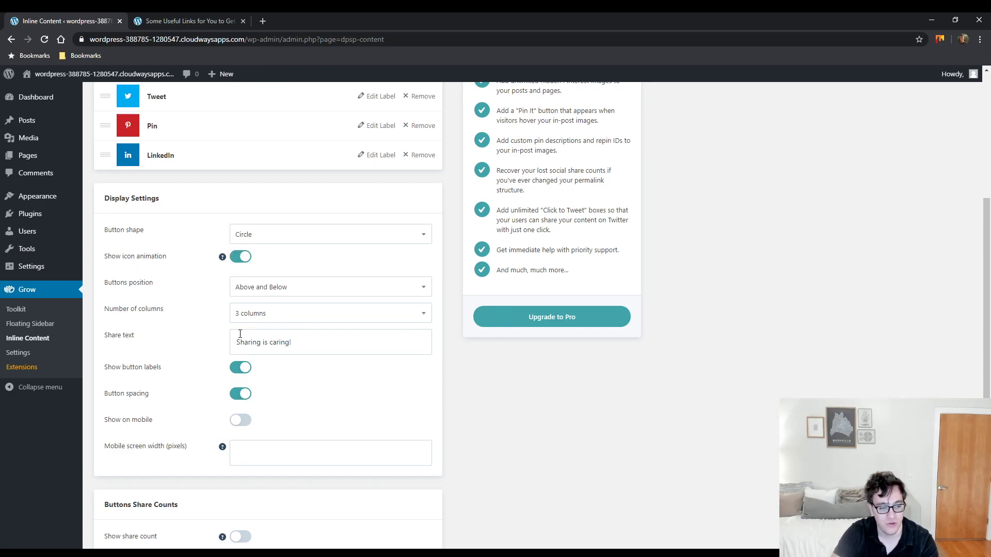
left_click(329, 286)
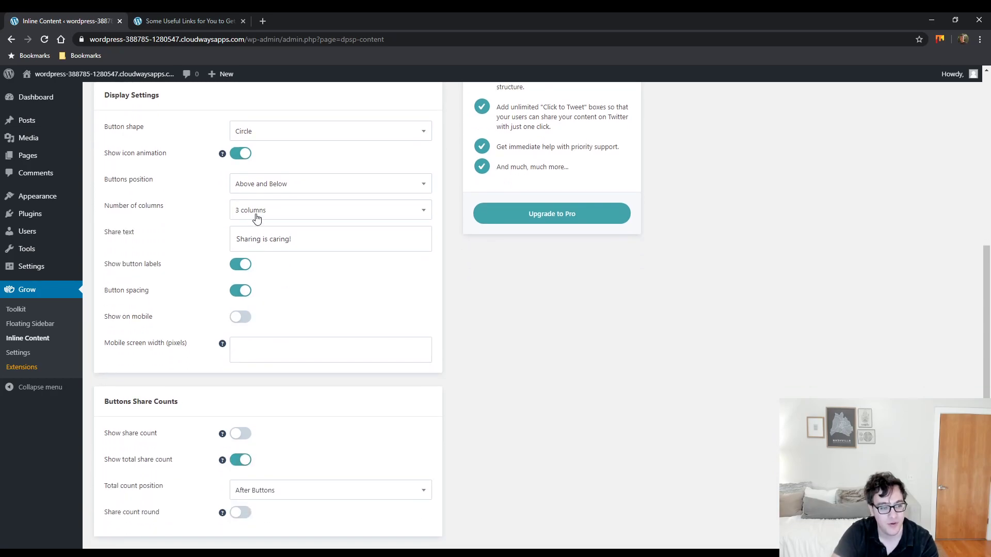
left_click(329, 209)
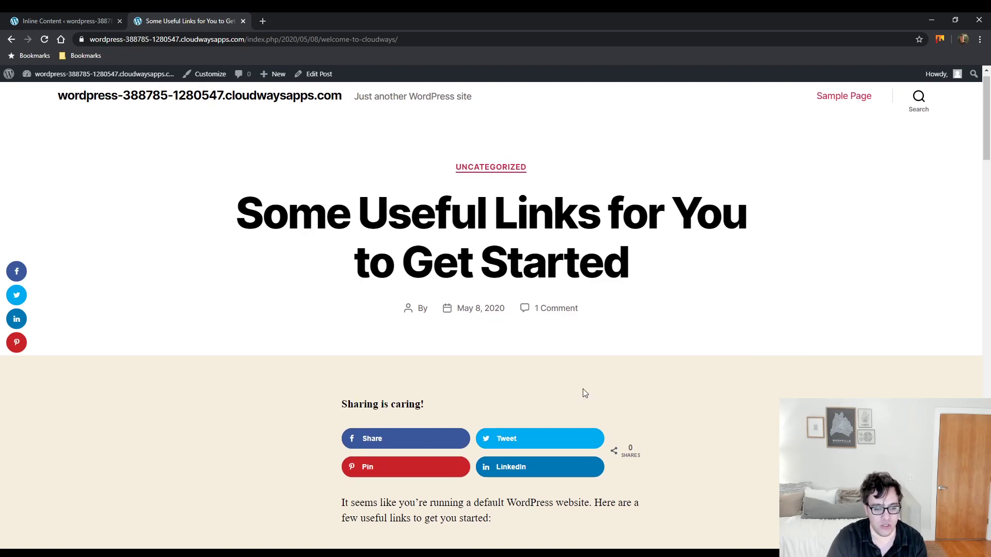
scroll("down", 3)
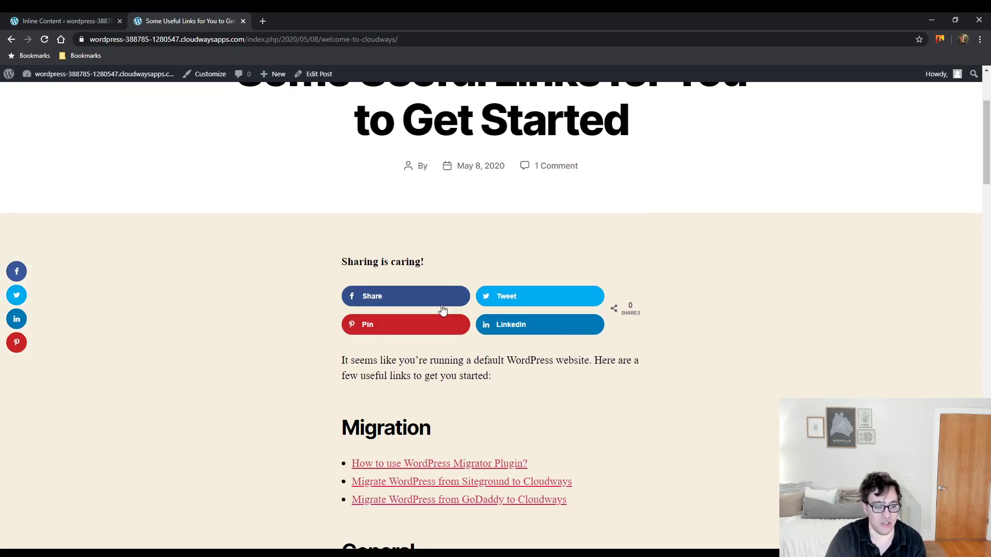
left_click(63, 20)
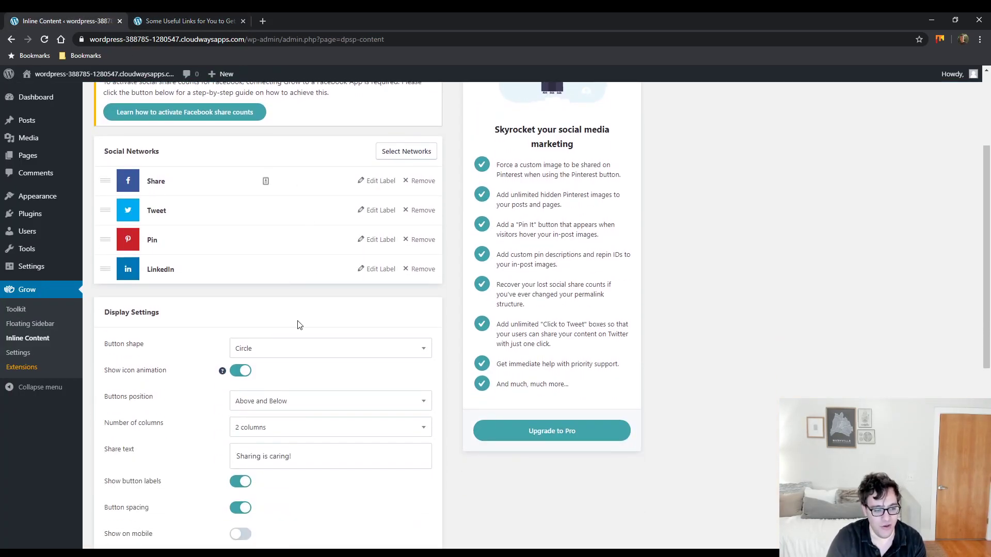
Keep the circular shape, save the inline settings, and view the buttons in one row on the post.
left_click(329, 348)
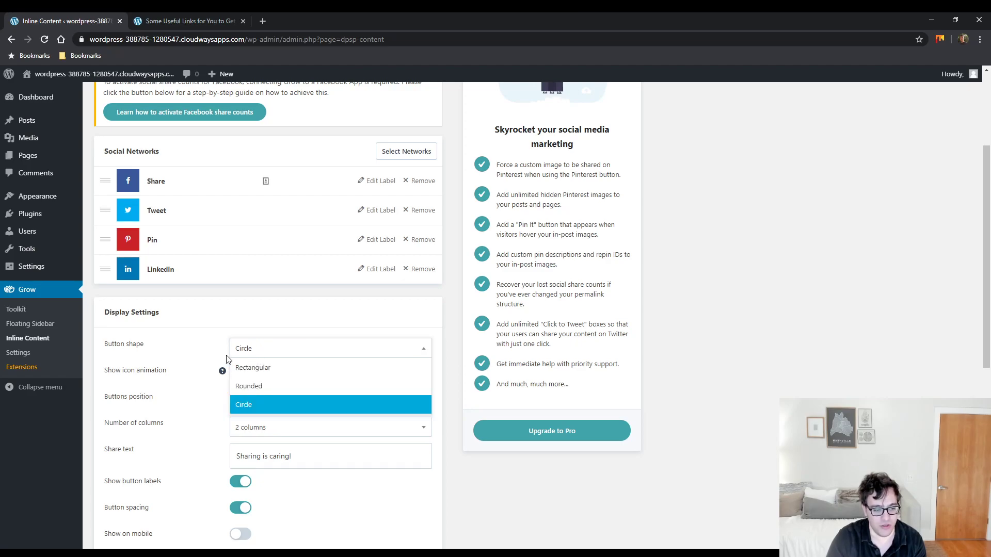
left_click(185, 21)
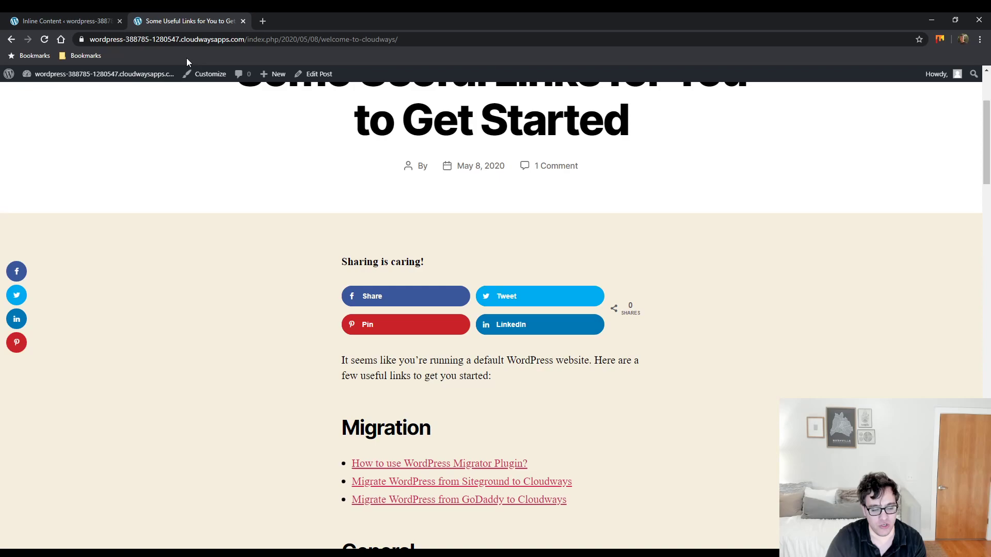
left_click(63, 21)
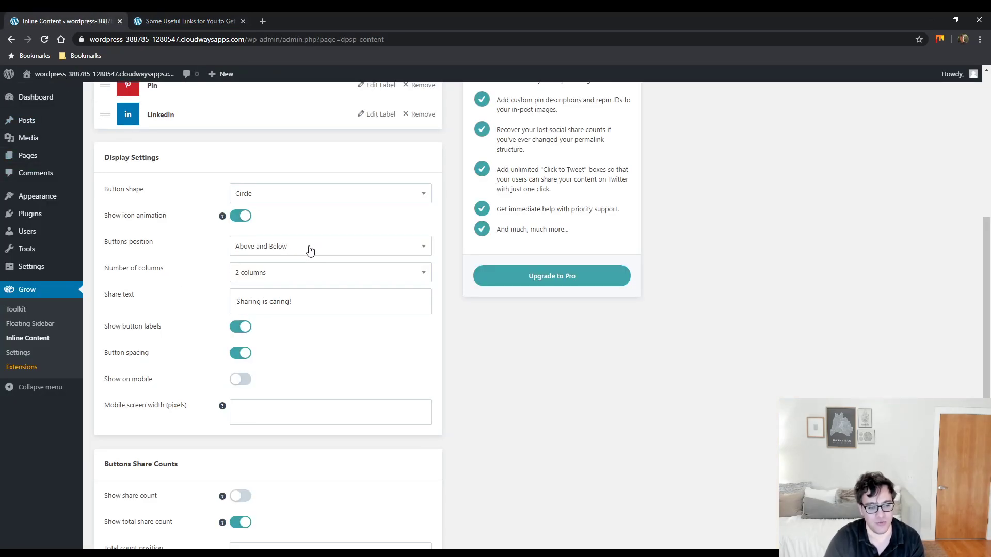
left_click(328, 272)
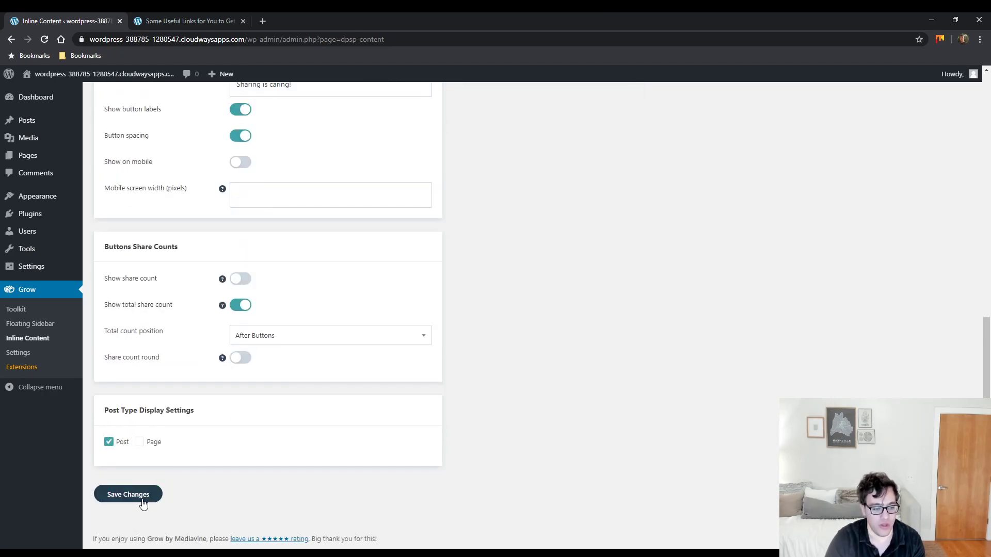
left_click(186, 21)
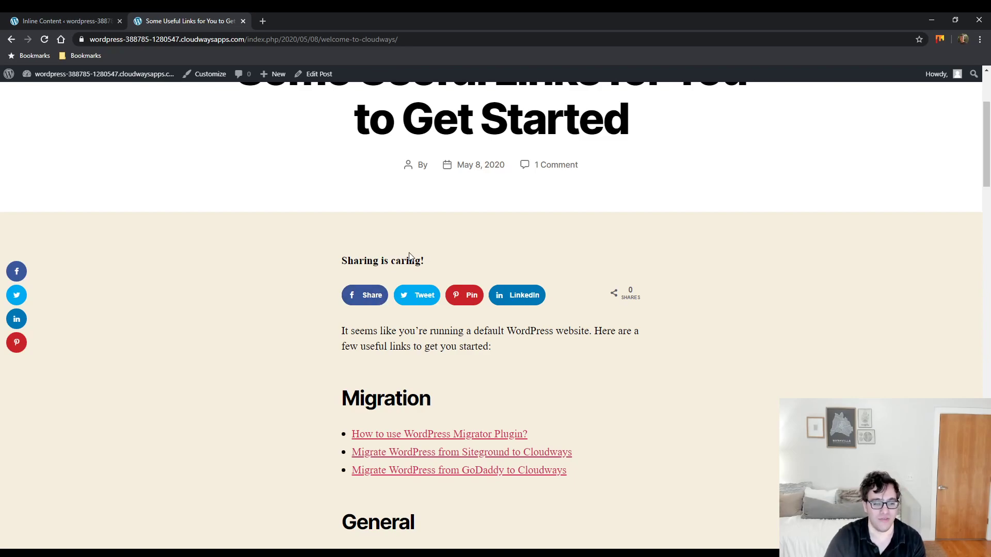
left_click(60, 21)
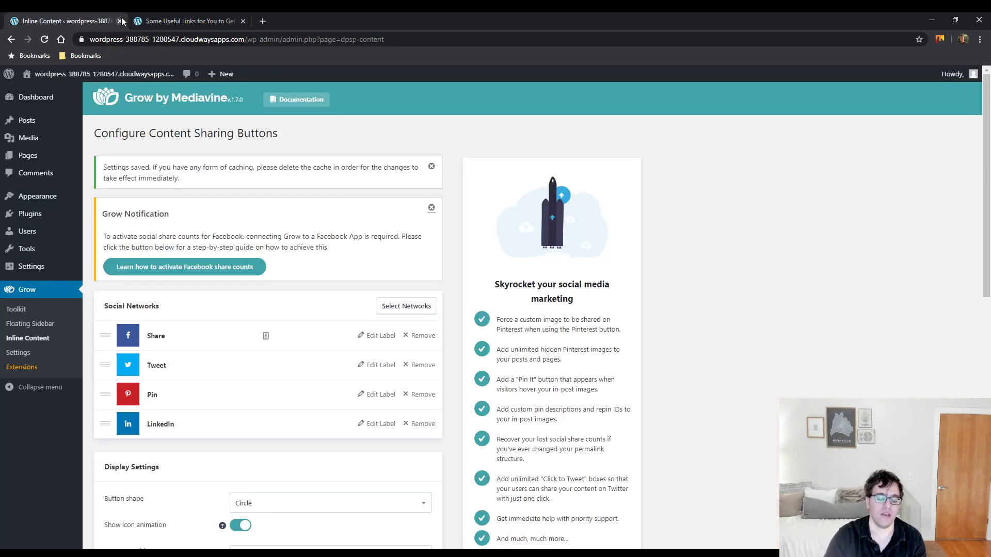
scroll("down", 3)
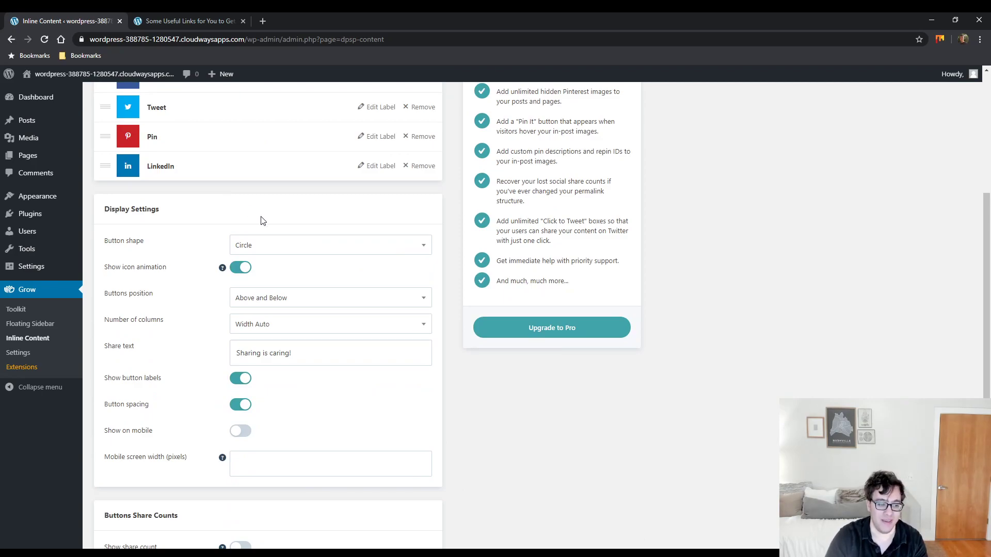
mouse_move(251, 304)
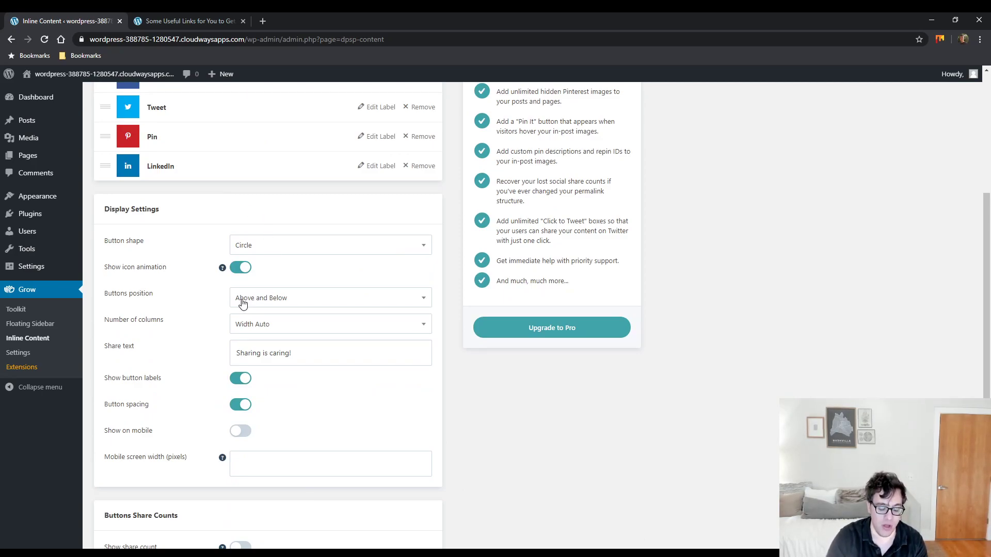
mouse_move(223, 304)
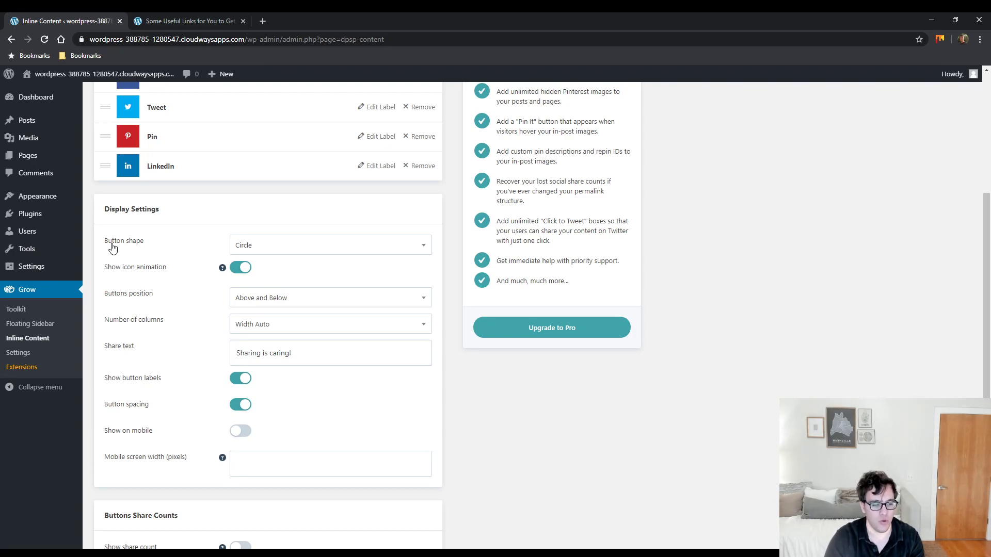
mouse_move(135, 262)
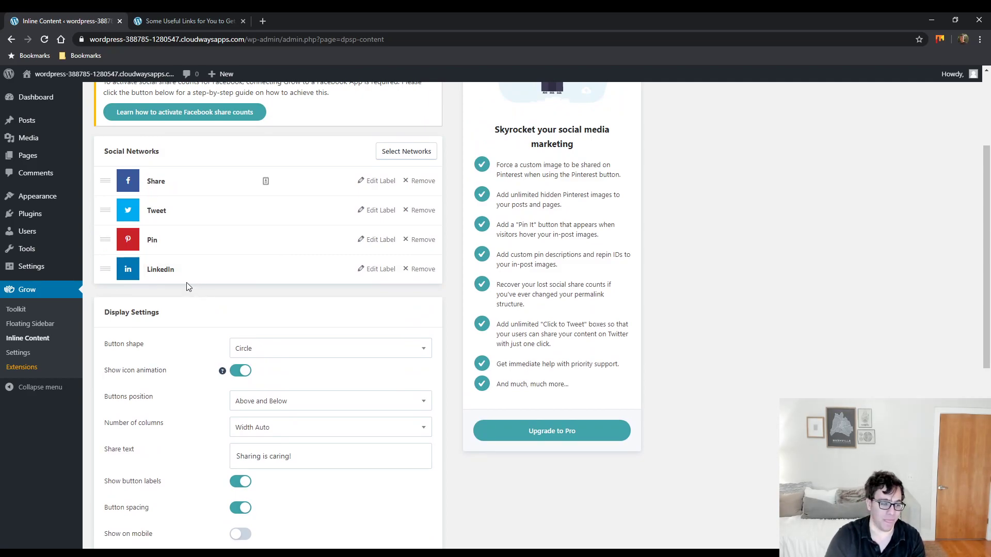
mouse_move(266, 339)
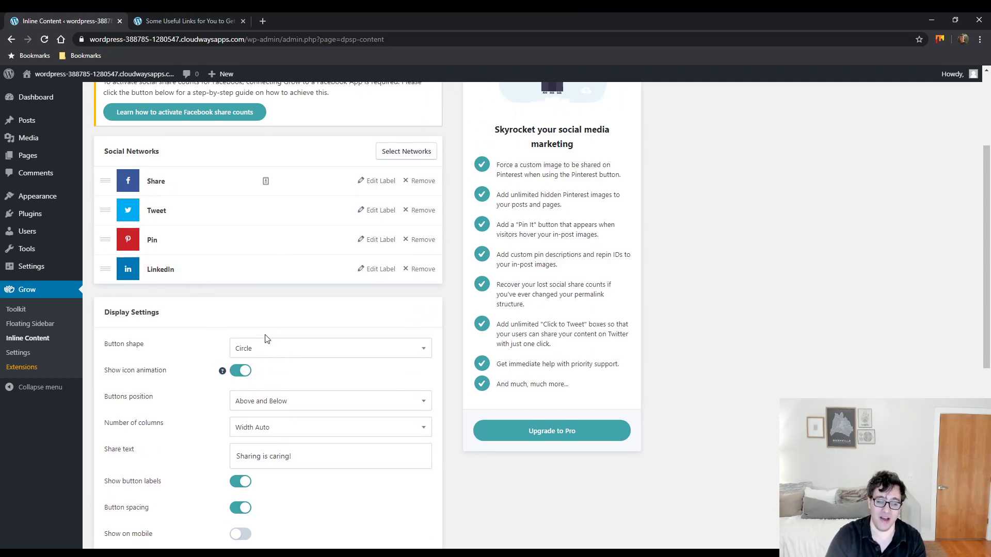
mouse_move(310, 352)
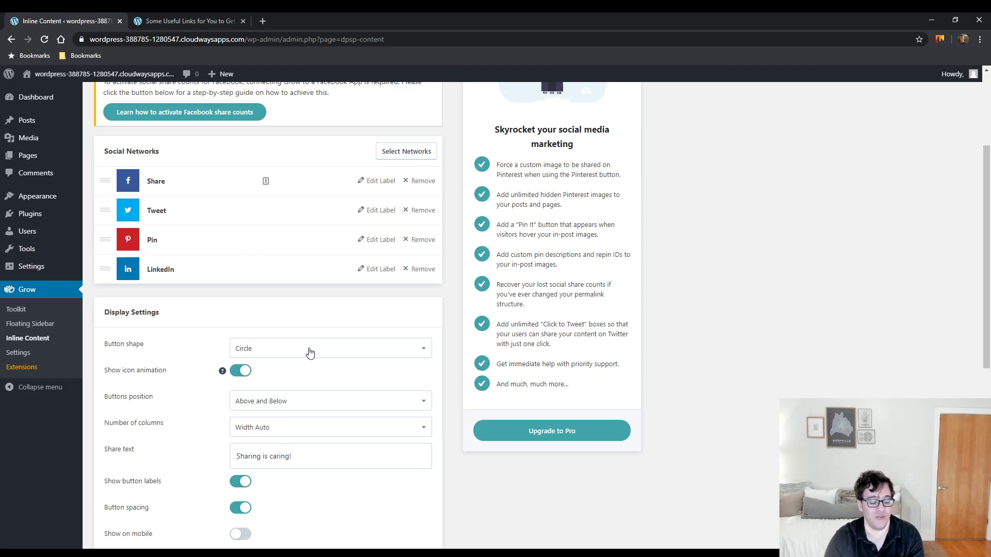
scroll("down", 3)
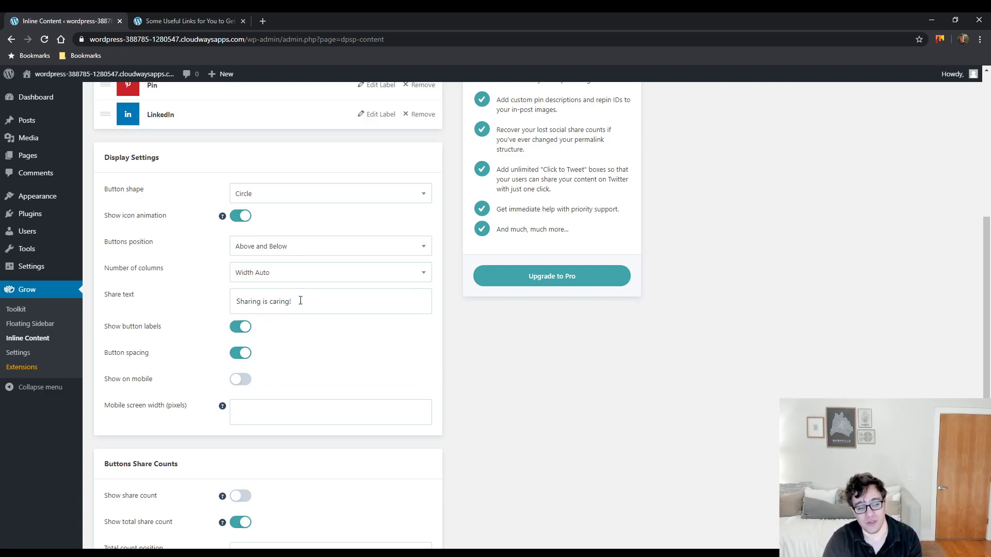
left_click(187, 20)
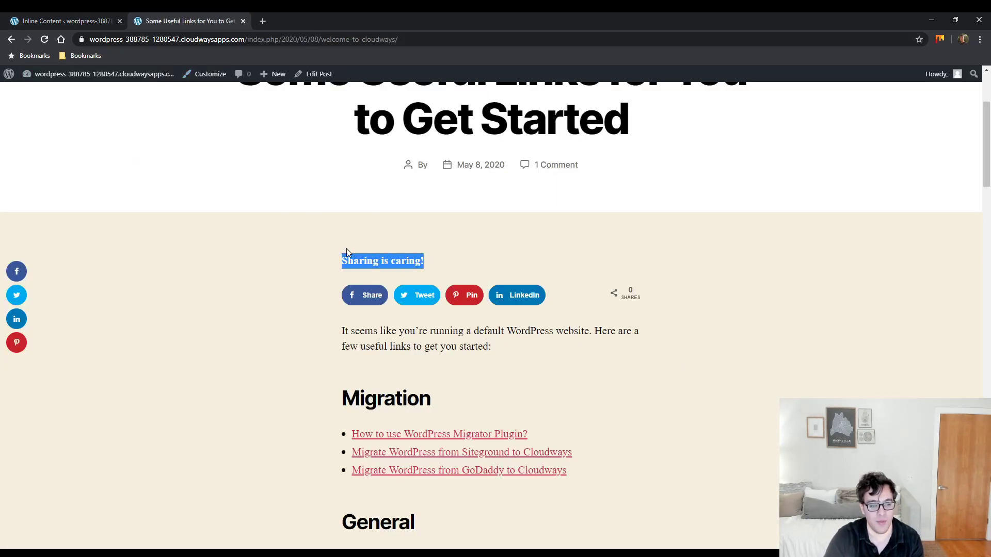
Clear the Share text, disable button labels and total share count, save, and view the icon-only buttons.
left_click(63, 21)
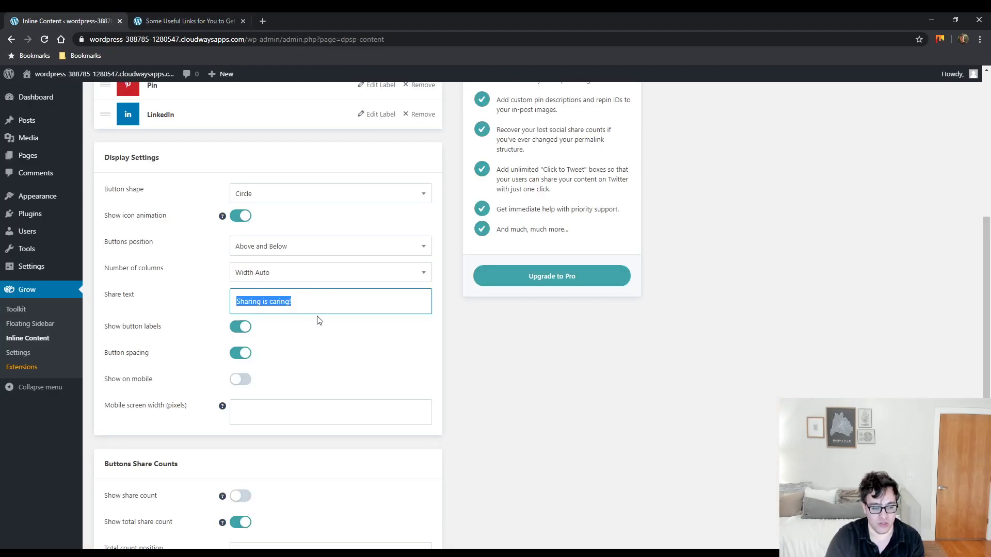
key("Delete")
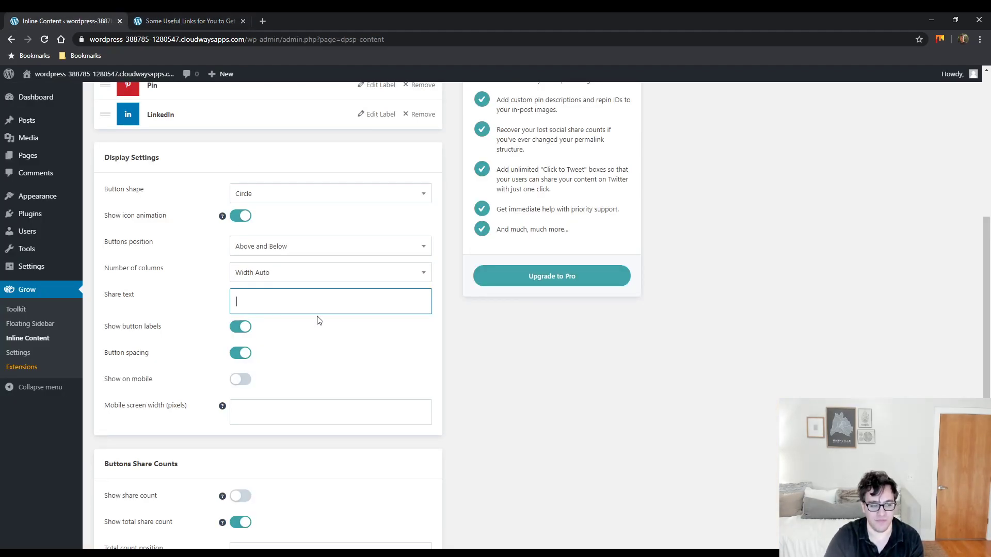
left_click(187, 20)
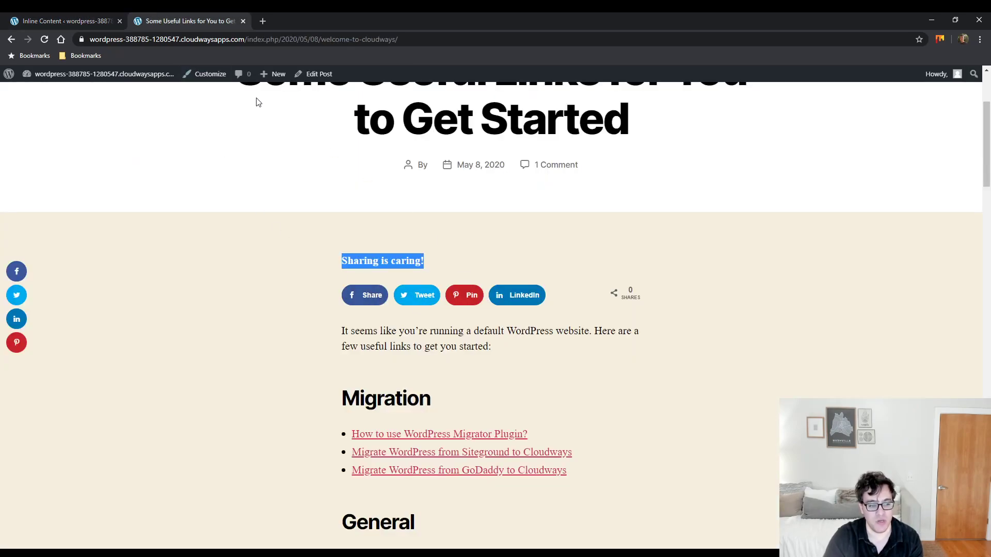
left_click(63, 21)
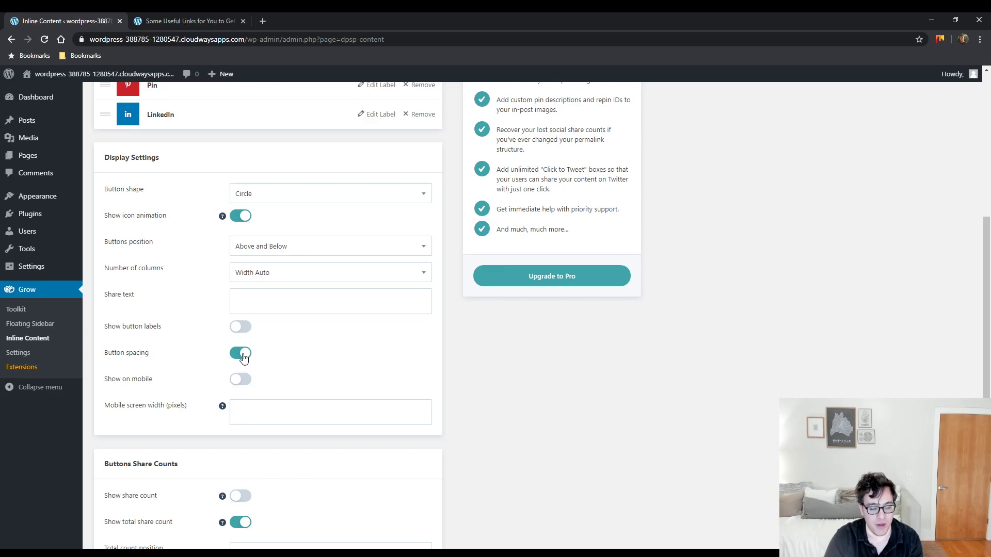
scroll("down", 3)
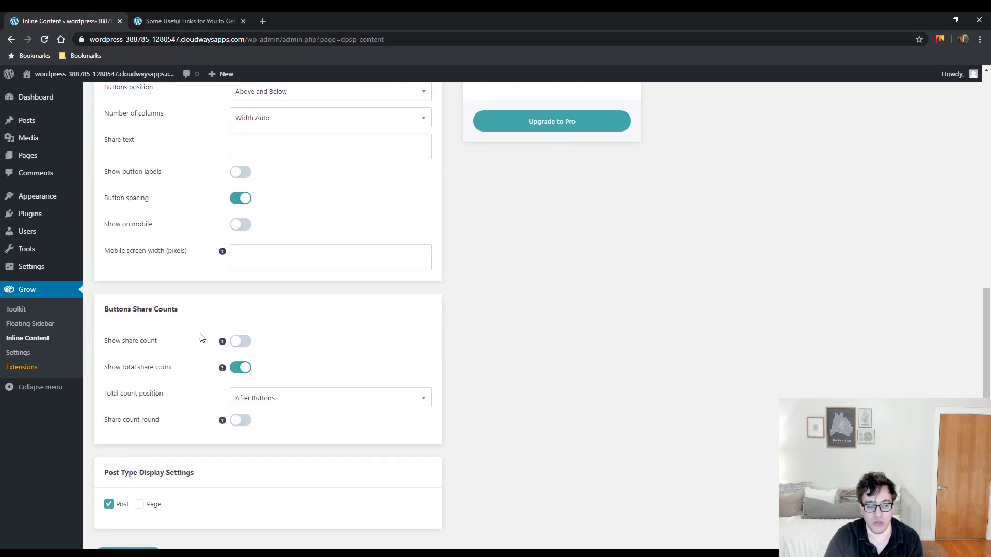
mouse_move(213, 370)
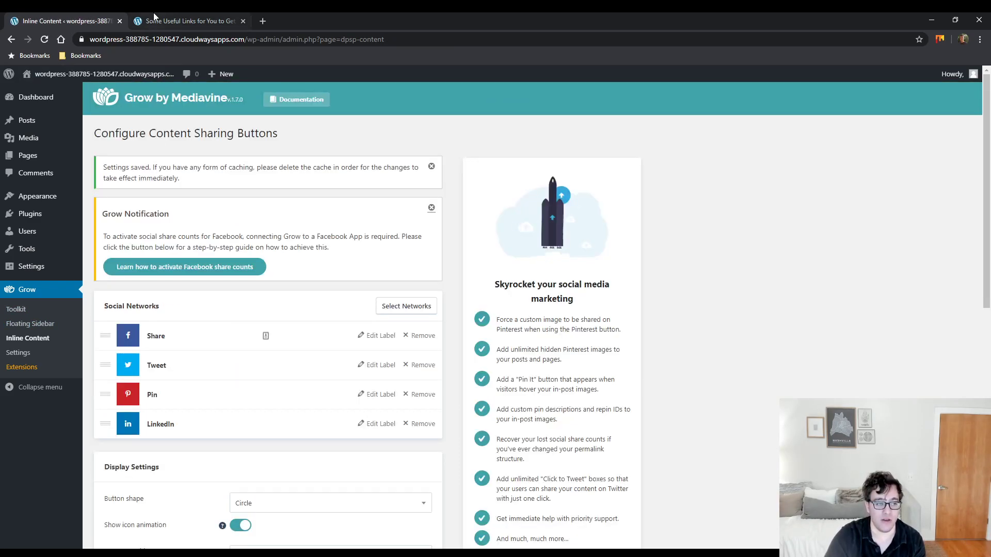
left_click(188, 20)
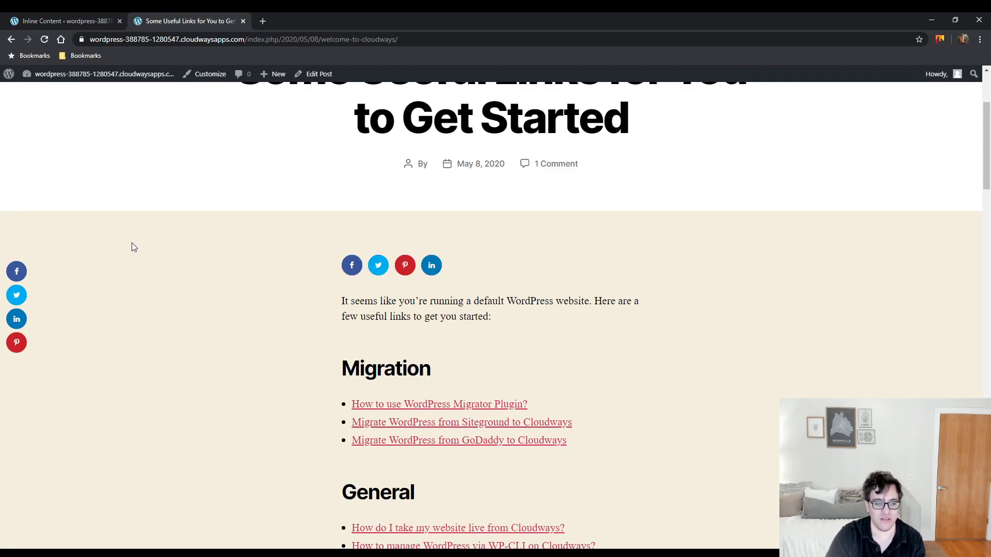
mouse_move(404, 266)
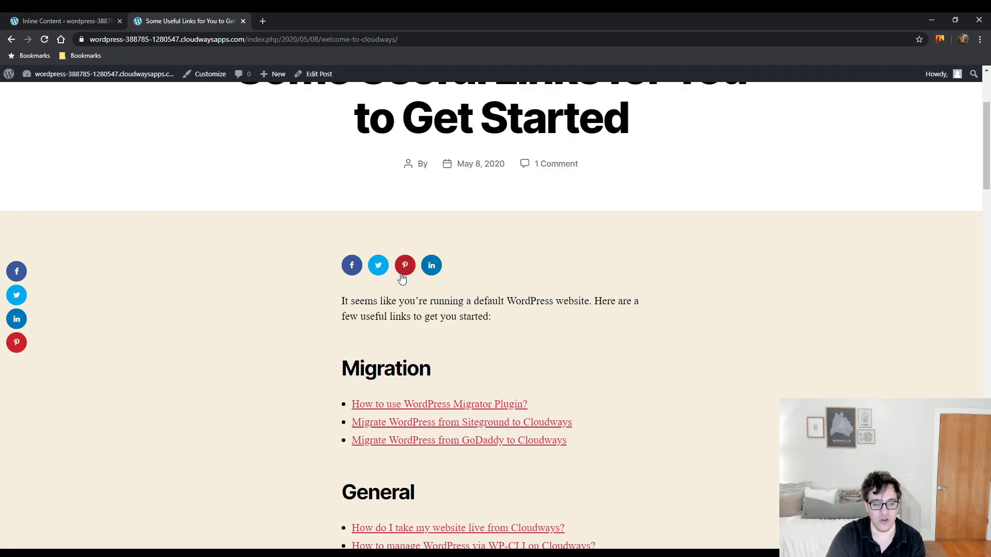
mouse_move(351, 265)
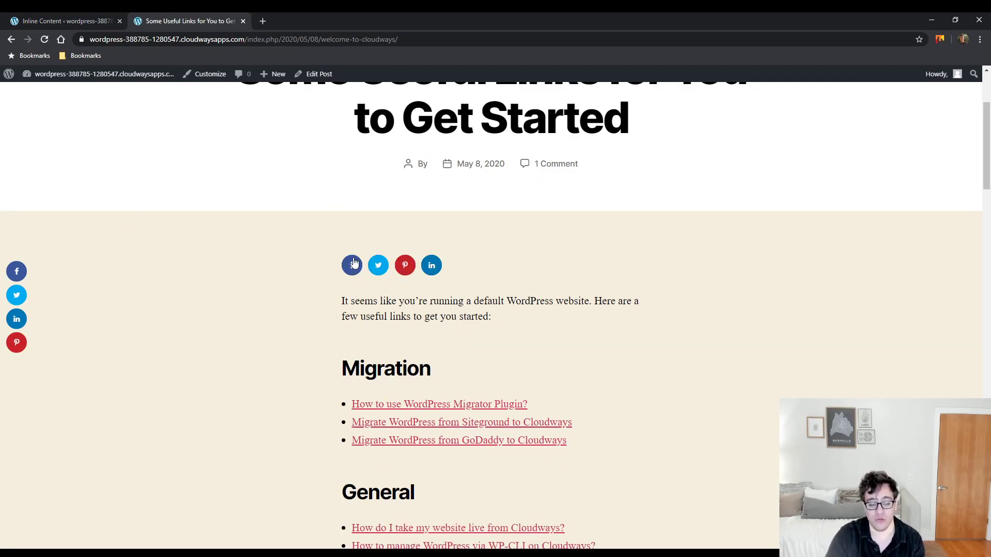
left_click(63, 21)
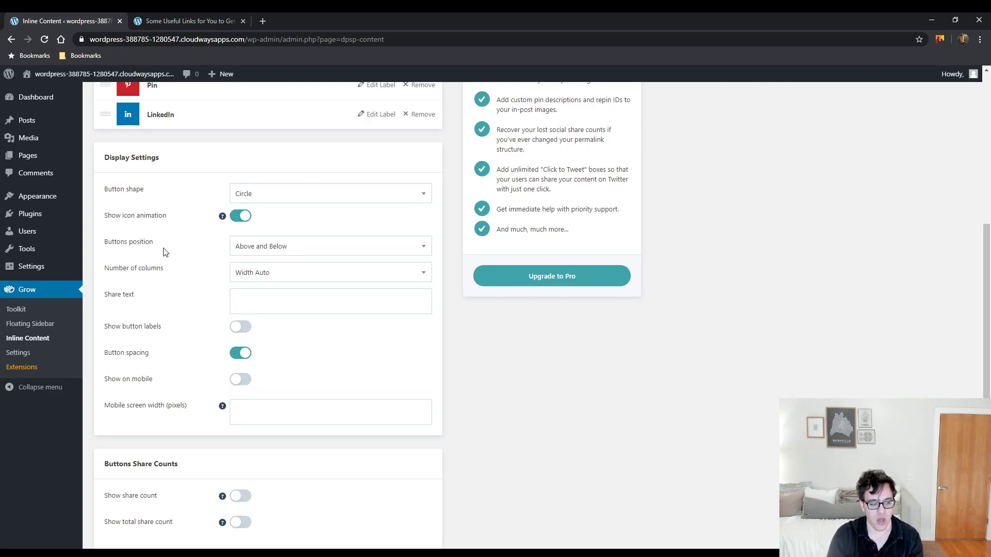
Enter the Twitter username 'scot' and add it to all tweets in Grow's general Settings.
left_click(17, 353)
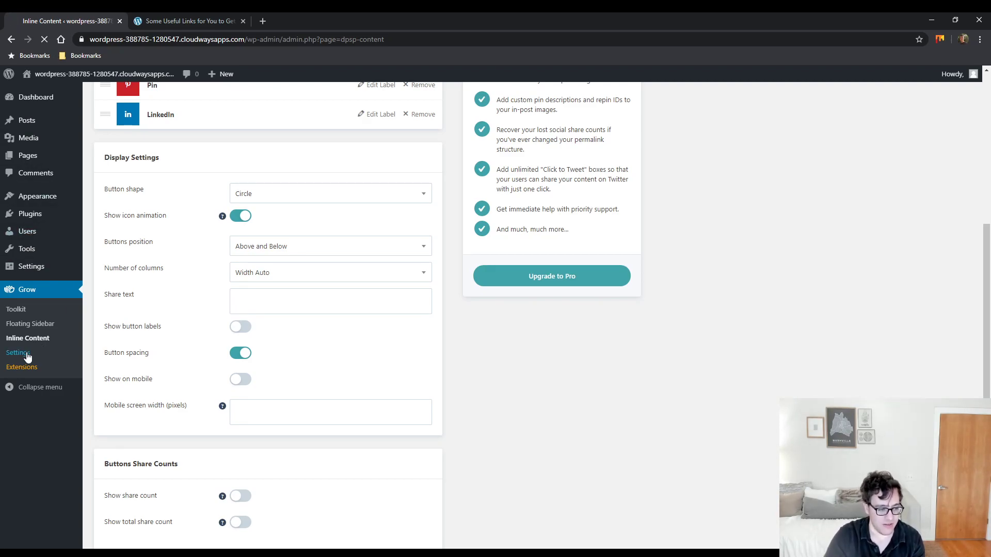
left_click(19, 353)
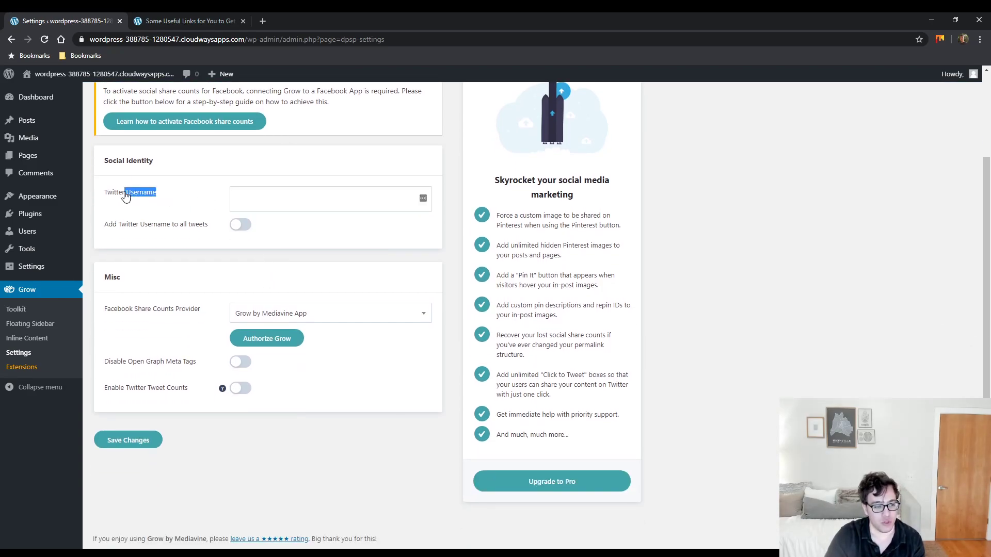
left_click(328, 198)
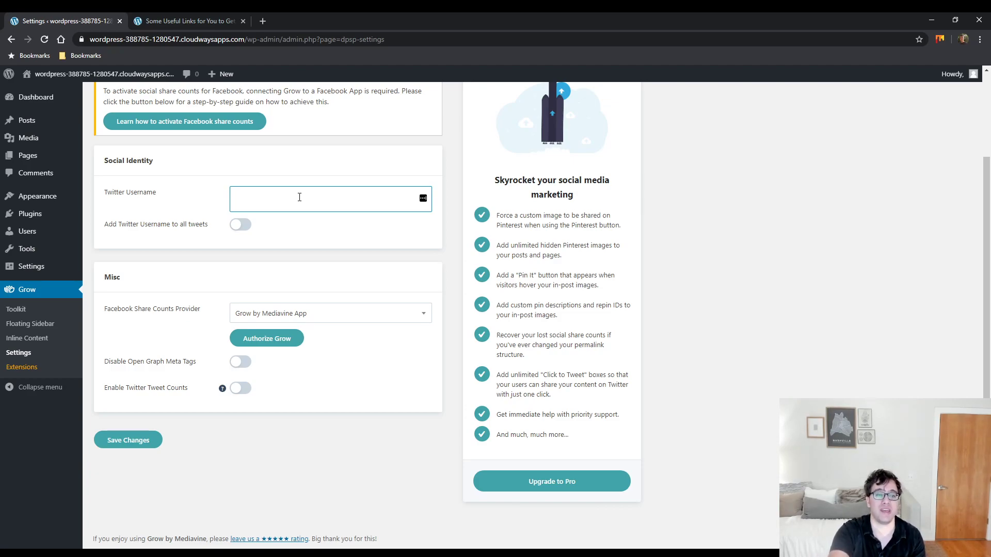
left_click(298, 198)
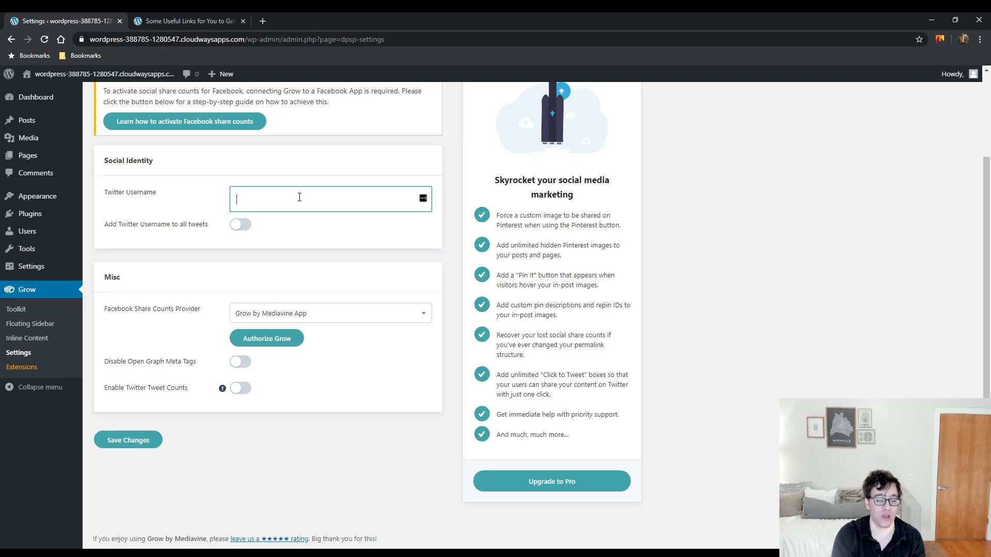
type("scottthartley")
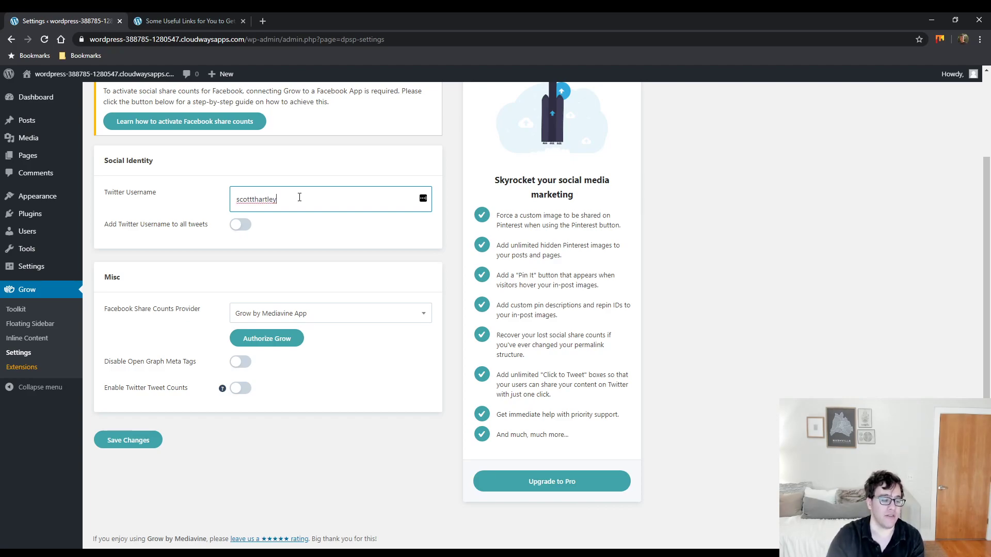
left_click(240, 224)
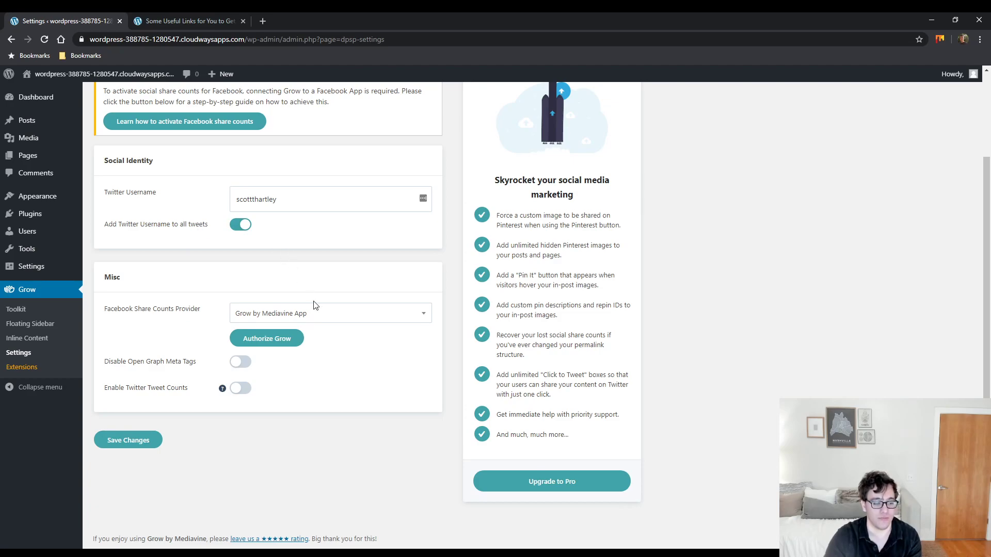
mouse_move(377, 312)
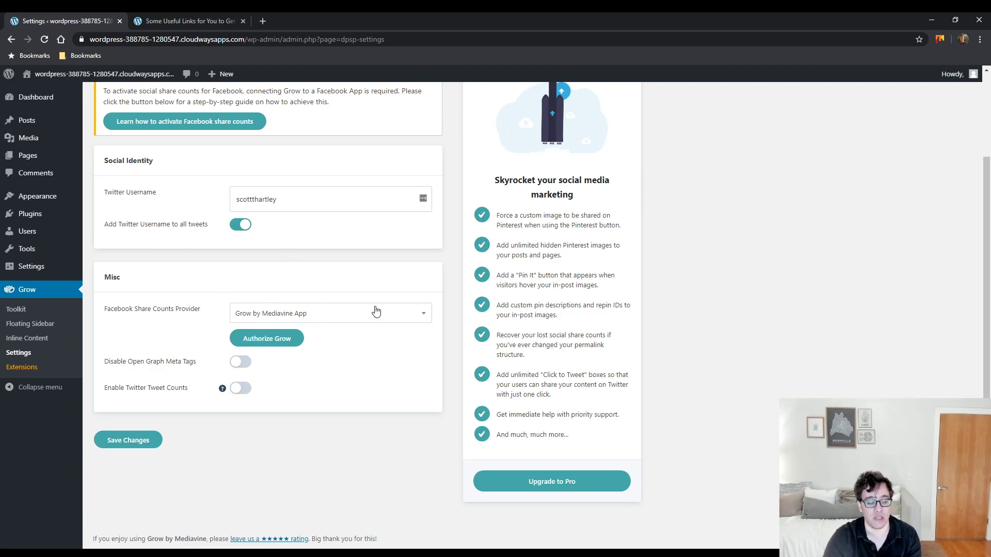
Choose Facebook Graph API as the Facebook share counts provider.
left_click(329, 313)
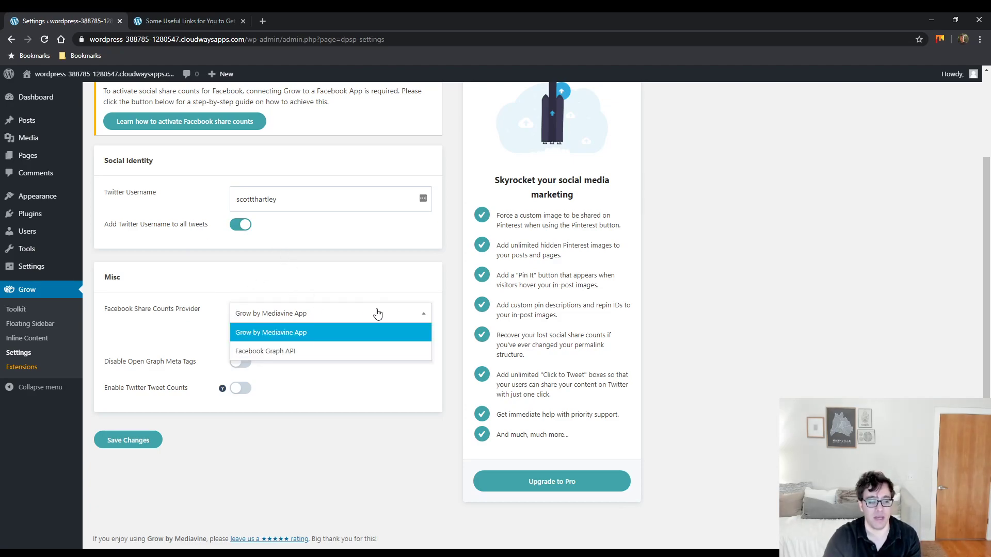
left_click(270, 332)
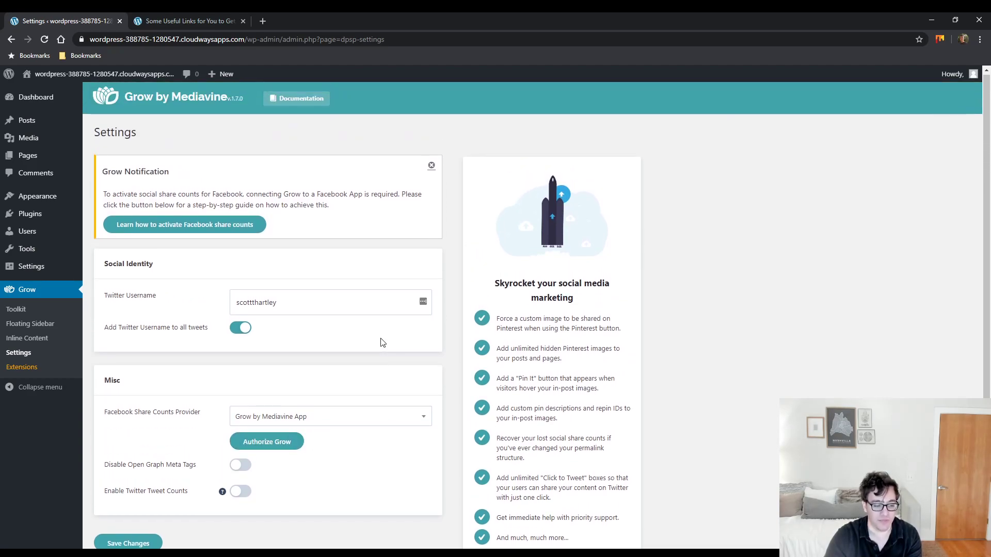
left_click(329, 415)
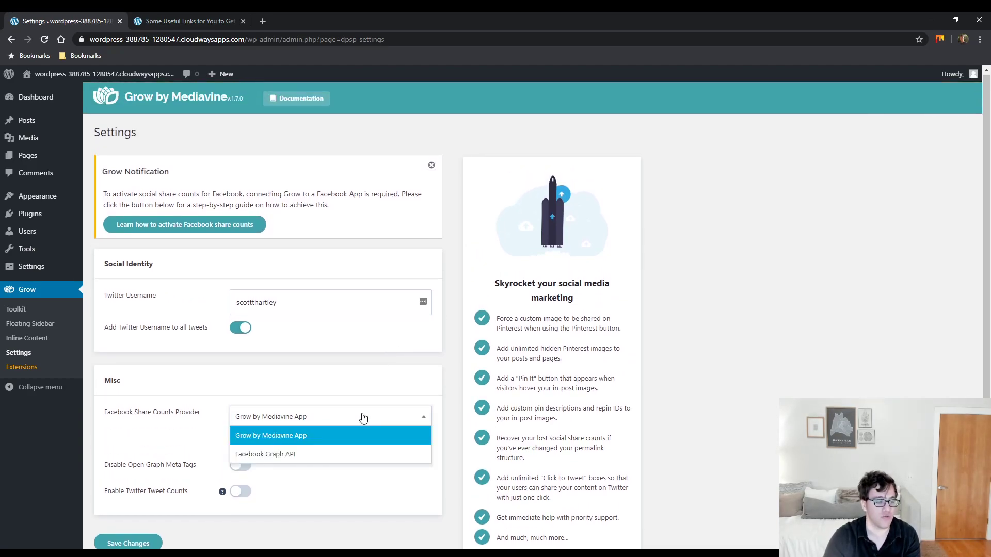
left_click(265, 454)
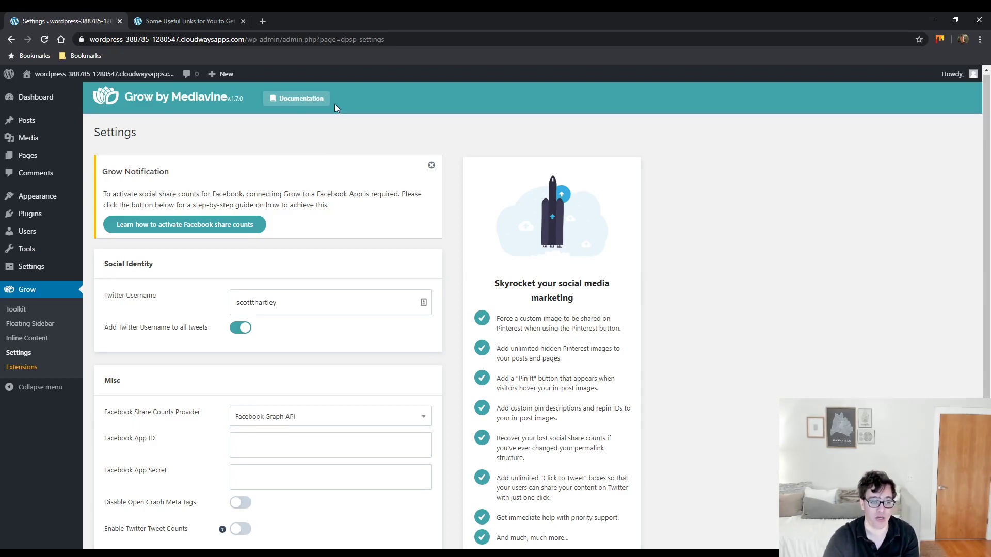
scroll("down", 3)
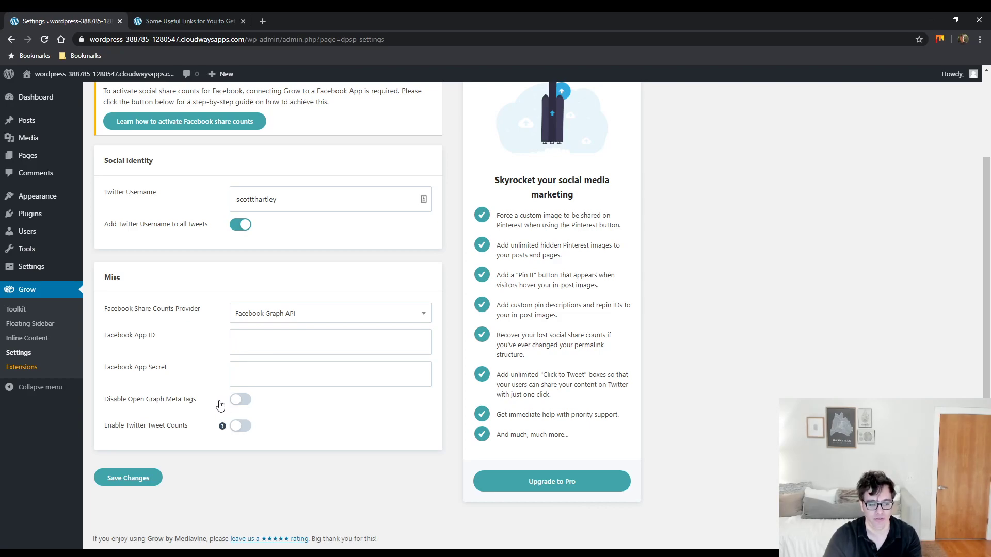
mouse_move(226, 401)
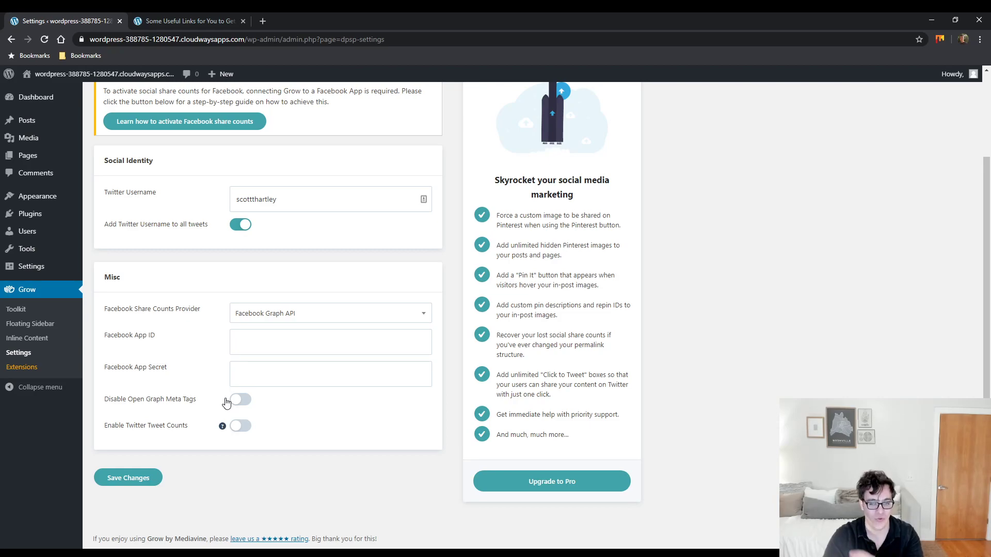
Switch on the Disable Open Graph Meta Tags toggle.
left_click(240, 399)
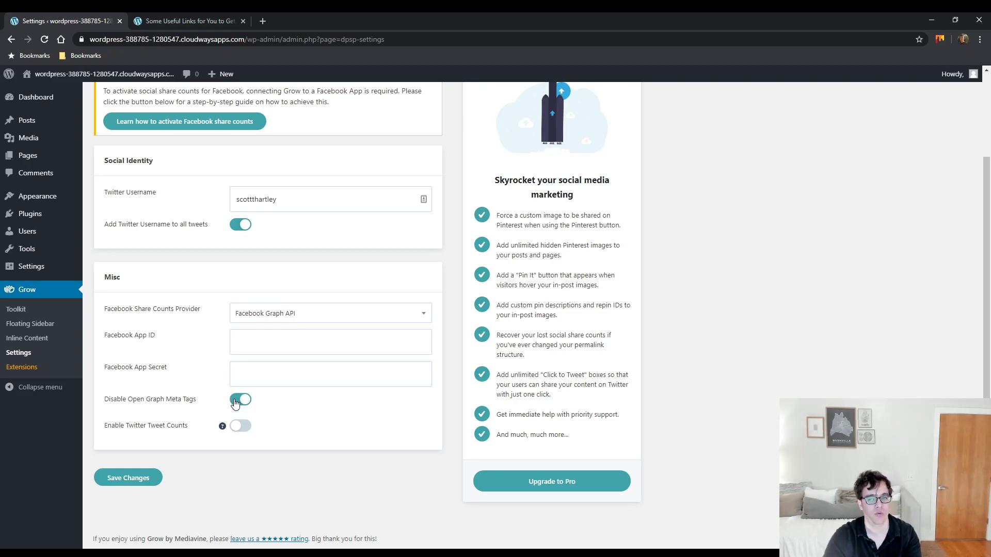
left_click(240, 399)
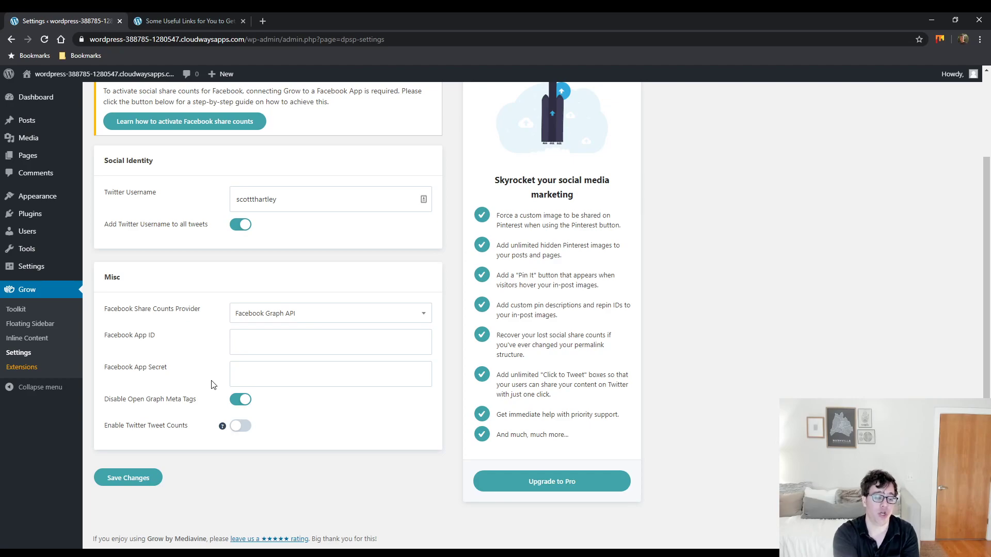
mouse_move(265, 393)
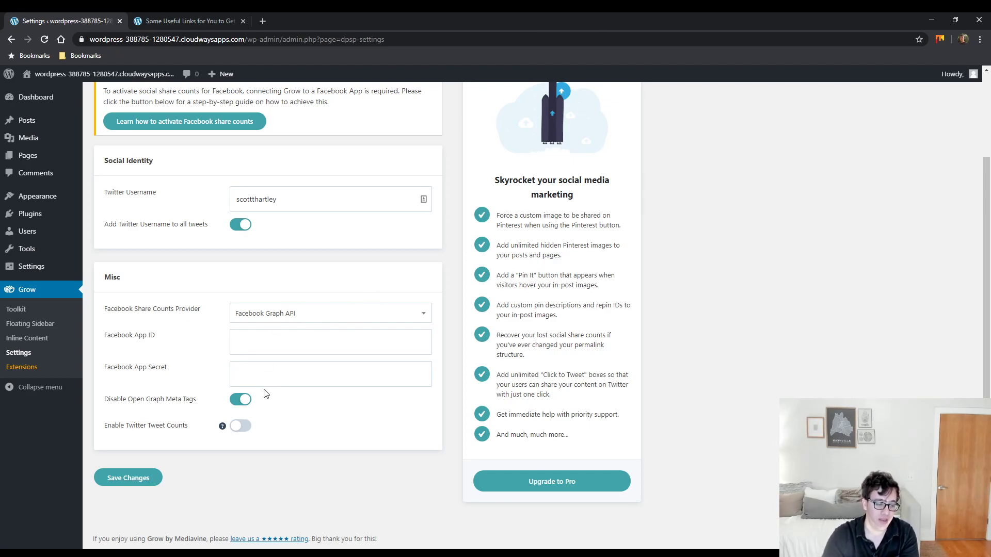
mouse_move(222, 426)
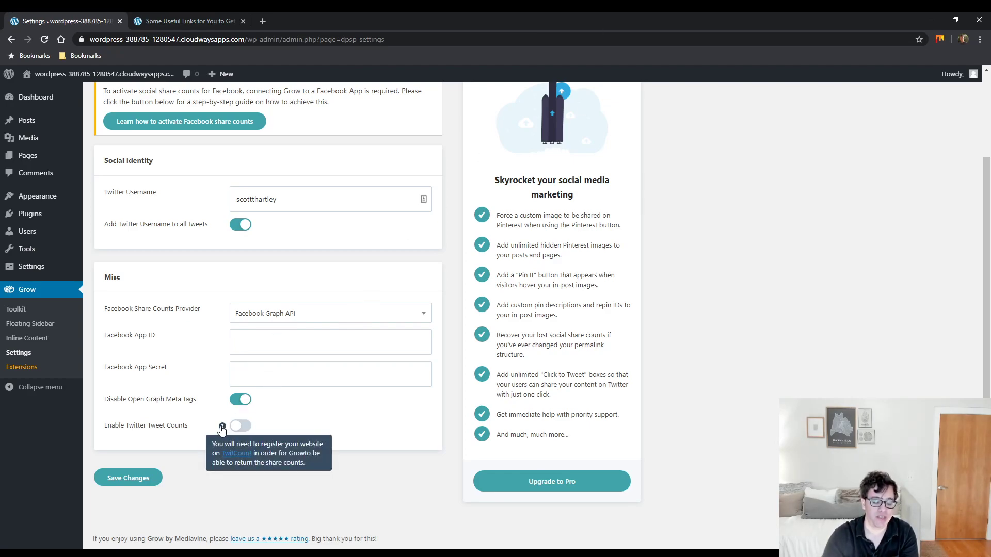
mouse_move(237, 453)
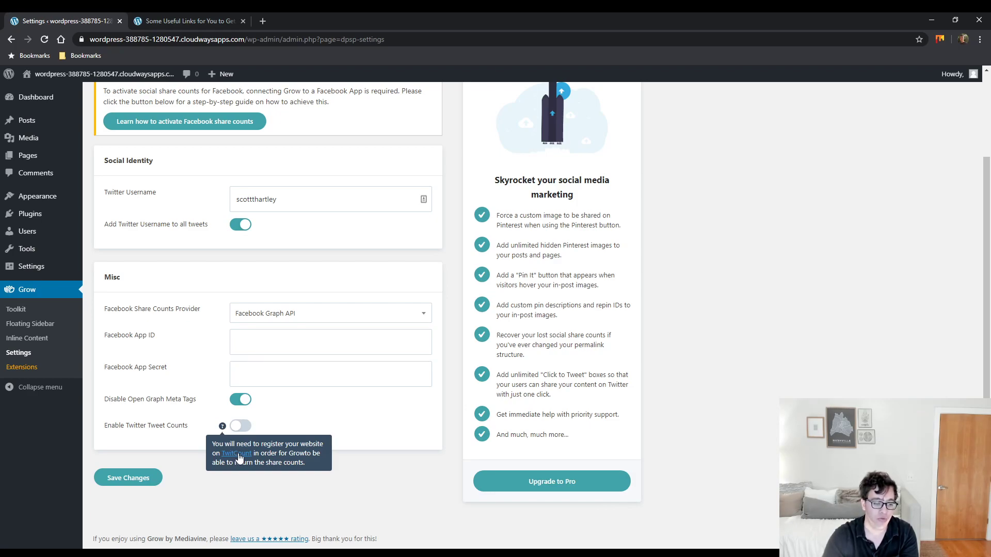
Browse the TwitCount share-counts site from the tooltip link, then return to Grow settings.
left_click(234, 454)
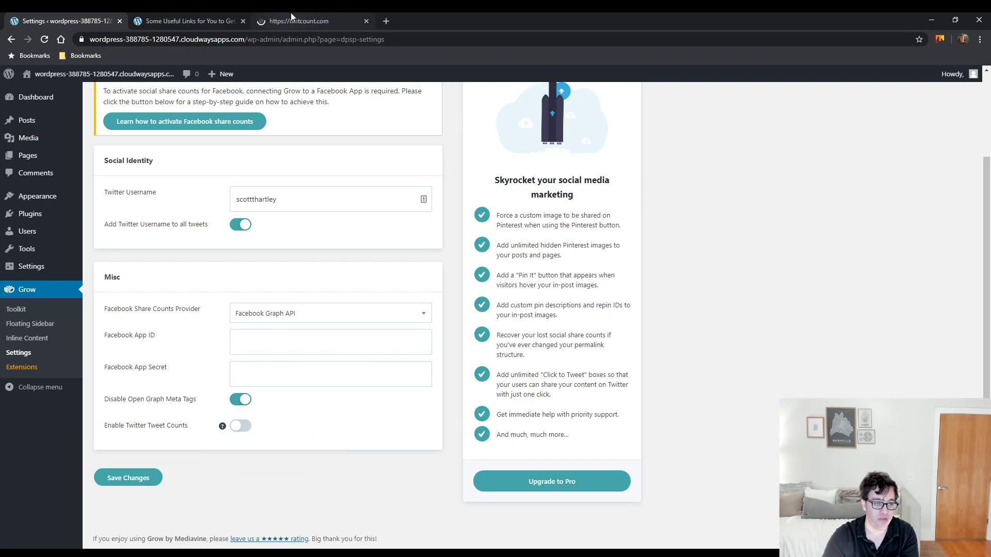
left_click(241, 425)
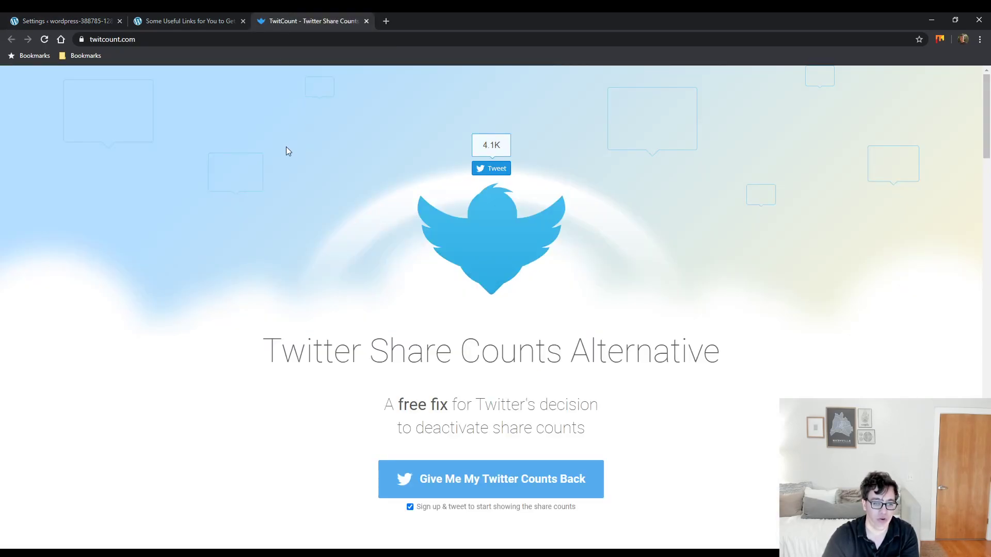
scroll("down", 3)
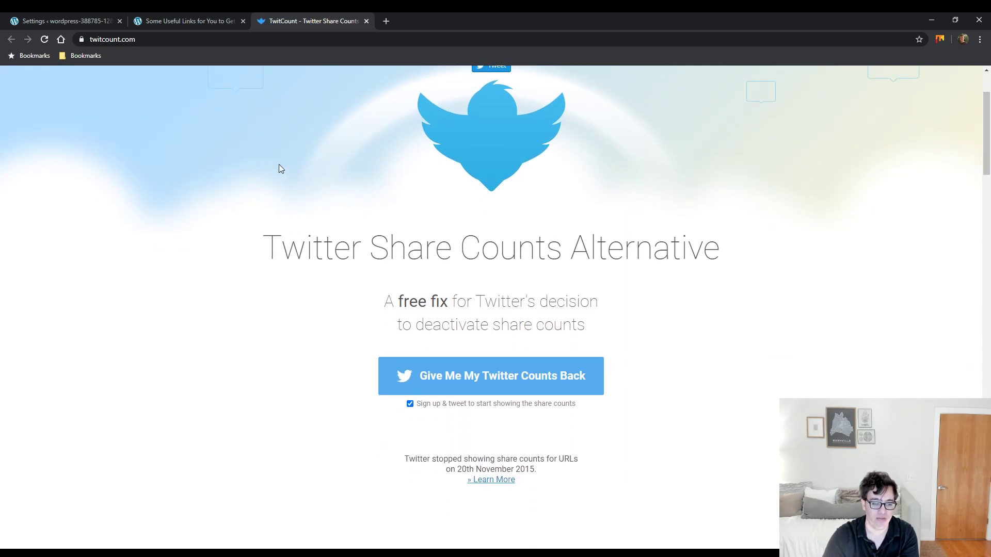
scroll("down", 3)
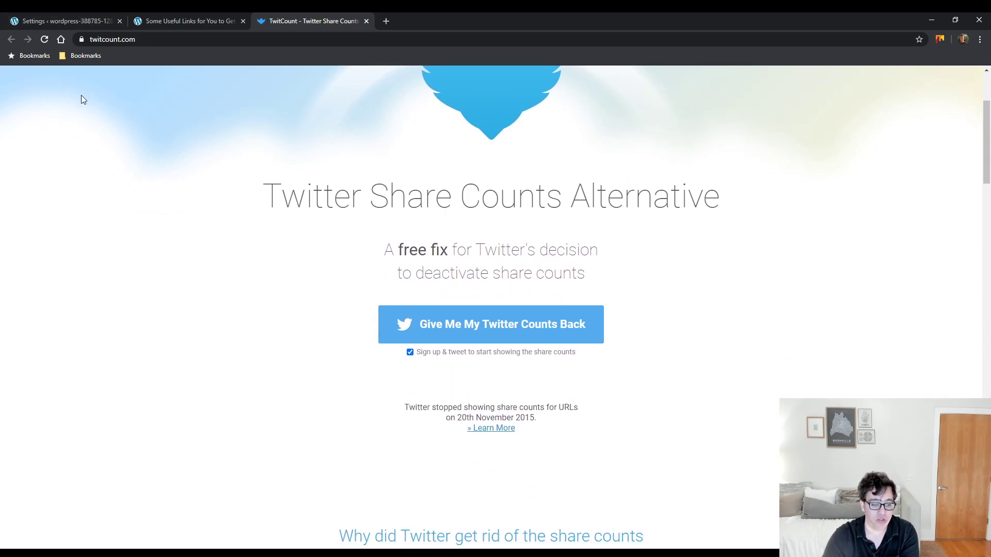
left_click(63, 20)
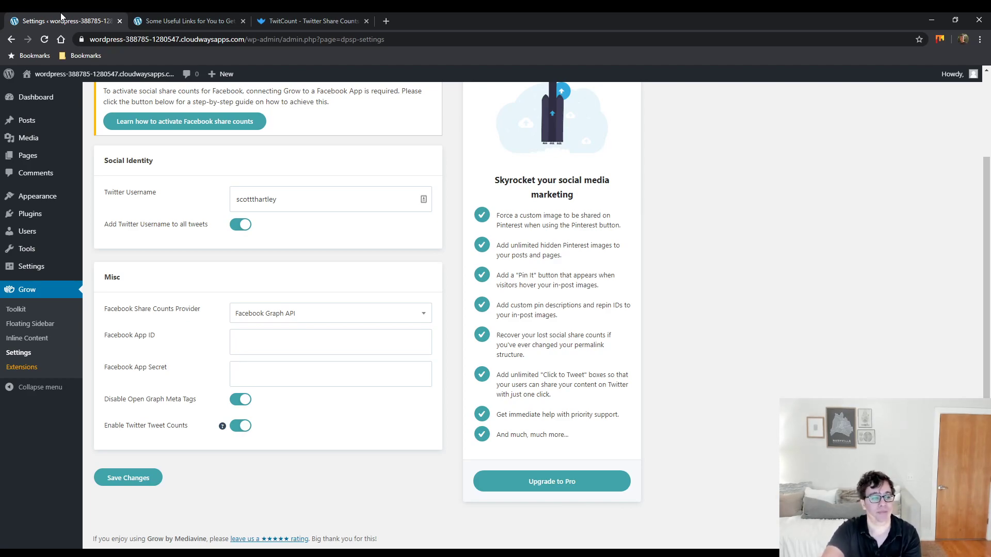
Go to Grow's Social Share Tools overview with Floating Sidebar and Inline Content on.
left_click(17, 309)
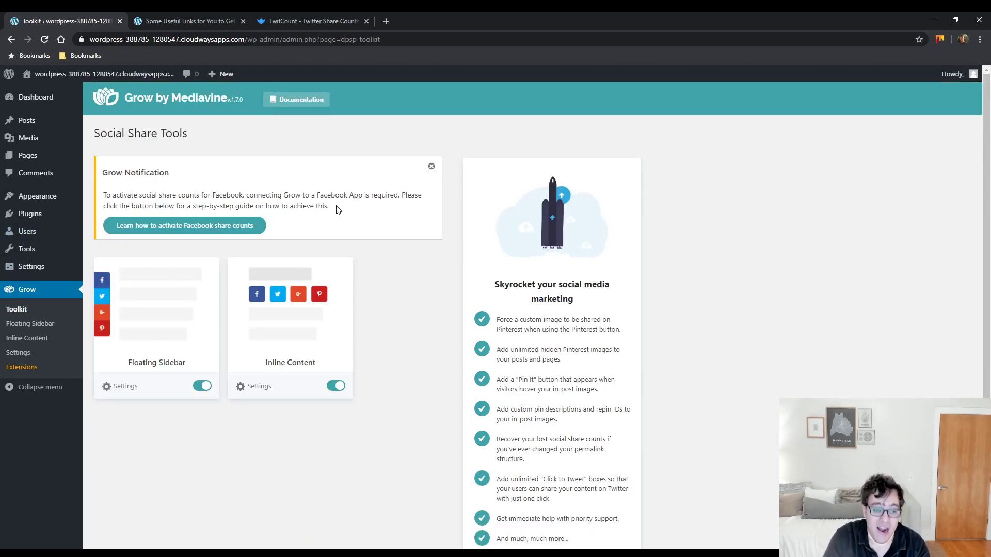
scroll("down", 3)
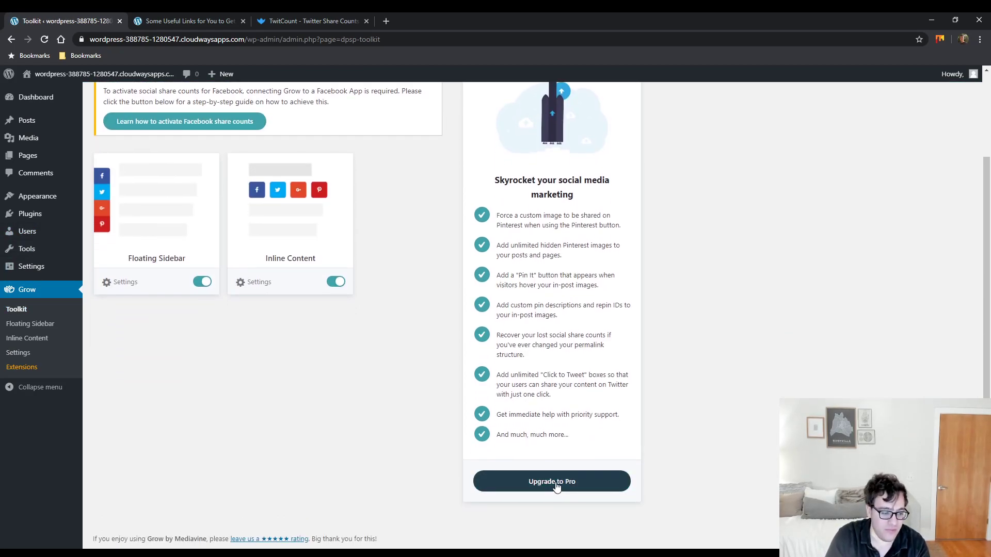
left_click(550, 482)
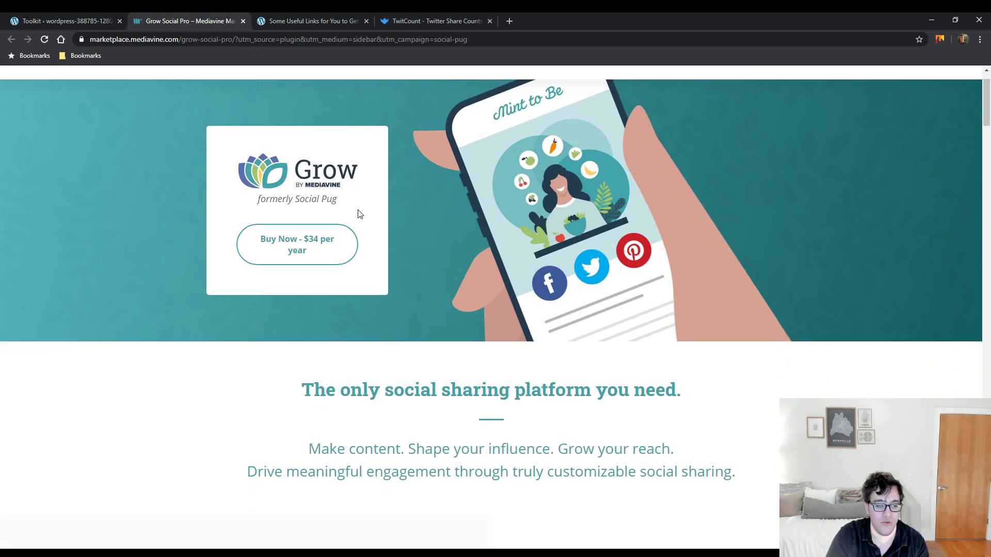
scroll("down", 3)
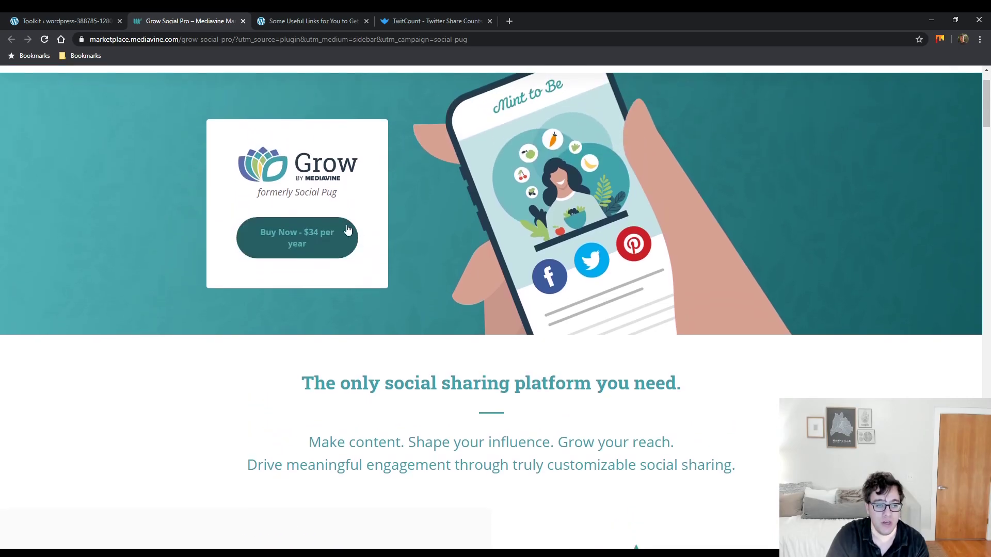
scroll("down", 3)
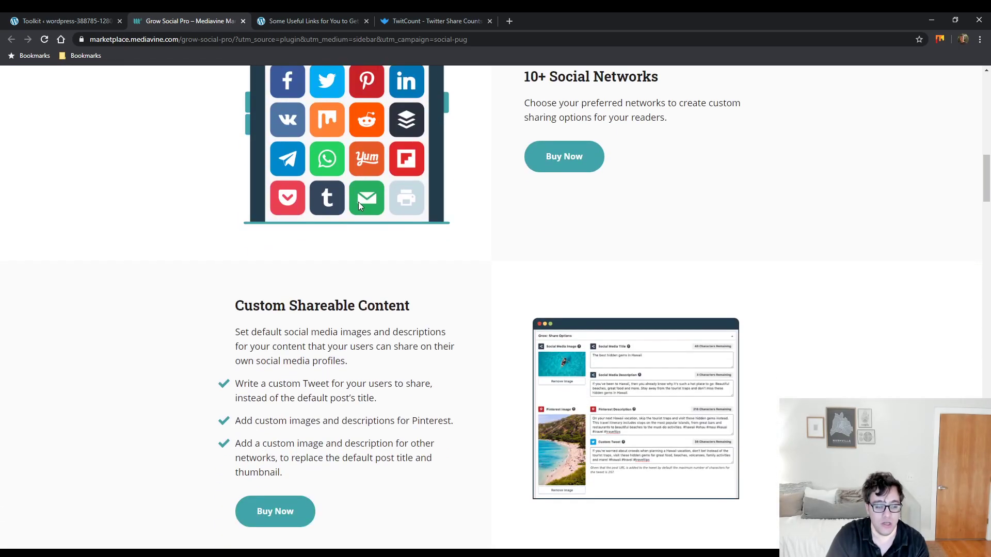
scroll("down", 3)
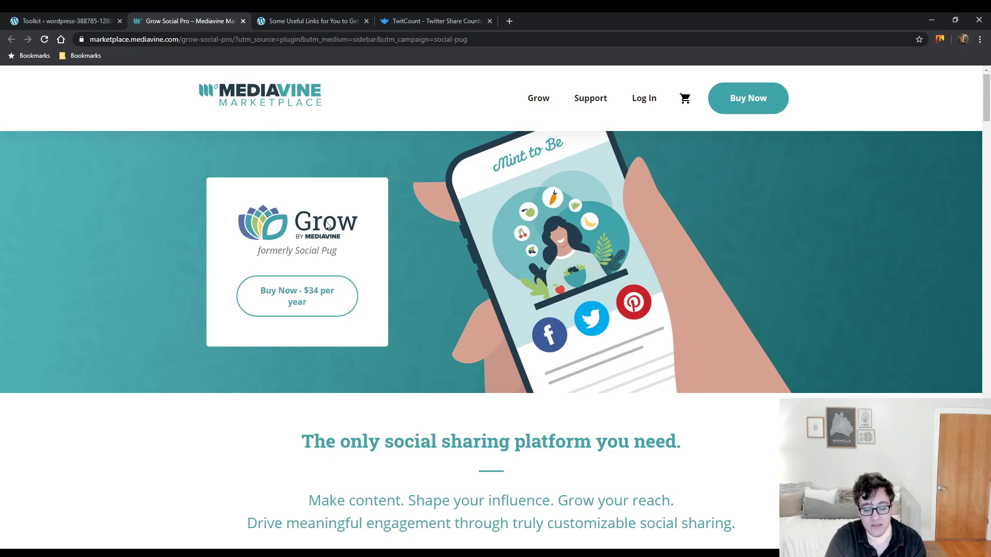
mouse_move(317, 210)
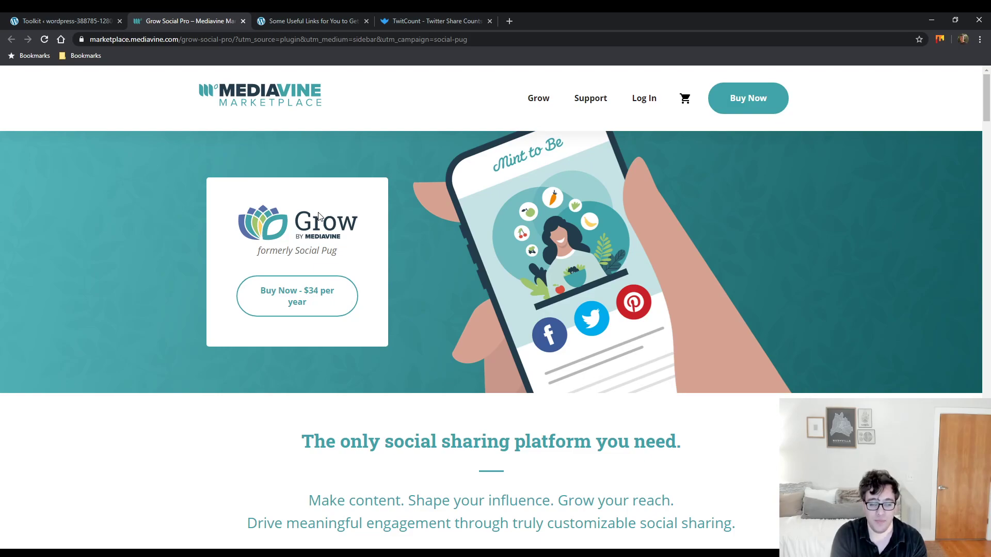
mouse_move(469, 249)
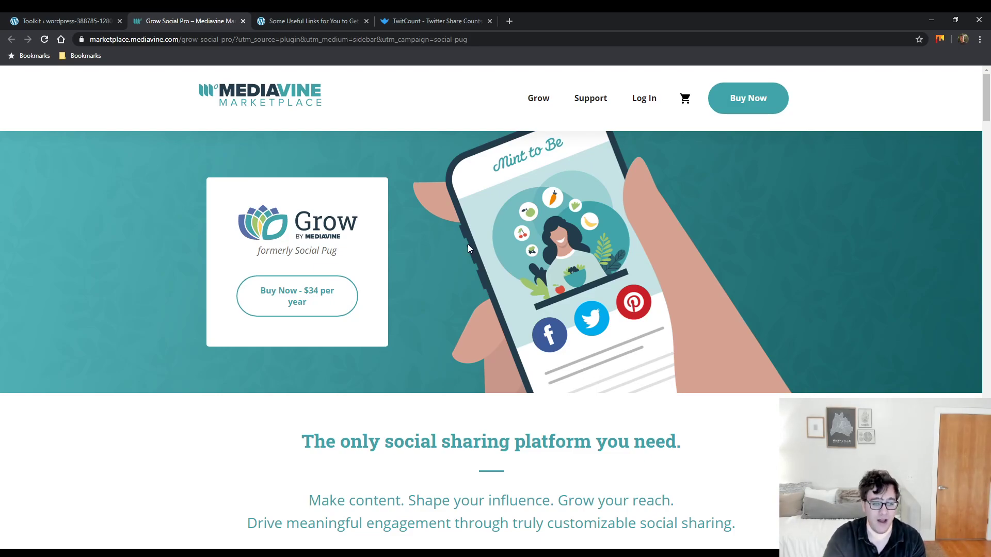
scroll("down", 3)
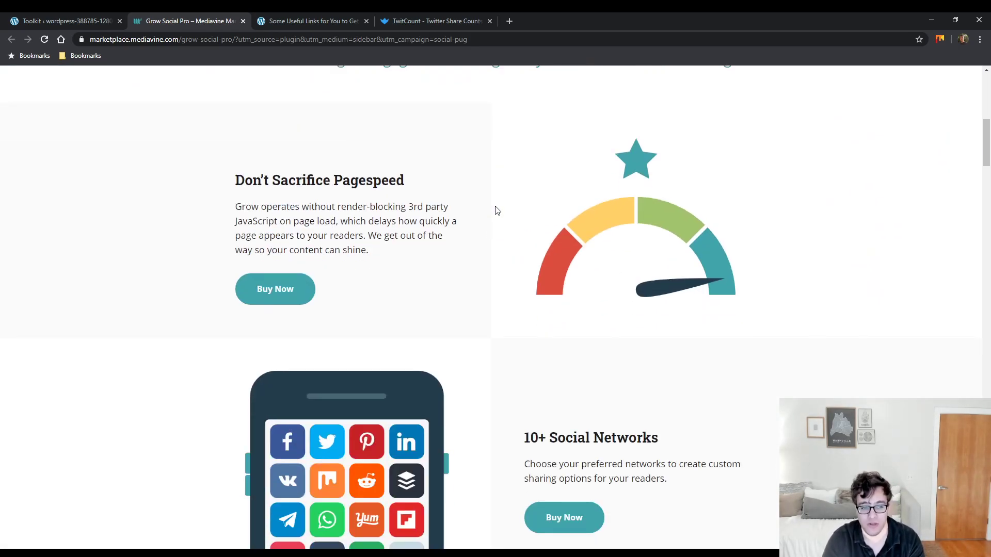
mouse_move(457, 202)
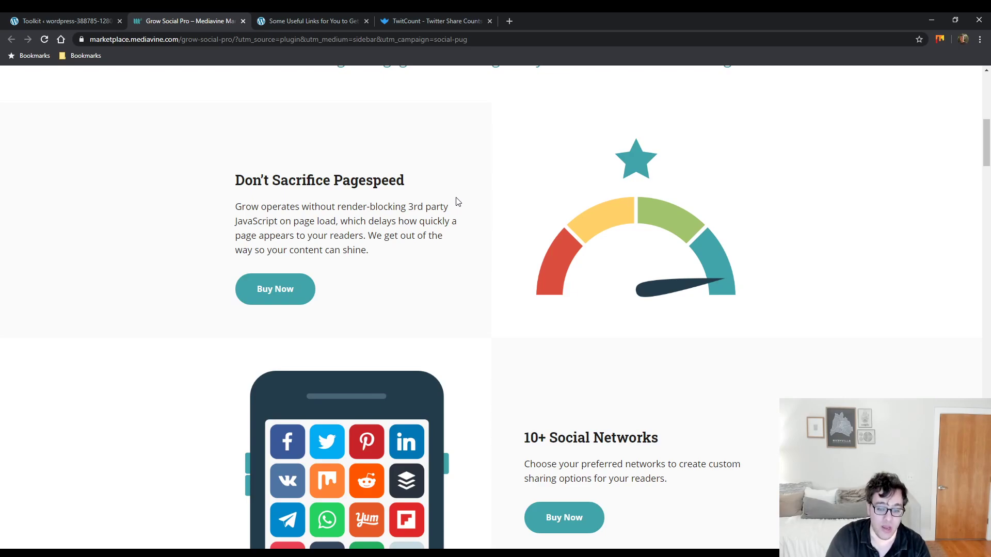
scroll("down", 3)
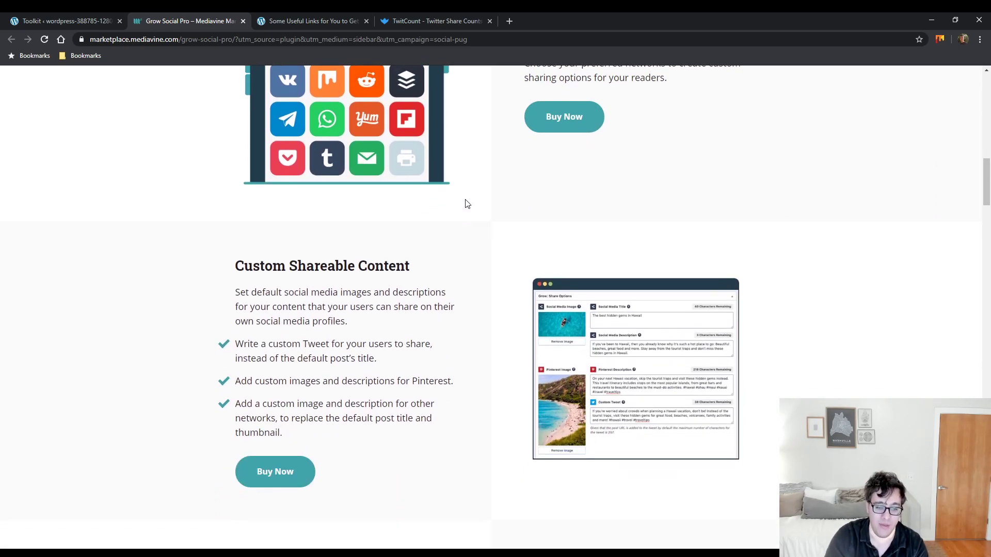
left_click(63, 21)
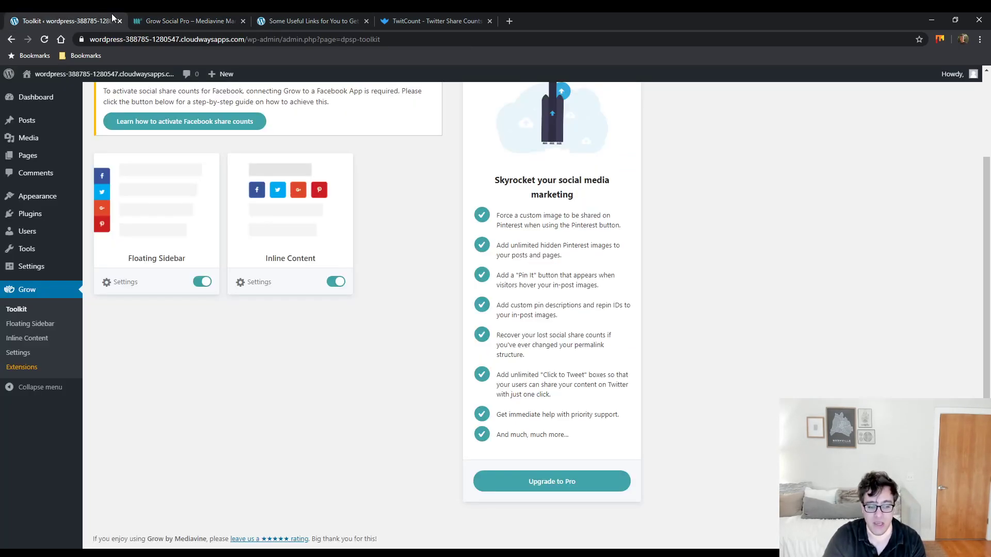